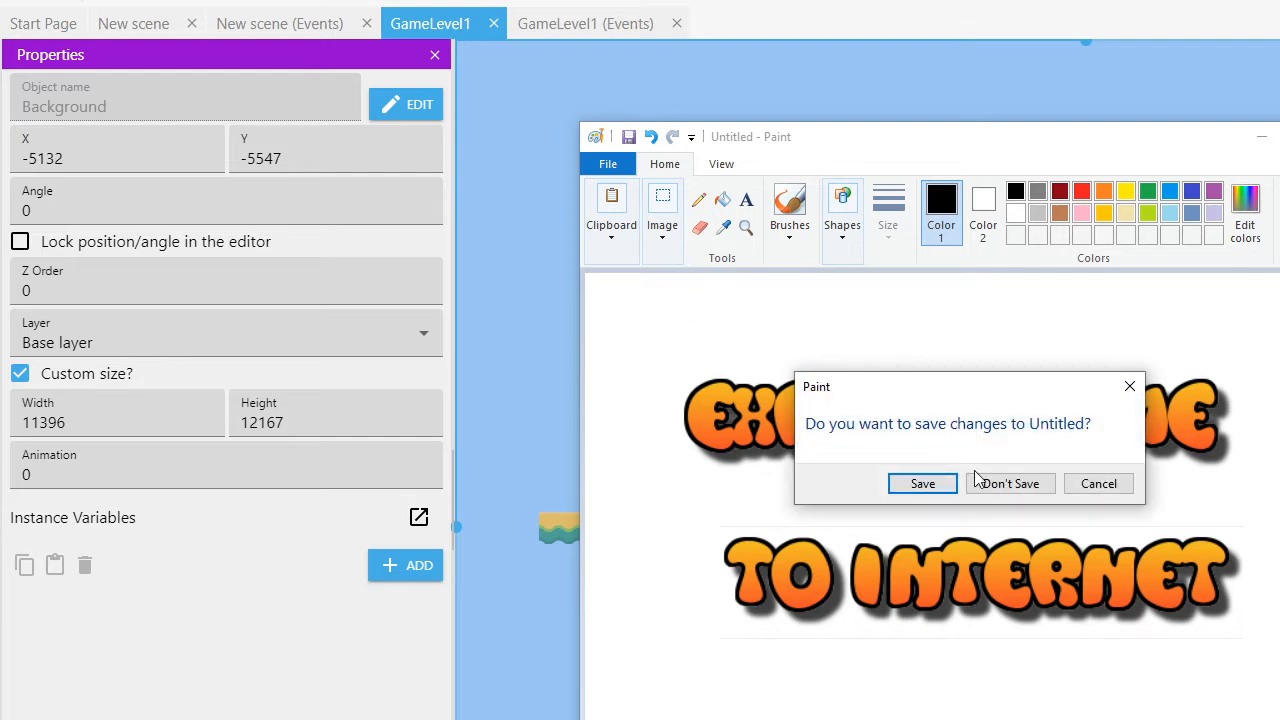
- Discard the unsaved Paint drawing and open GDevelop's Export (web, iOS, Android) dialog
click(1009, 483)
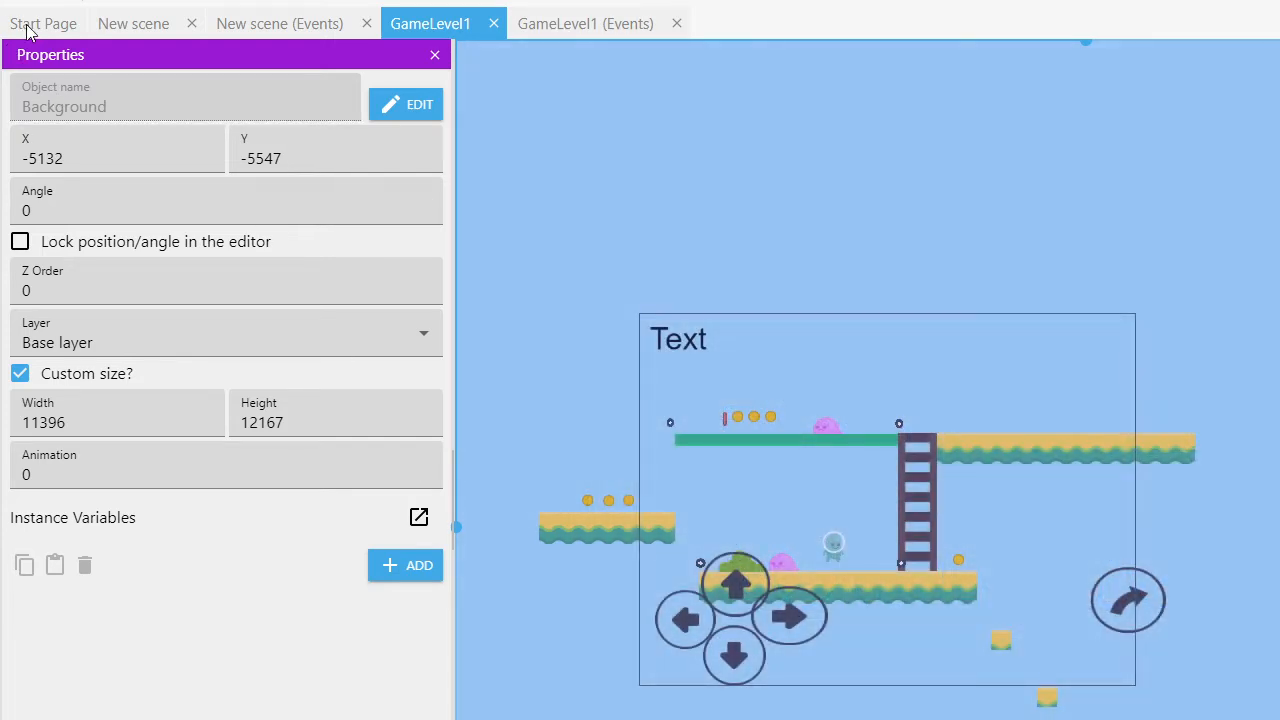
click(43, 23)
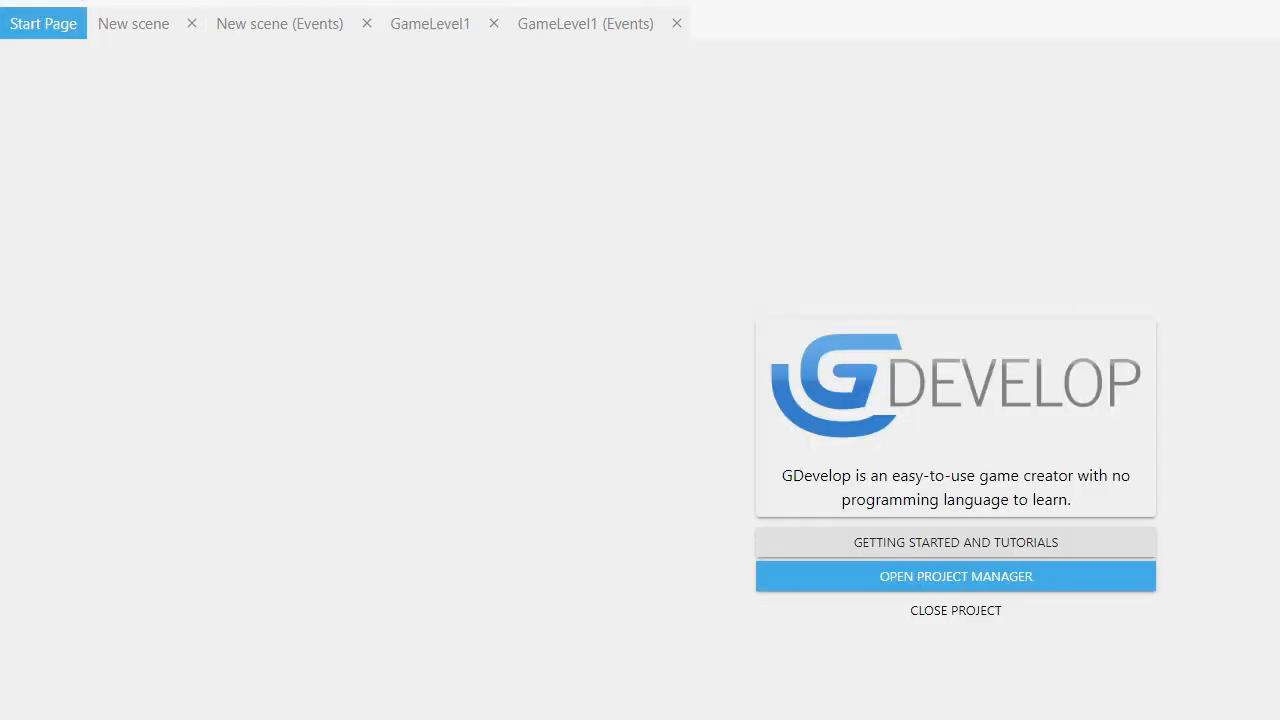
click(43, 23)
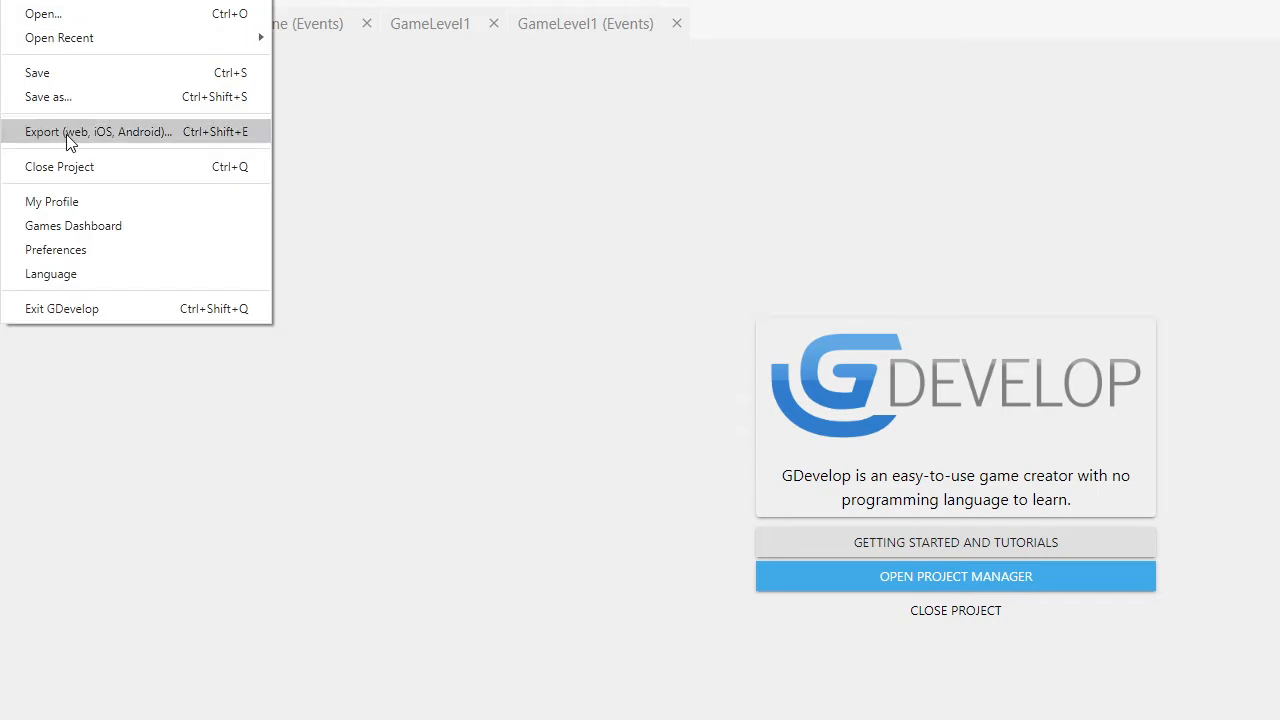
click(97, 131)
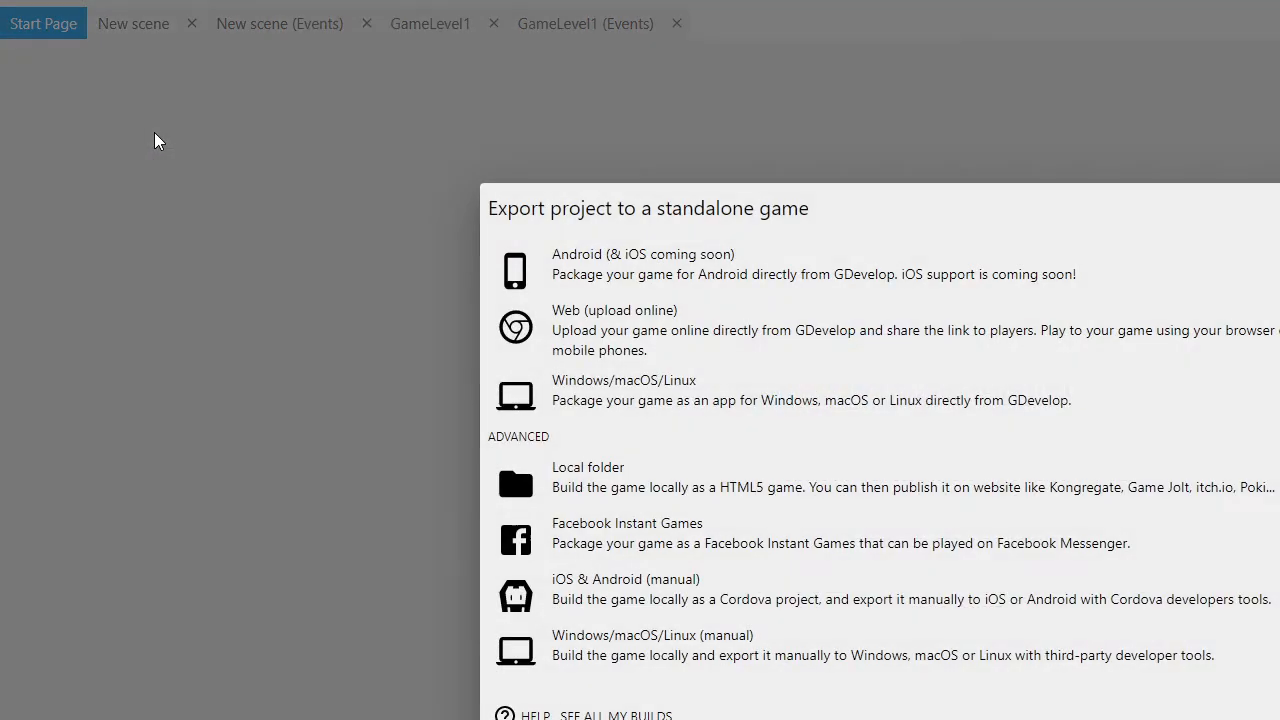
mouse_move(735, 498)
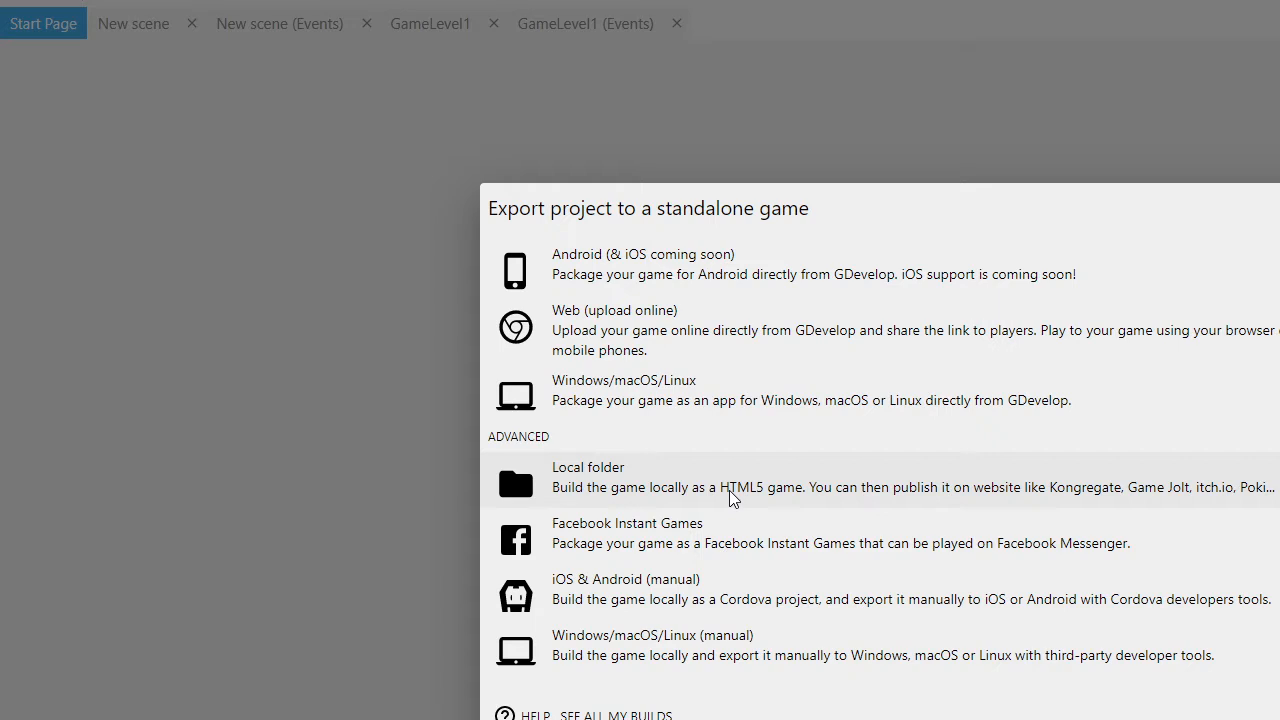
mouse_move(597, 274)
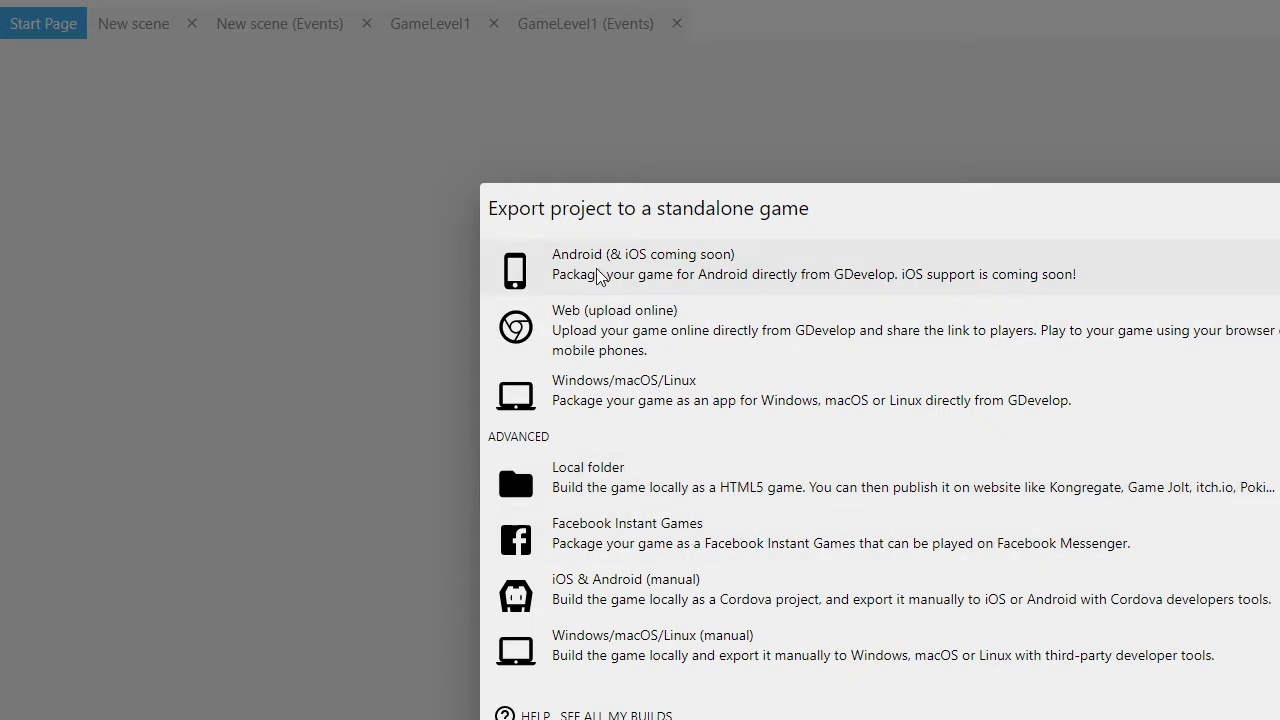
mouse_move(780, 337)
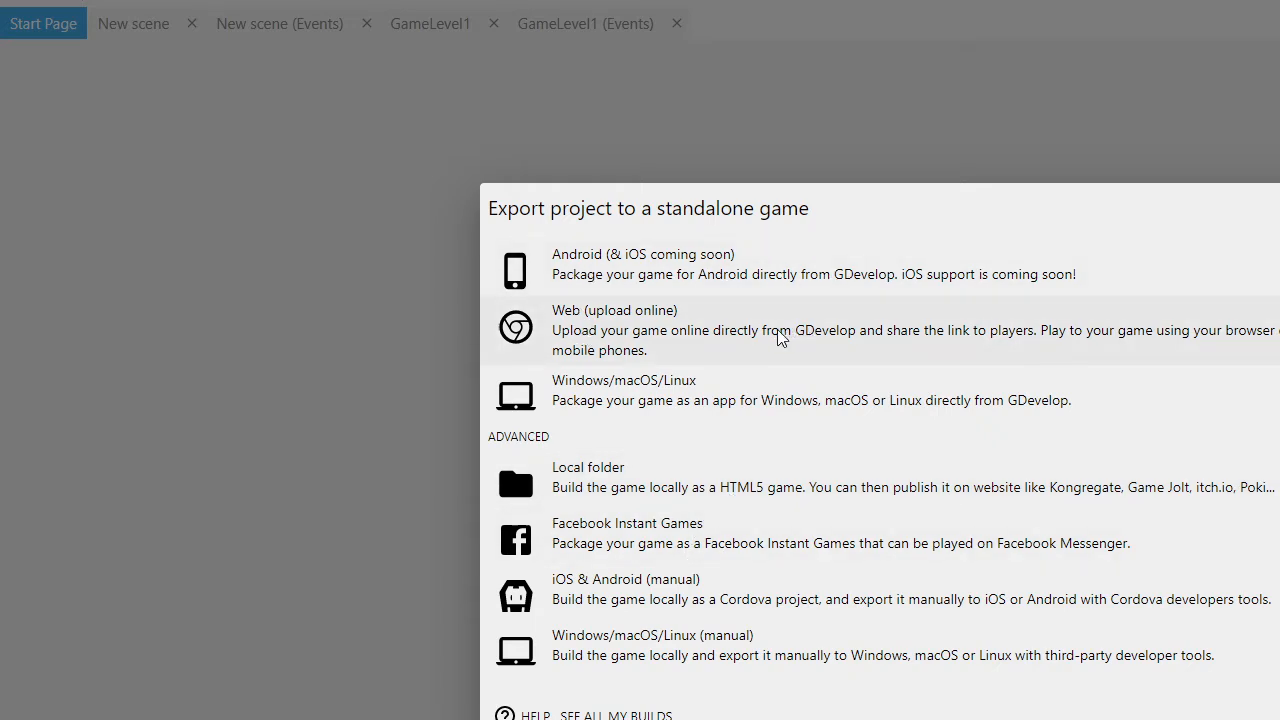
mouse_move(633, 489)
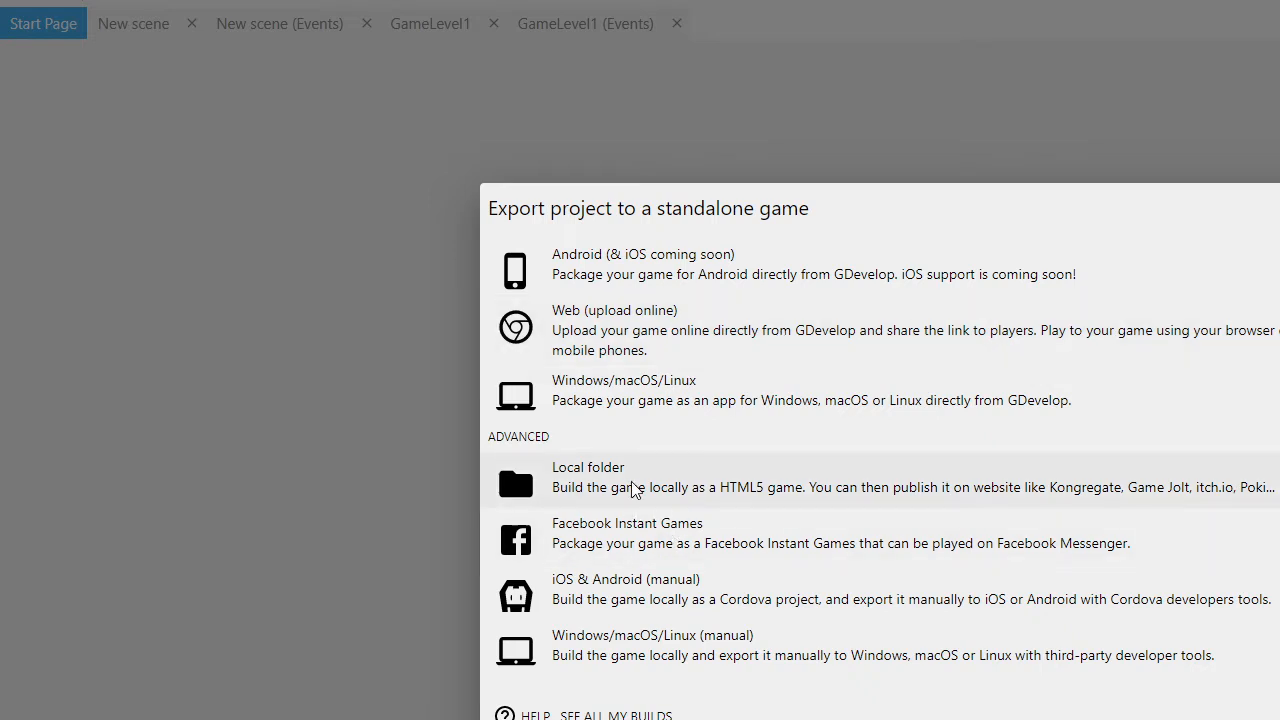
mouse_move(698, 490)
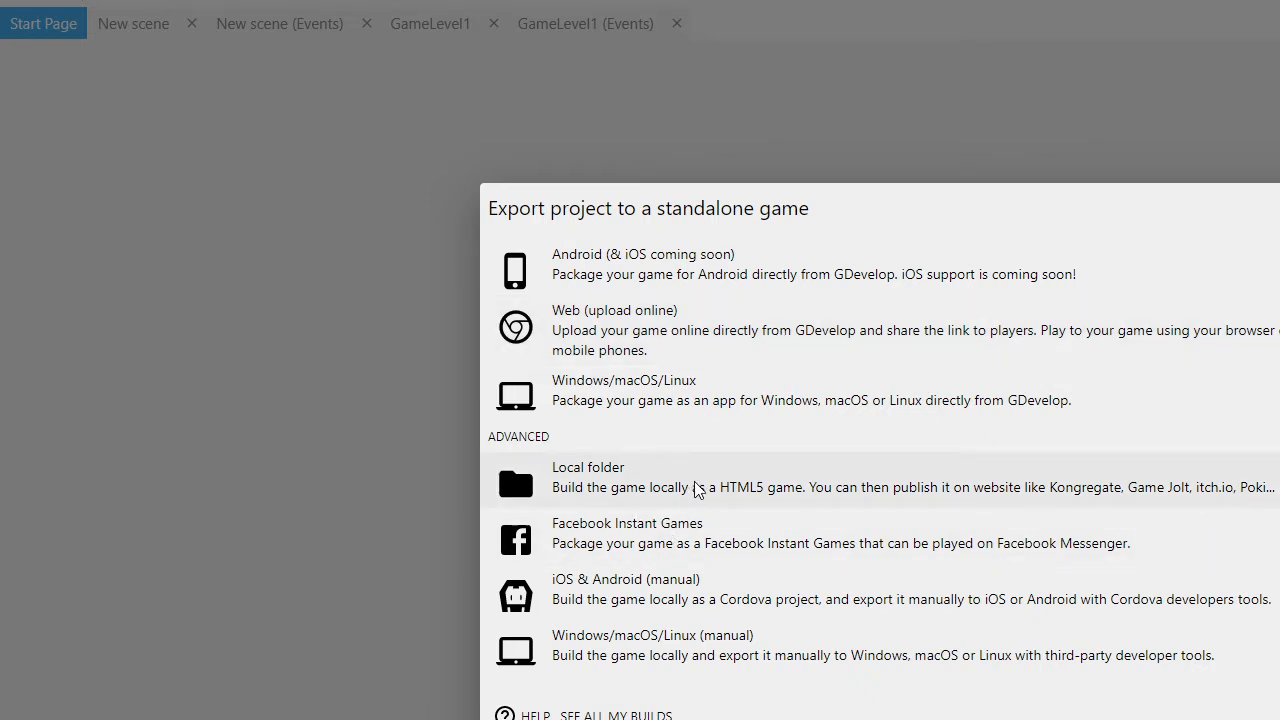
mouse_move(1216, 505)
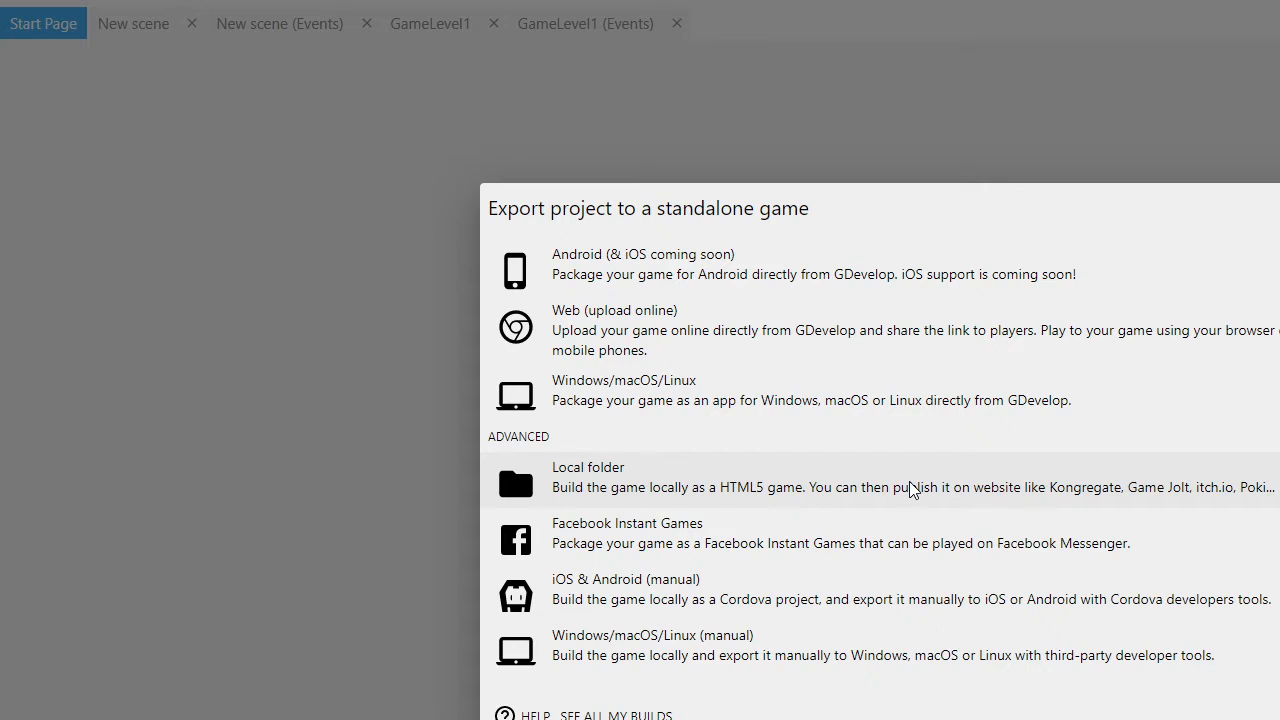
mouse_move(808, 487)
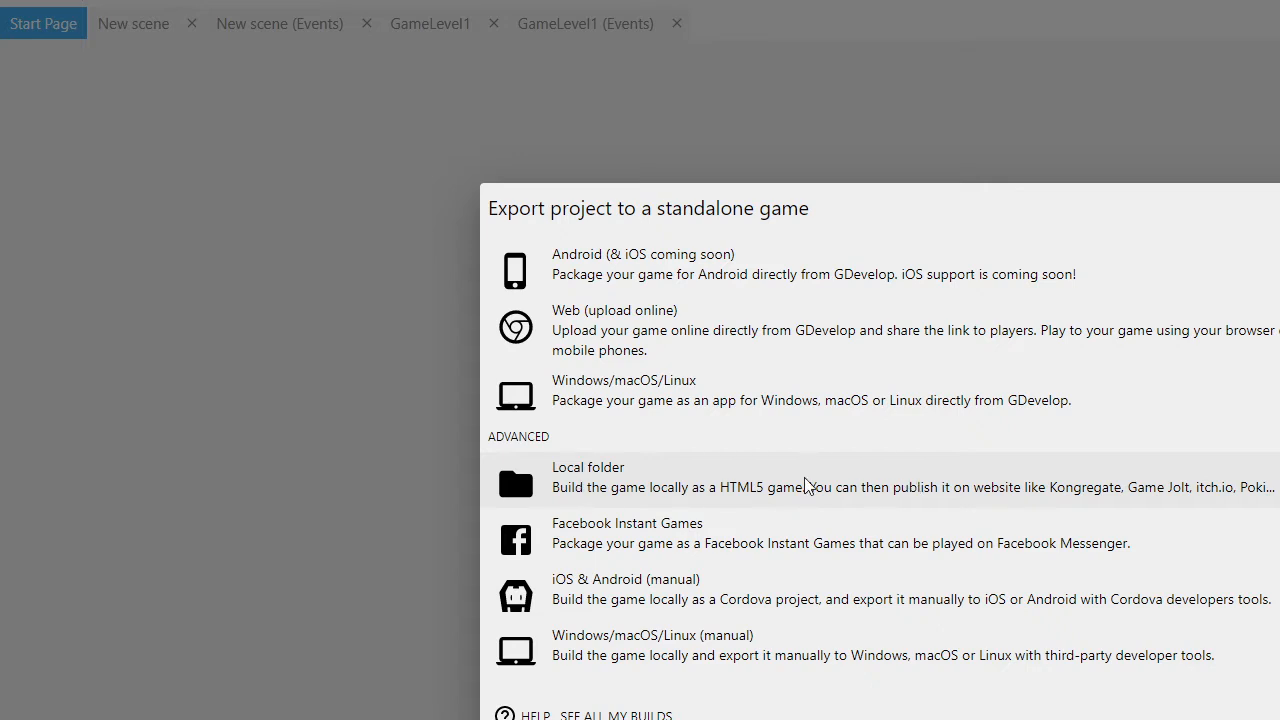
mouse_move(725, 508)
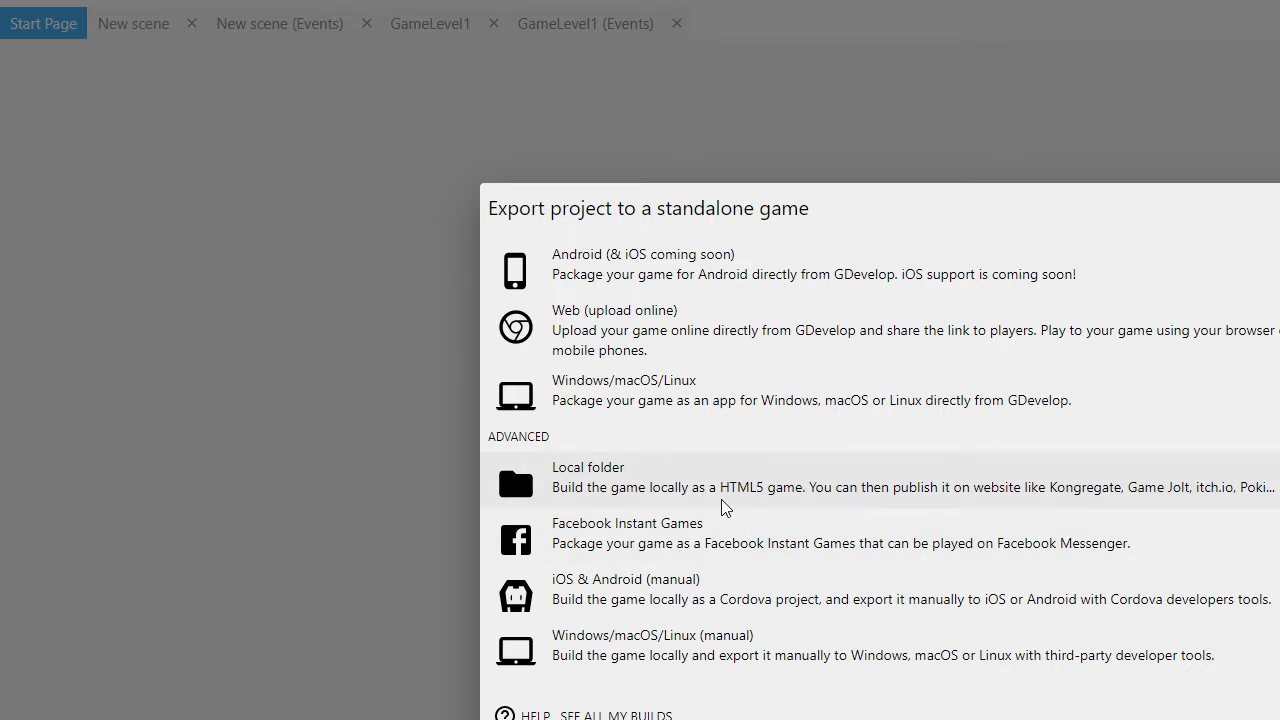
mouse_move(722, 504)
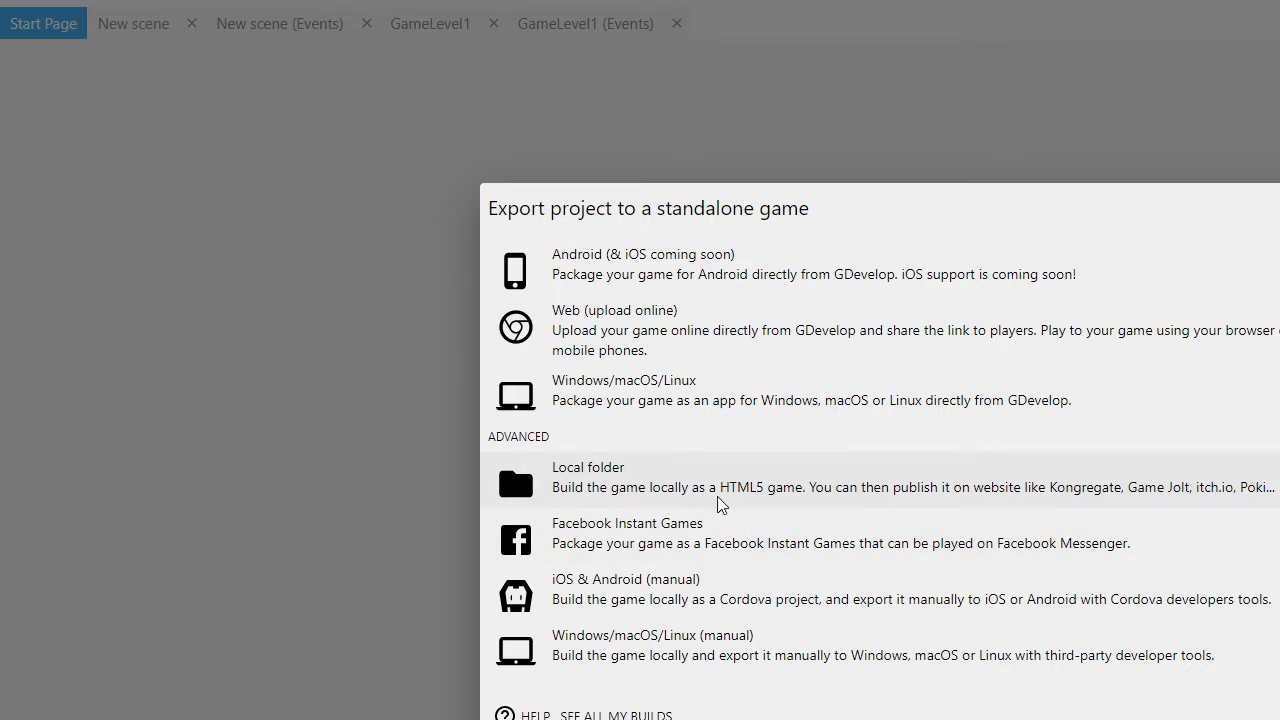
mouse_move(780, 492)
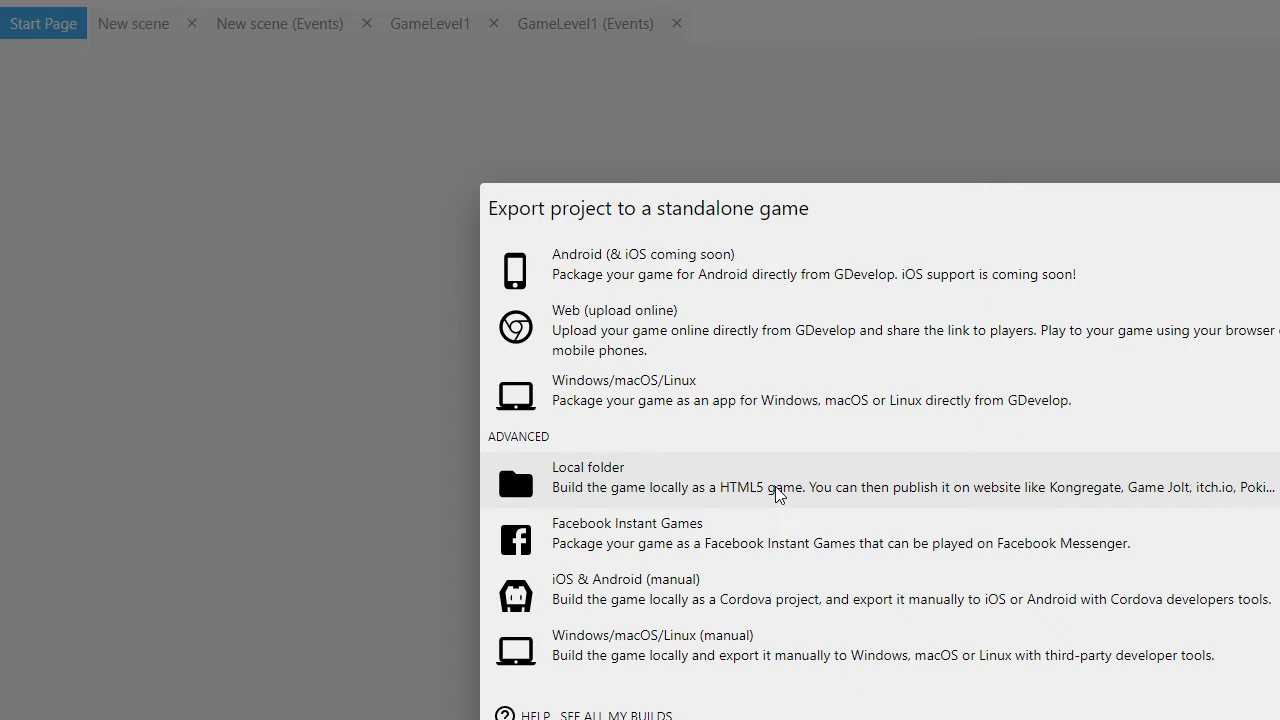
mouse_move(797, 504)
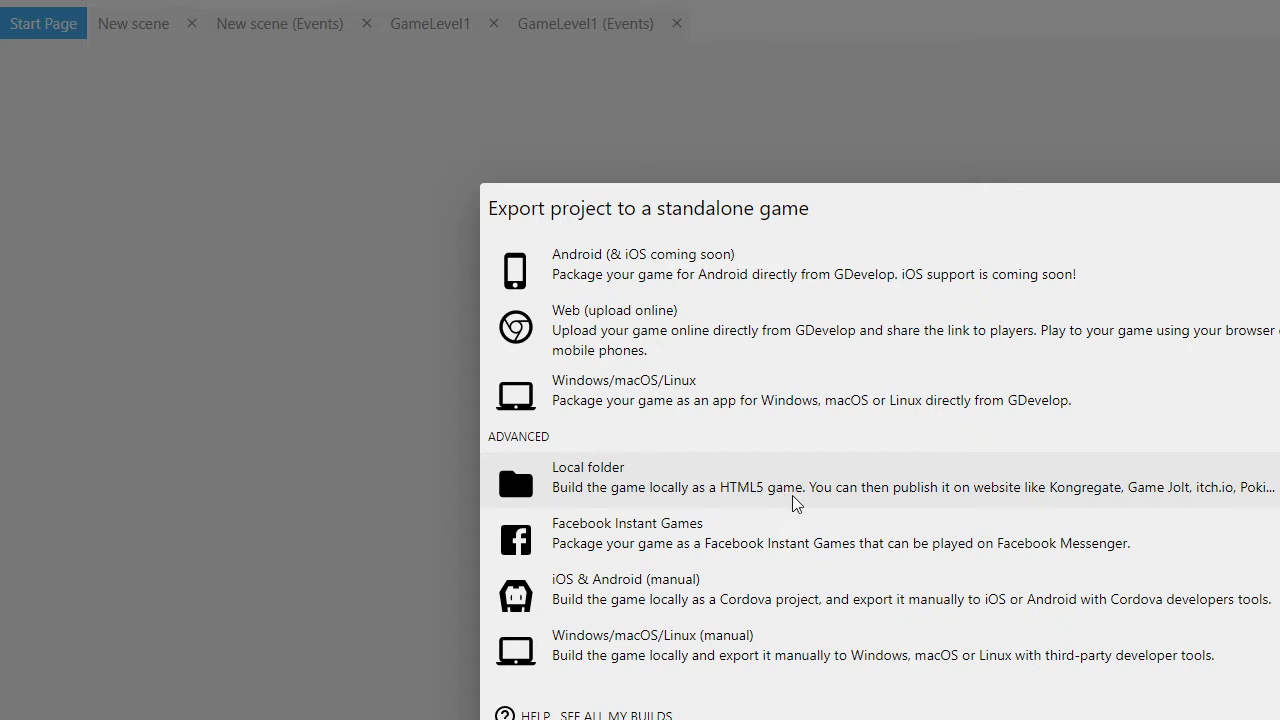
mouse_move(762, 490)
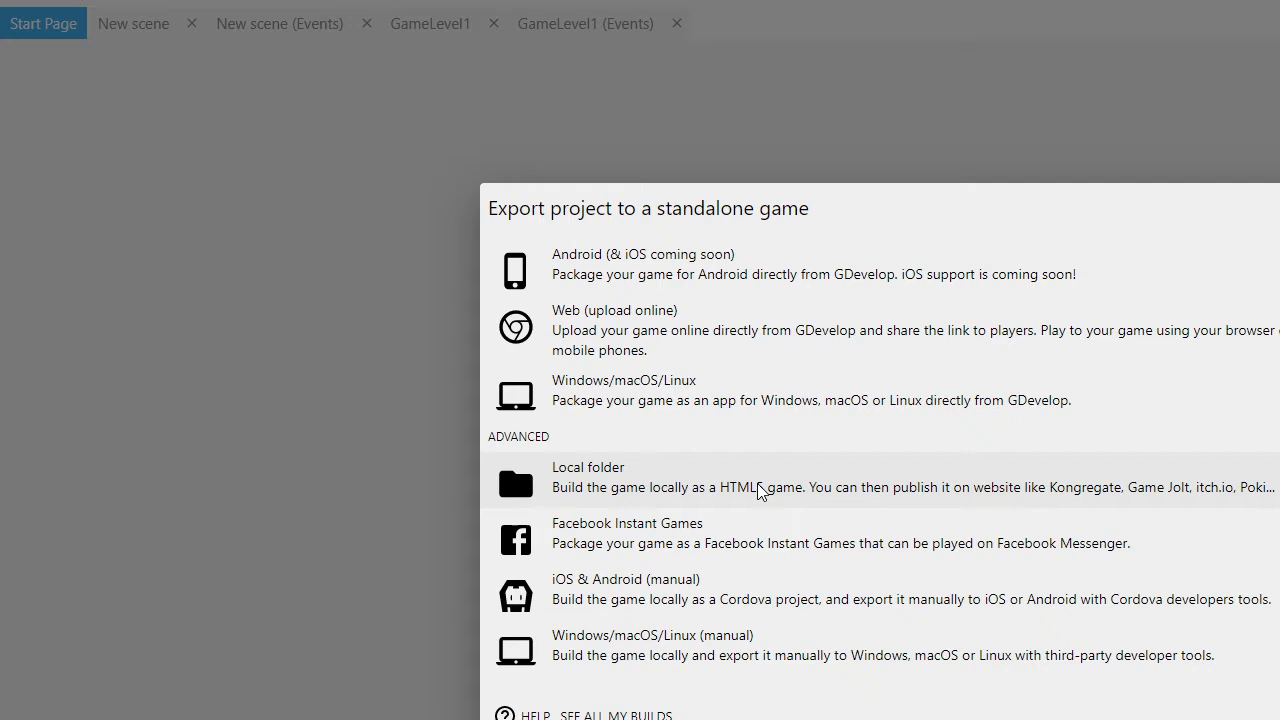
mouse_move(572, 489)
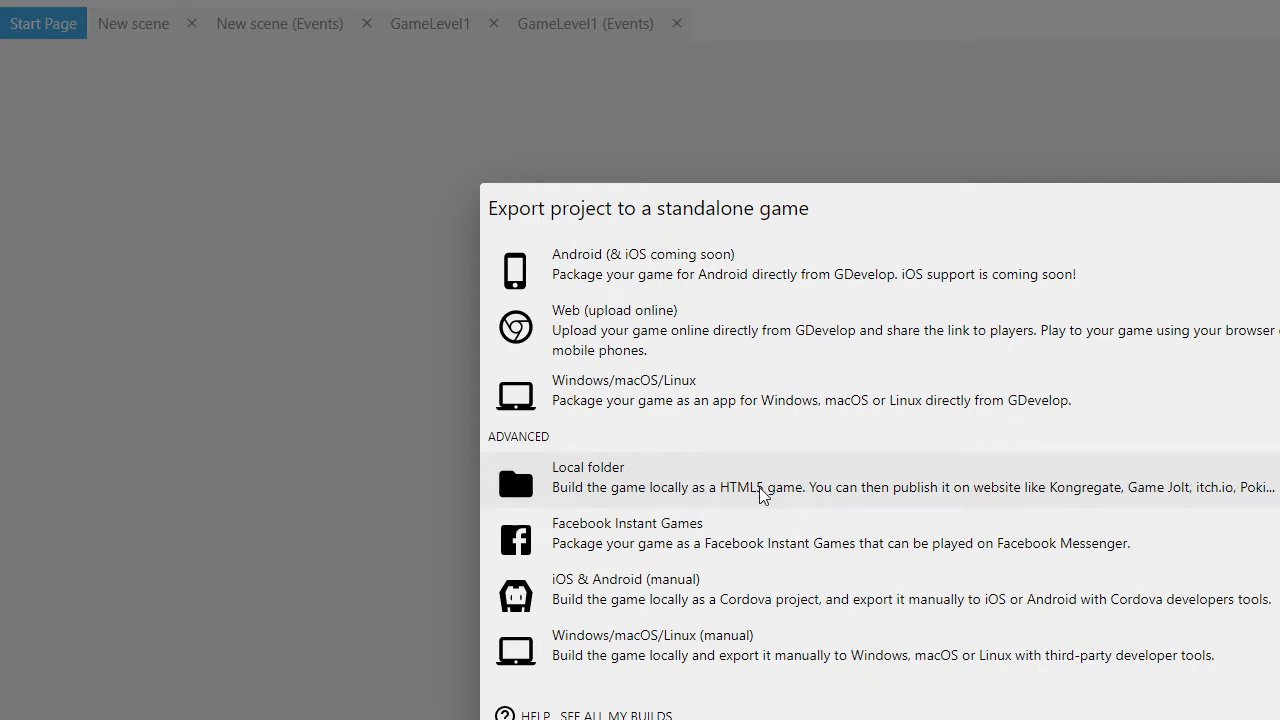
- Export the platformer locally as an HTML5 game into the Music > Gdevelop folder
click(588, 477)
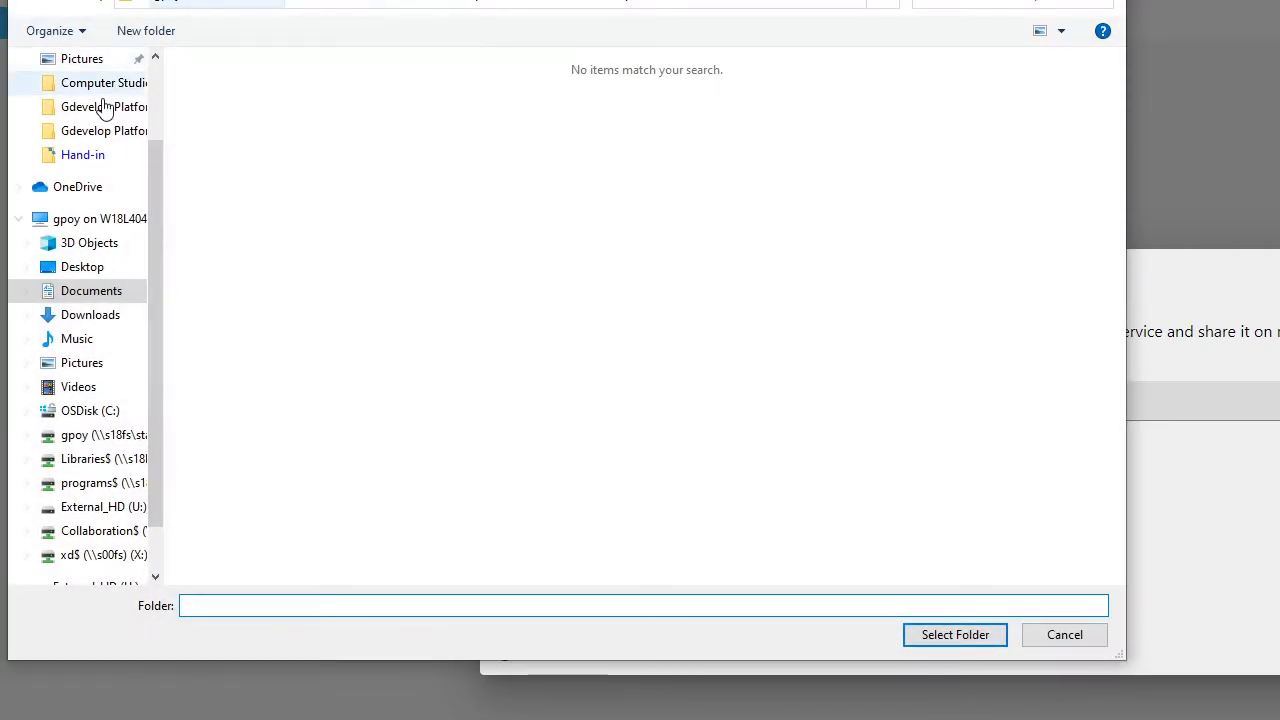
click(76, 338)
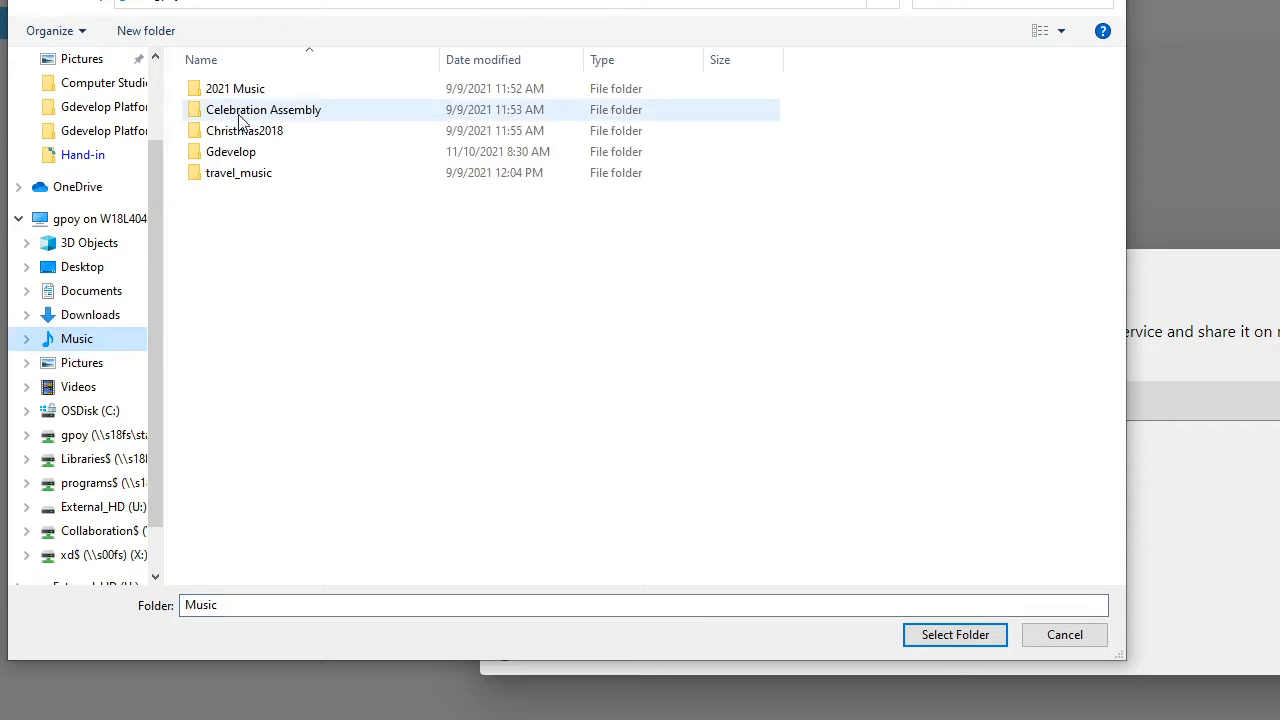
click(231, 151)
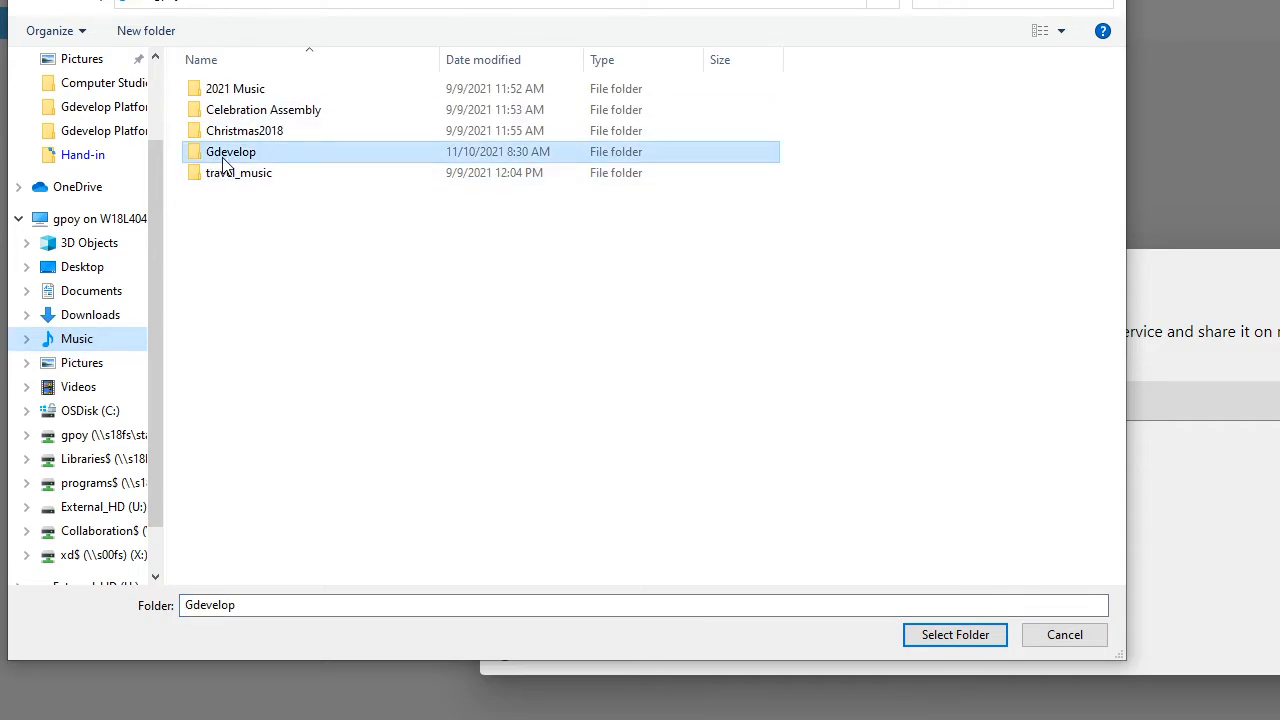
click(954, 634)
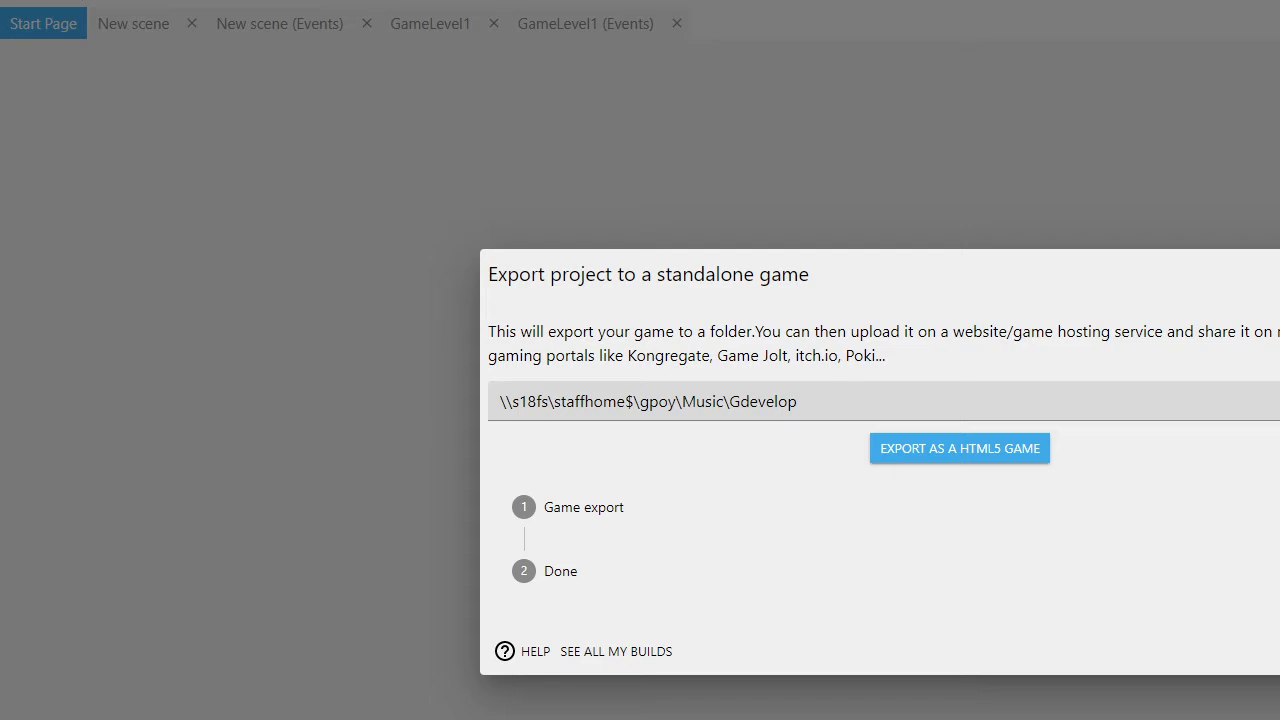
click(959, 447)
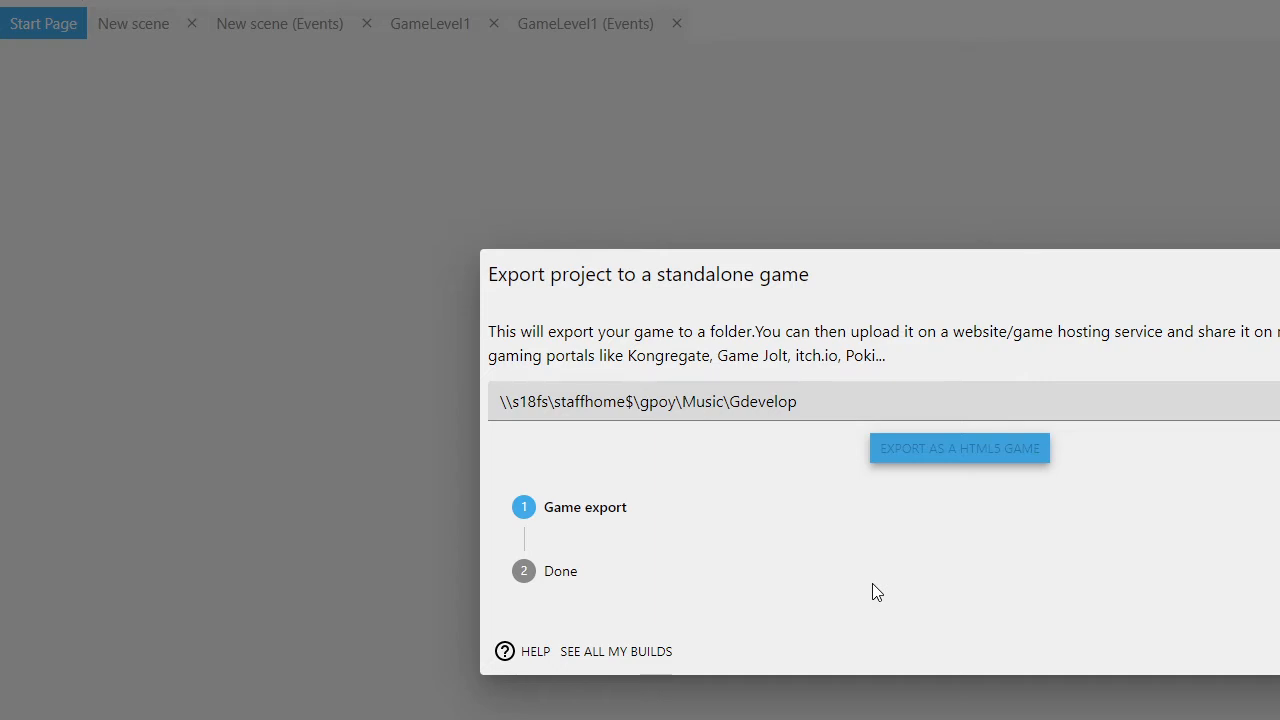
click(958, 447)
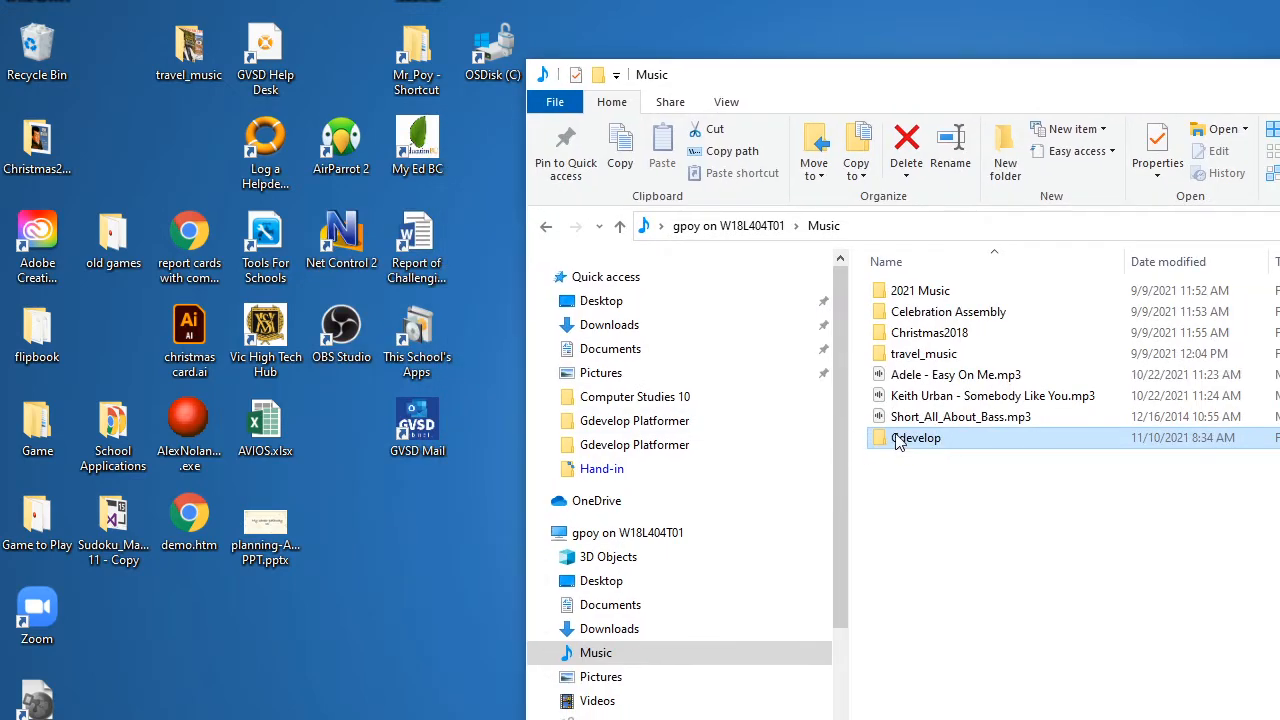
mouse_move(894, 443)
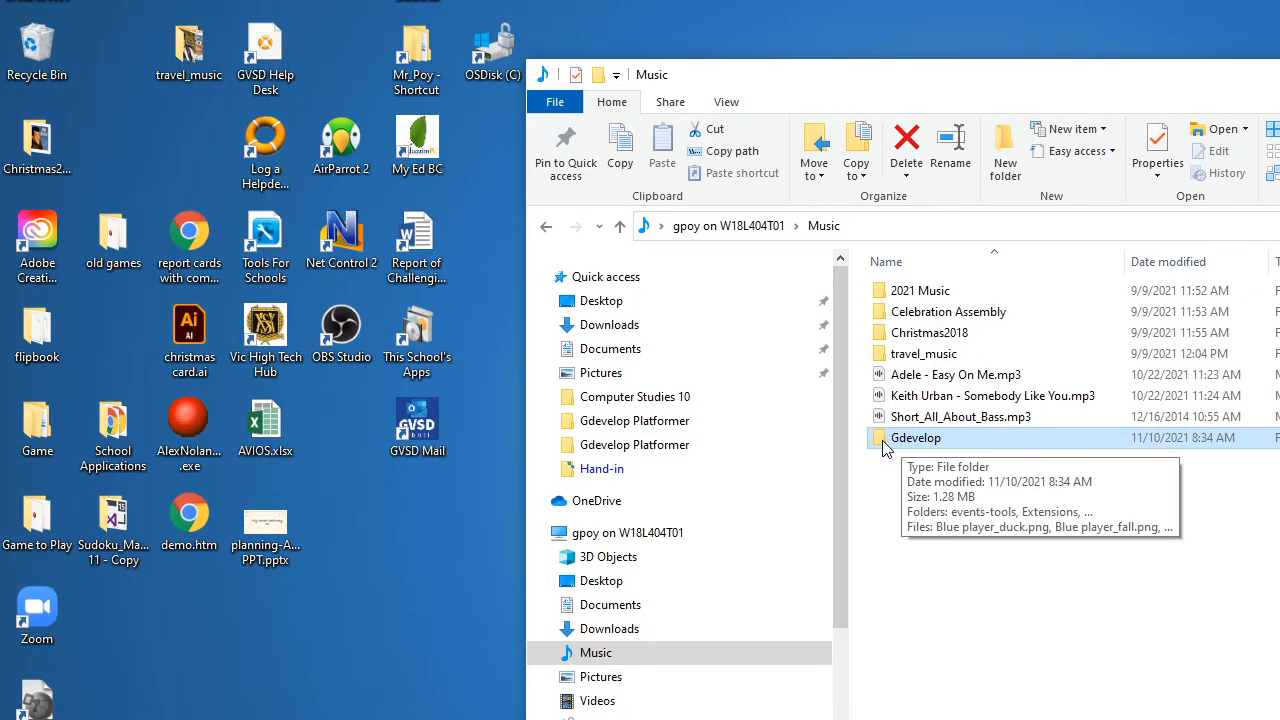
- Open the Gdevelop folder and scroll through the exported files, selecting index.html
double_click(915, 437)
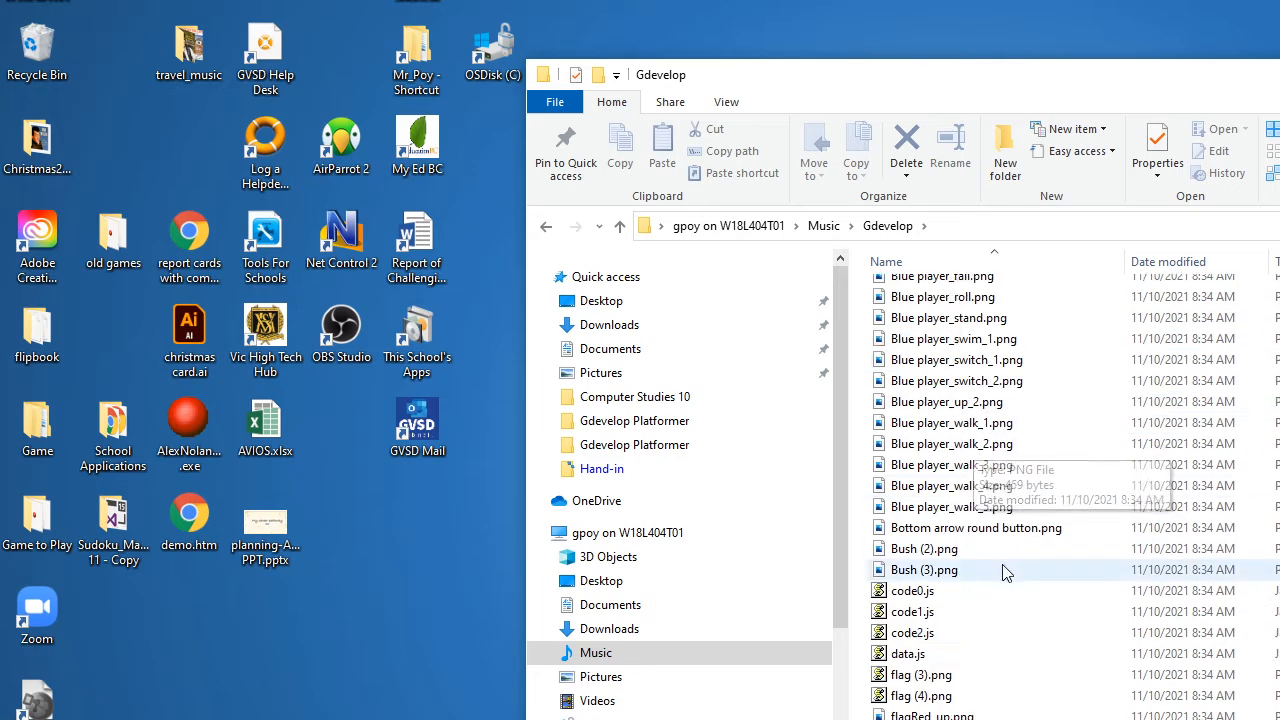
scroll(down, 3)
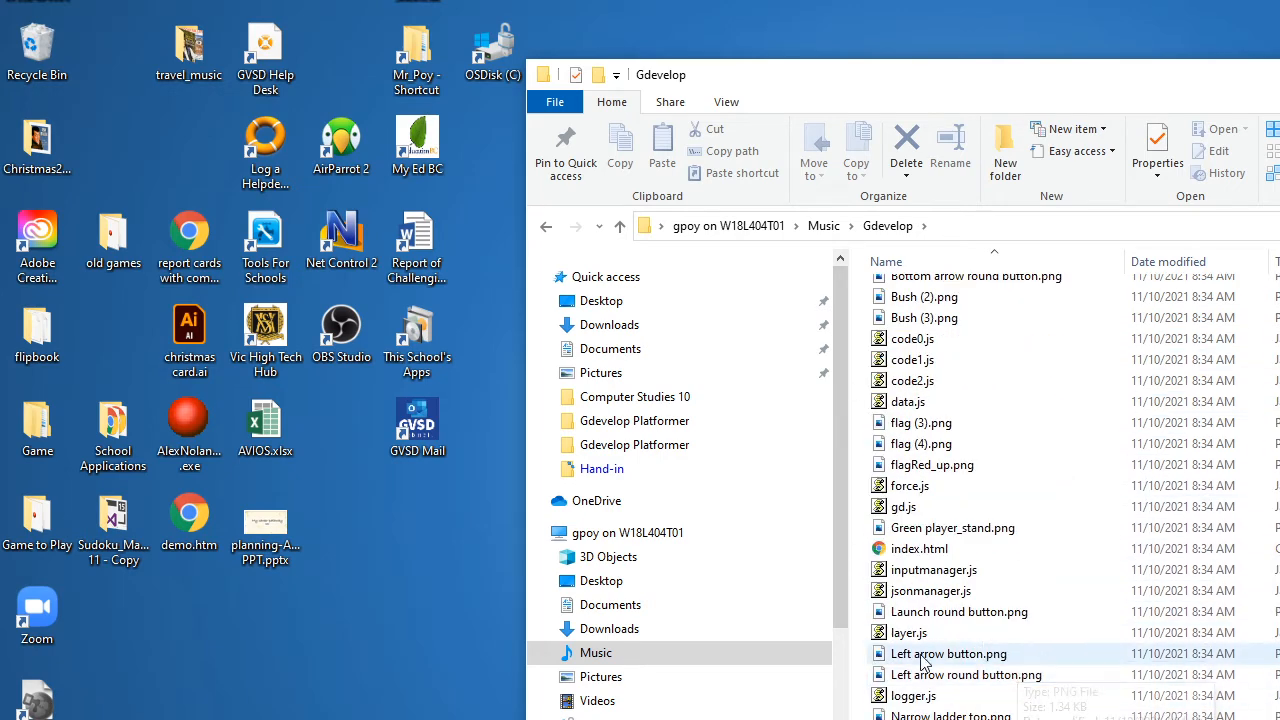
click(917, 548)
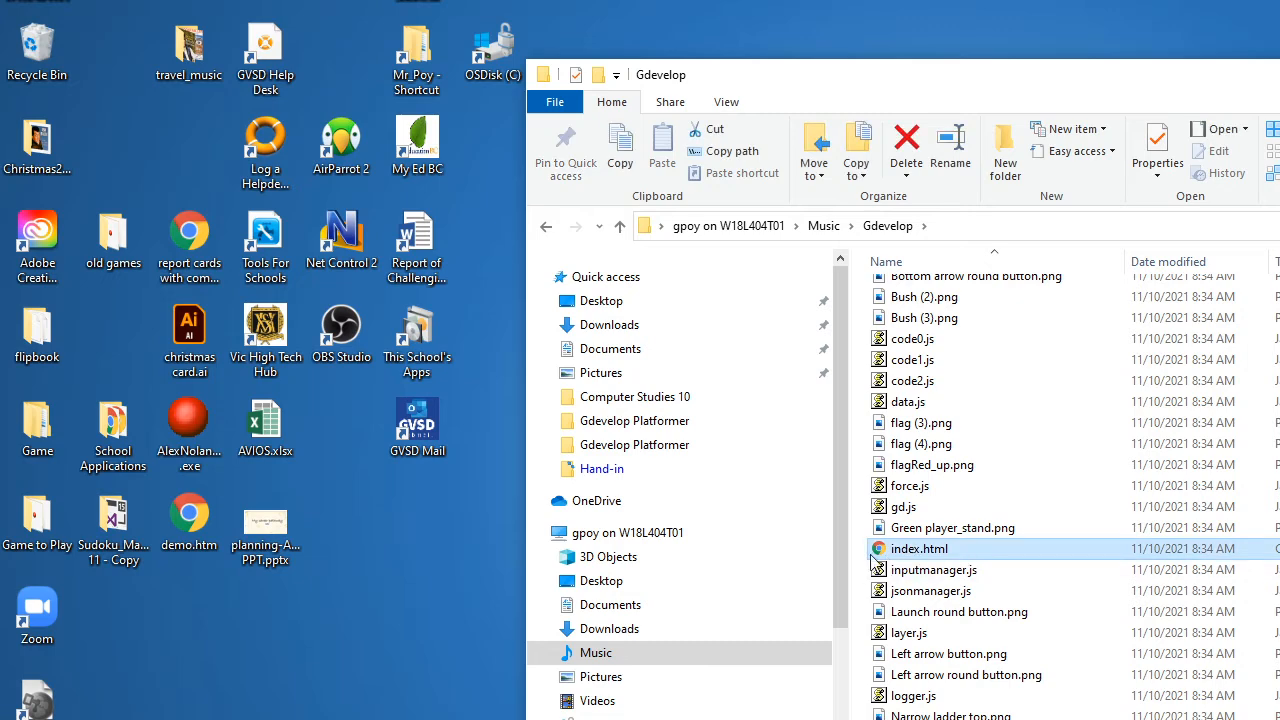
scroll(down, 3)
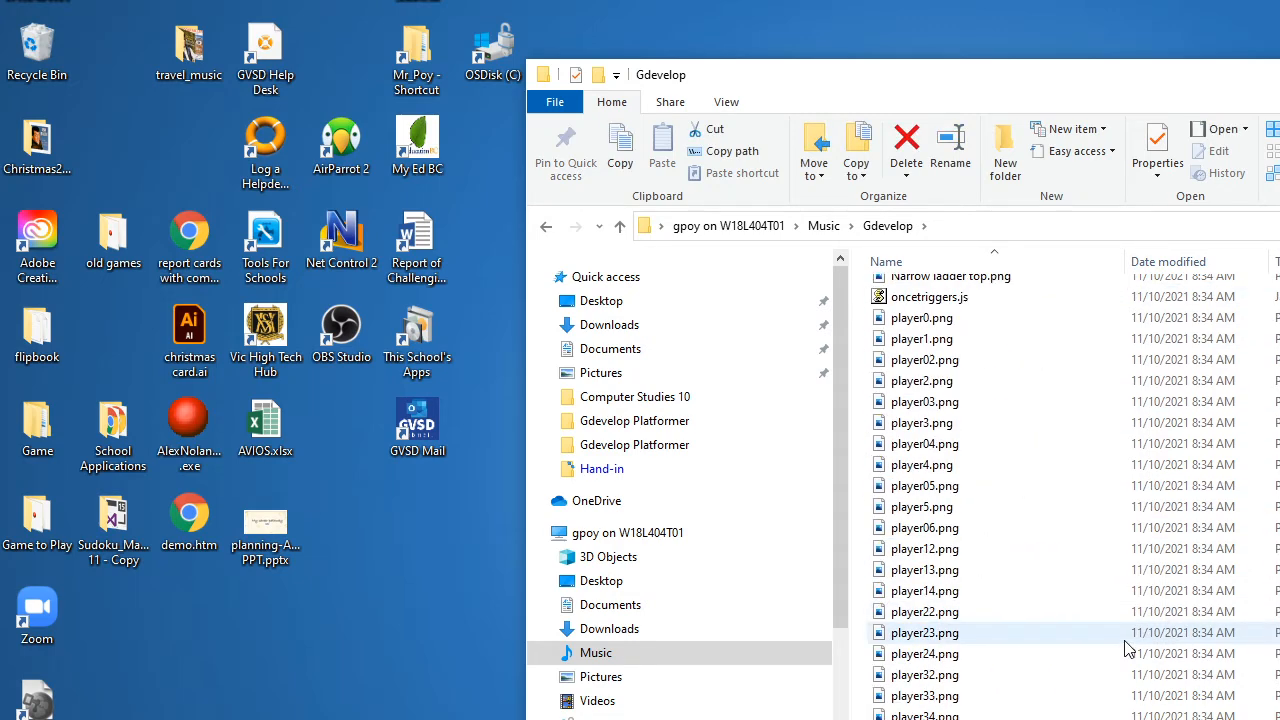
scroll(down, 3)
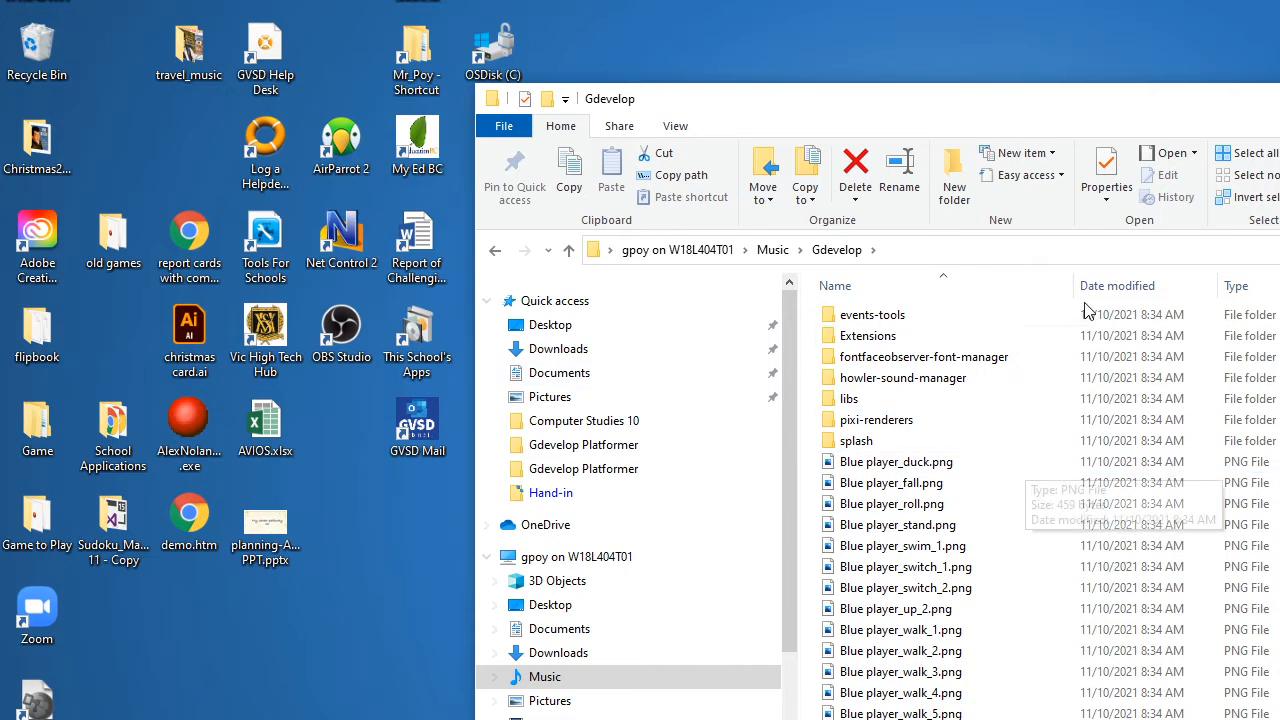
mouse_move(1005, 498)
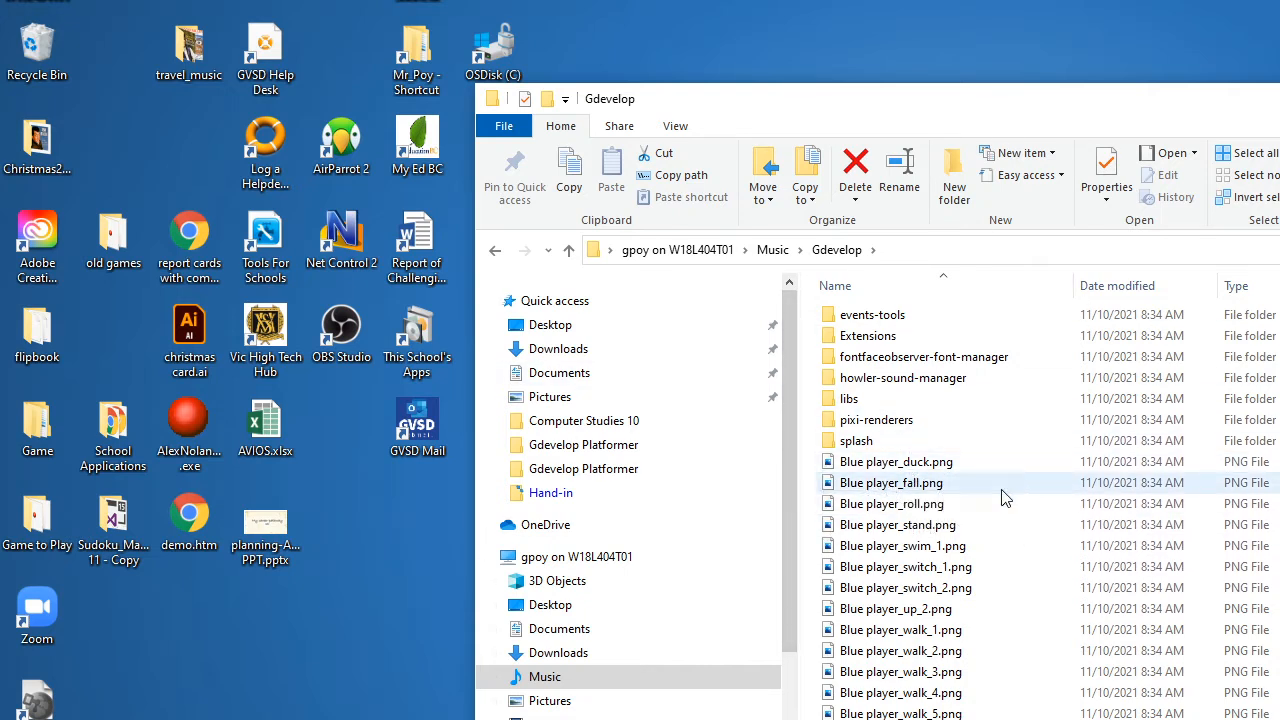
mouse_move(1020, 608)
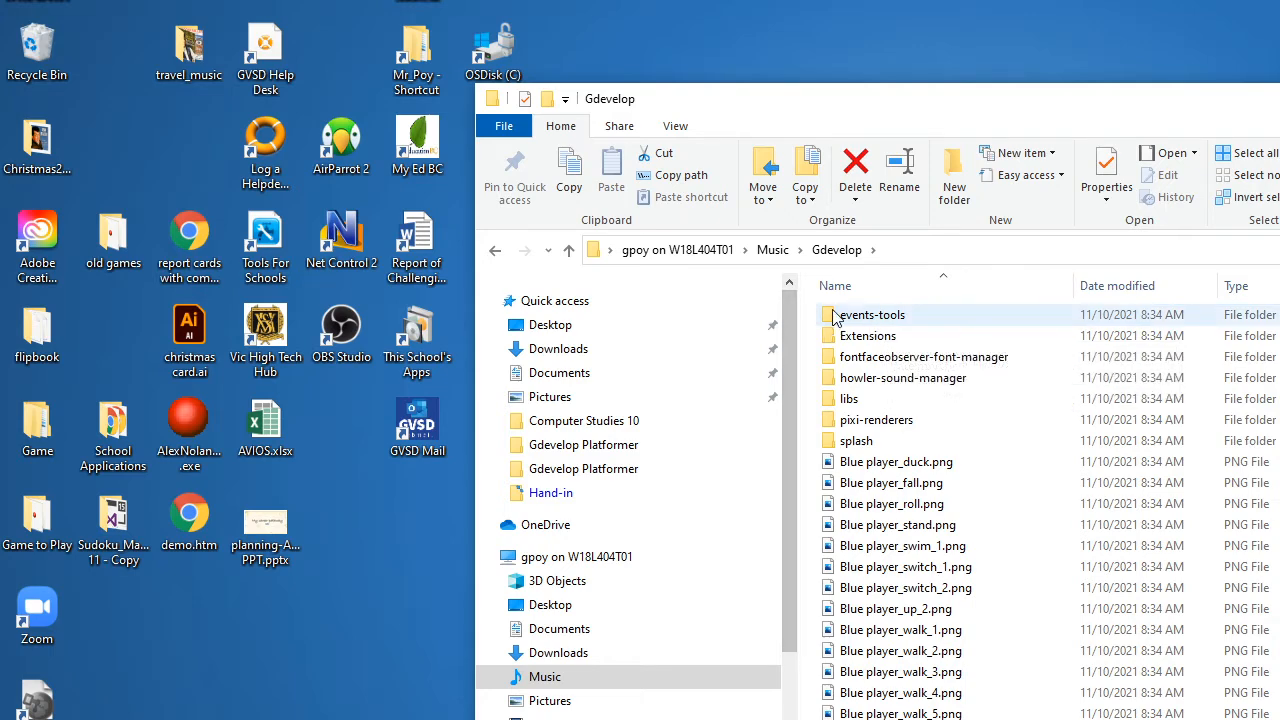
- Compress all exported files into platformer_game.zip and open the archive
click(872, 314)
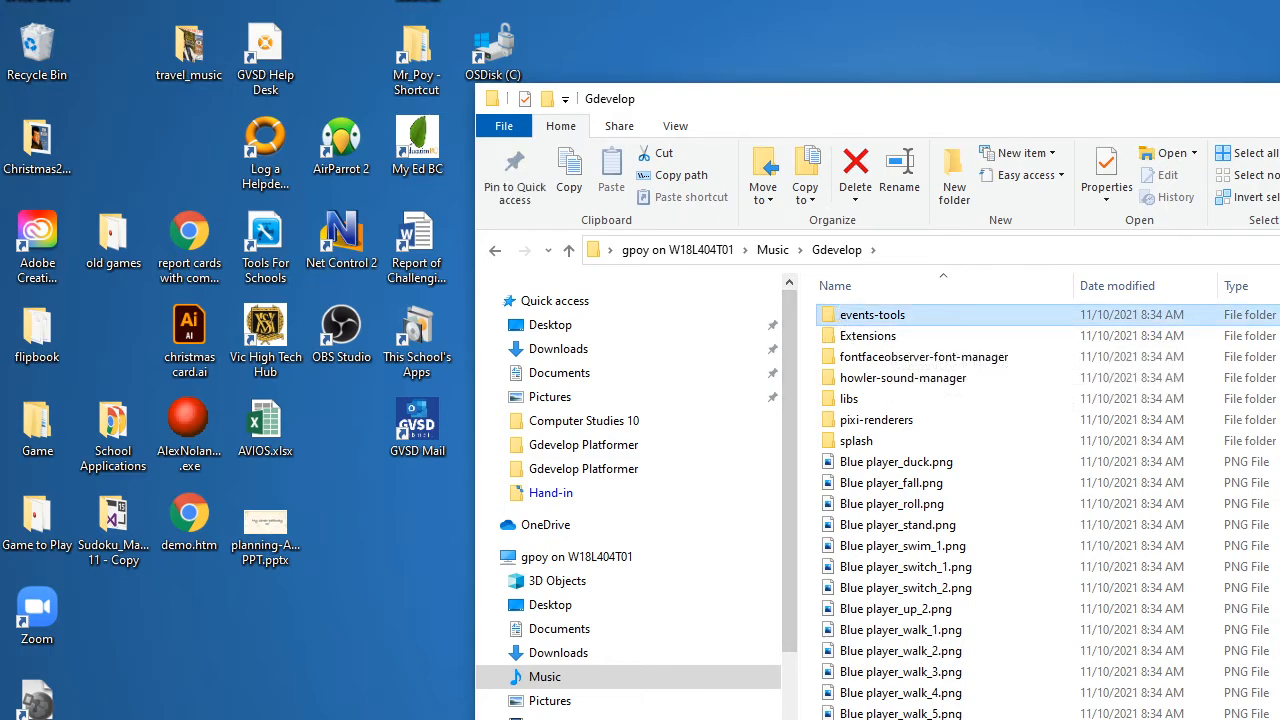
scroll(down, 3)
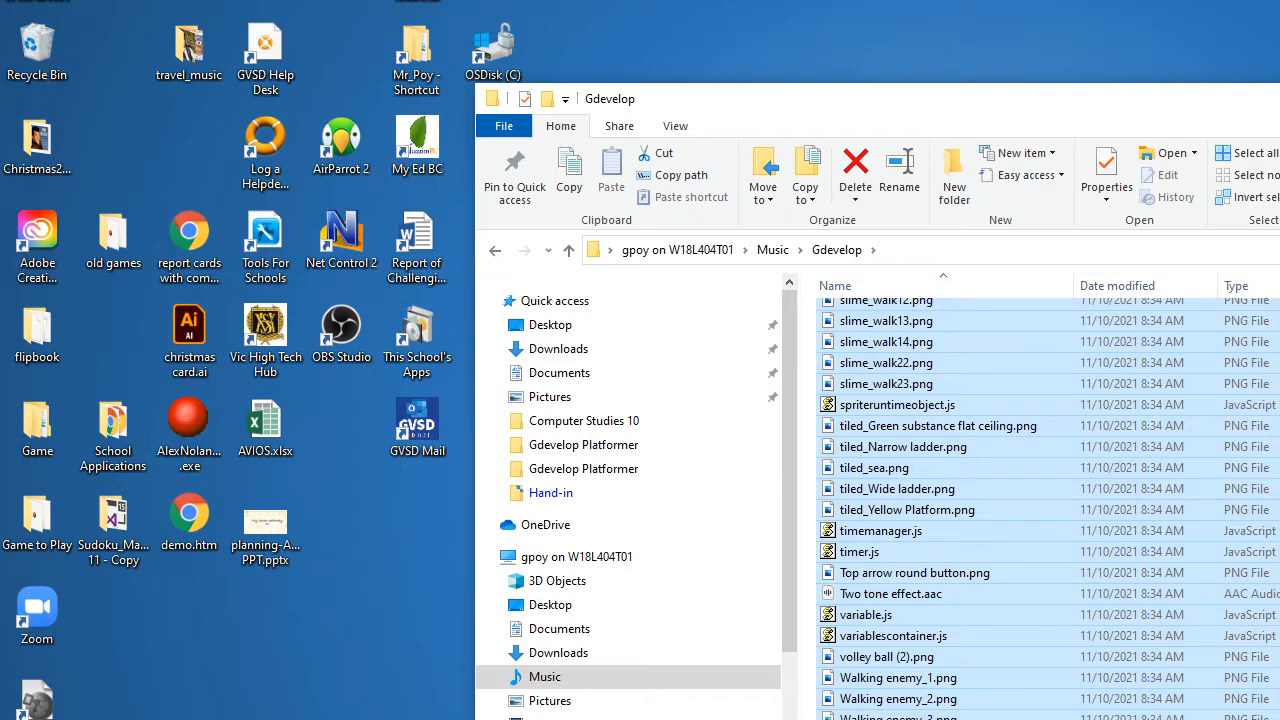
mouse_move(960, 399)
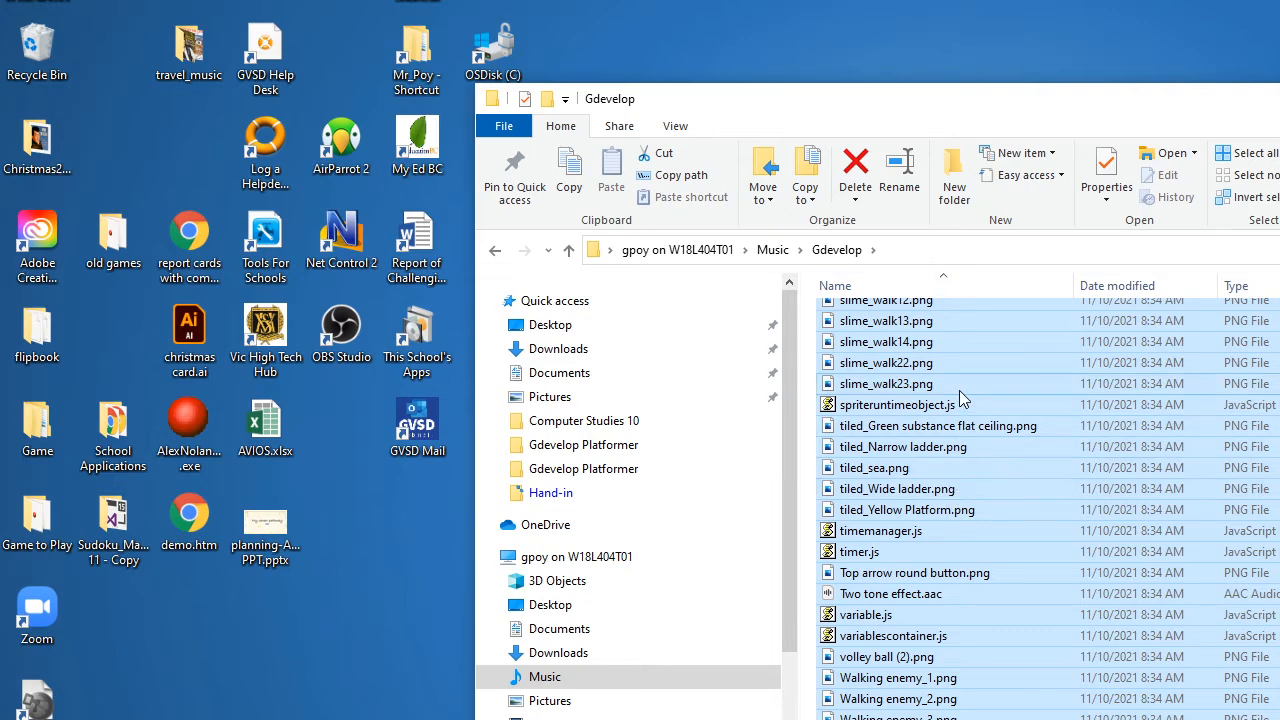
right_click(896, 404)
text(platformer_game.zip)
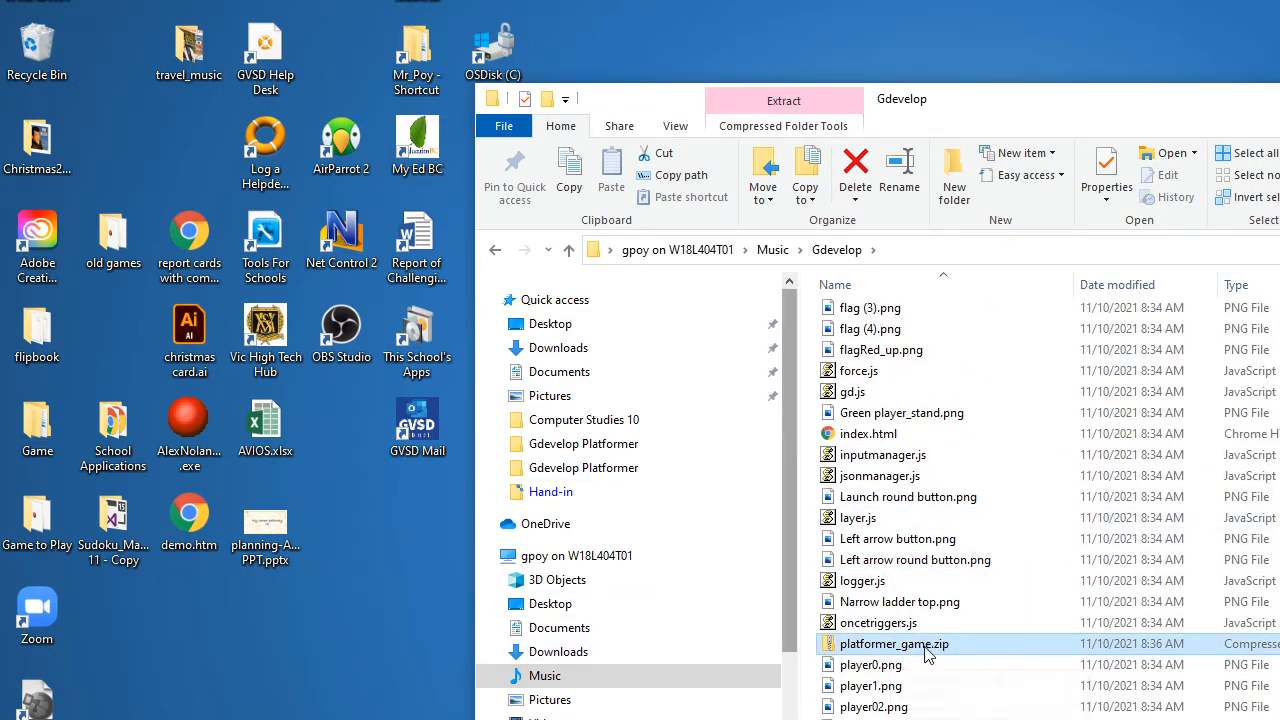
double_click(894, 643)
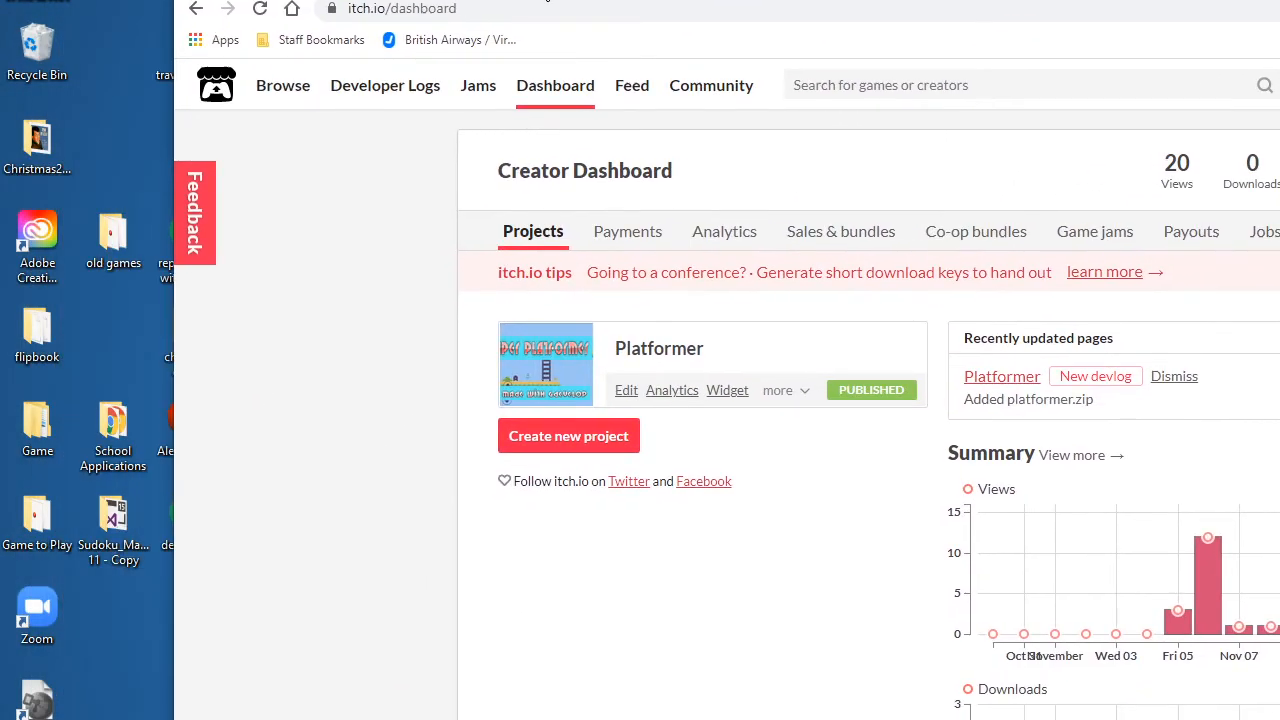
mouse_move(490, 35)
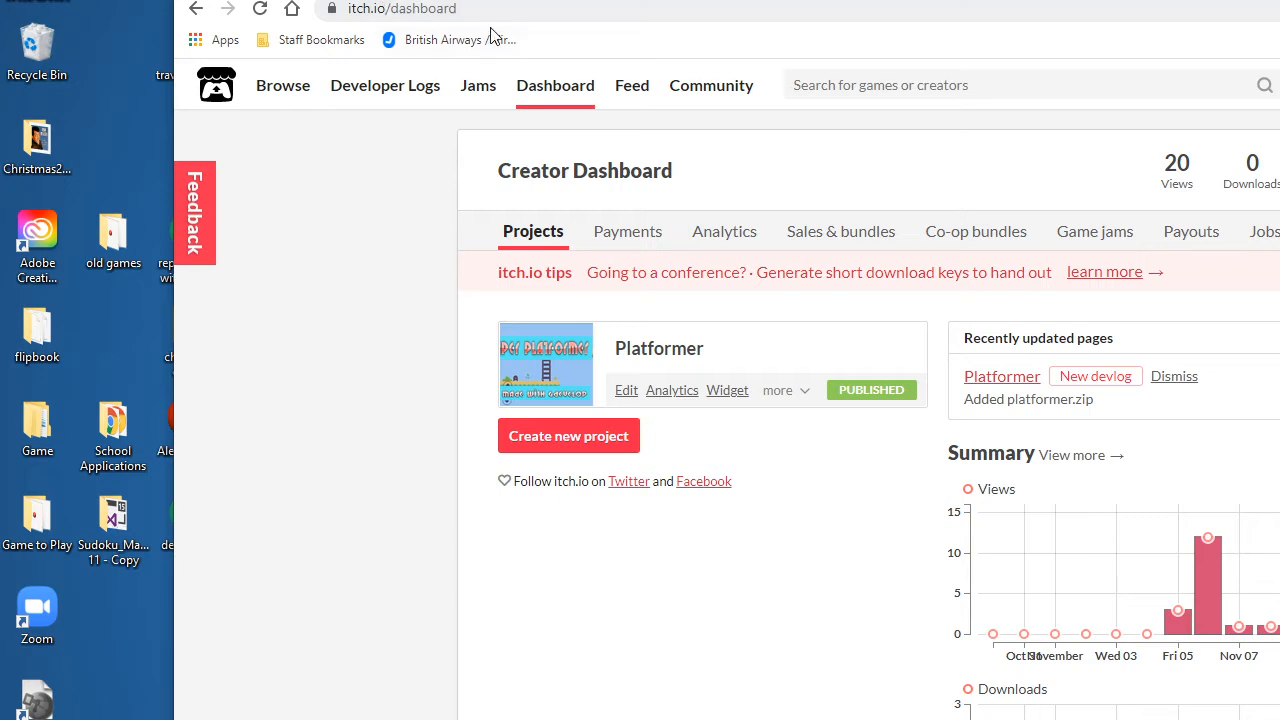
mouse_move(607, 117)
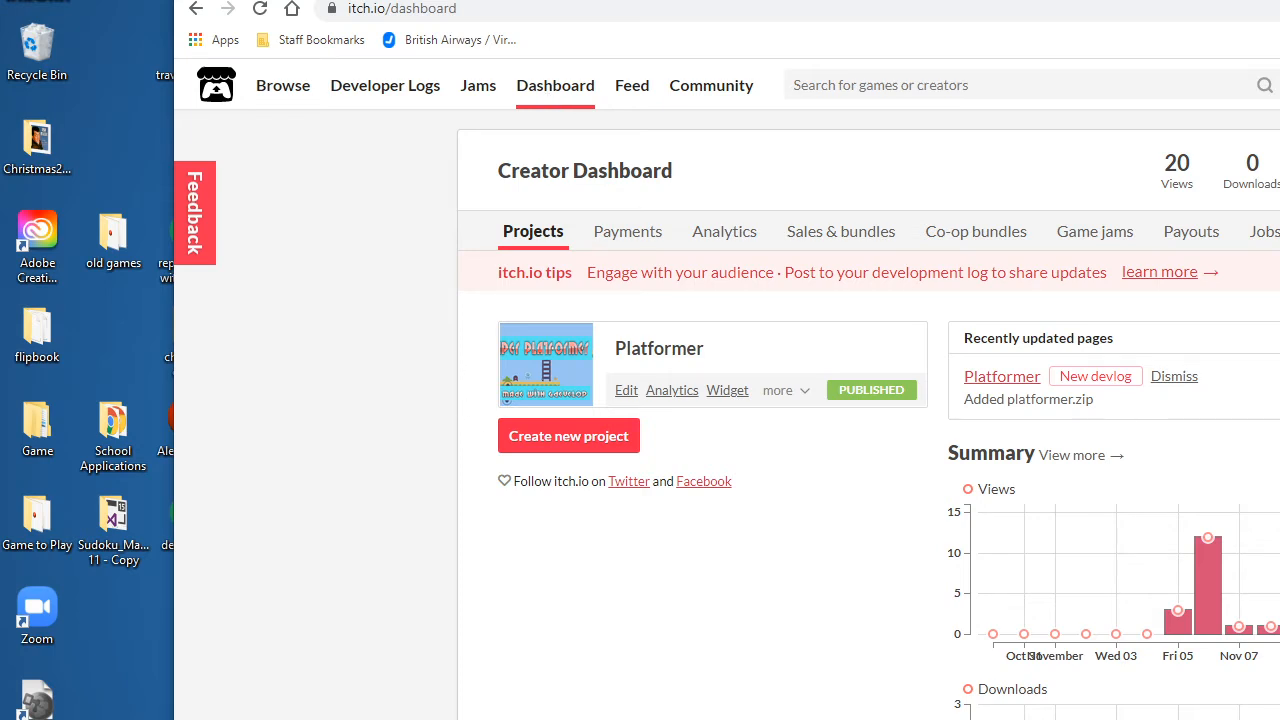
mouse_move(698, 492)
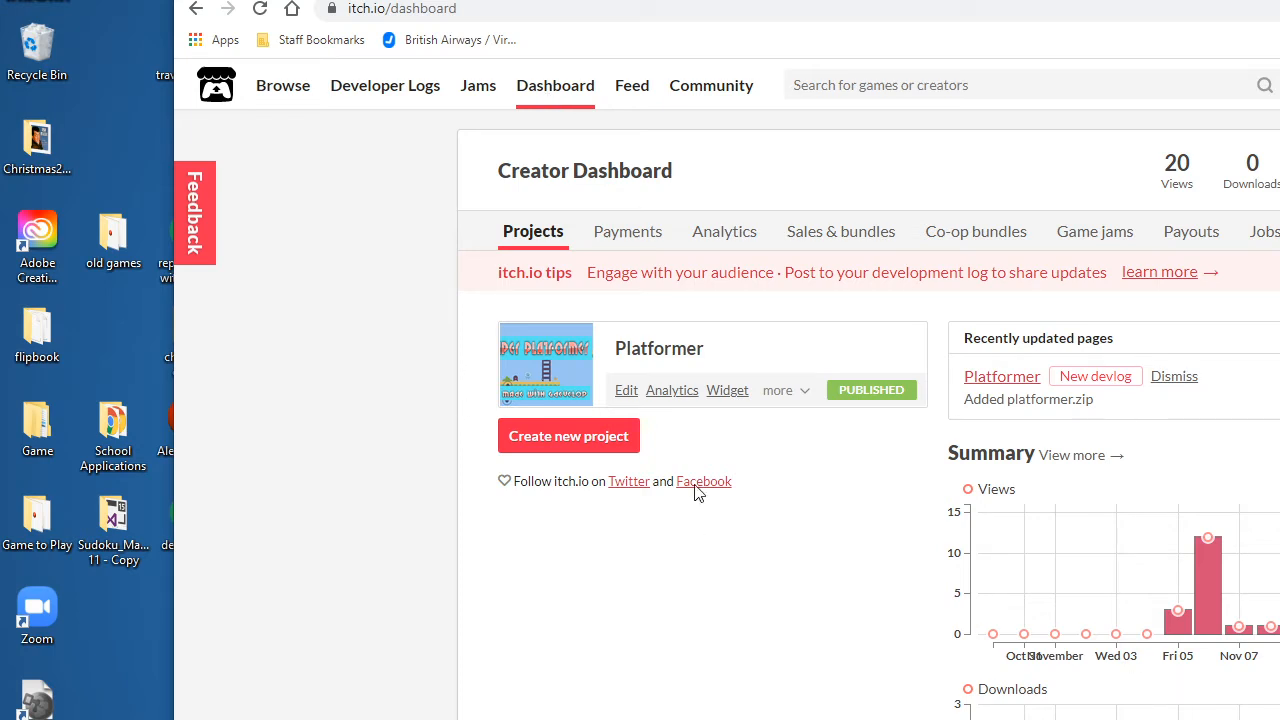
mouse_move(643, 410)
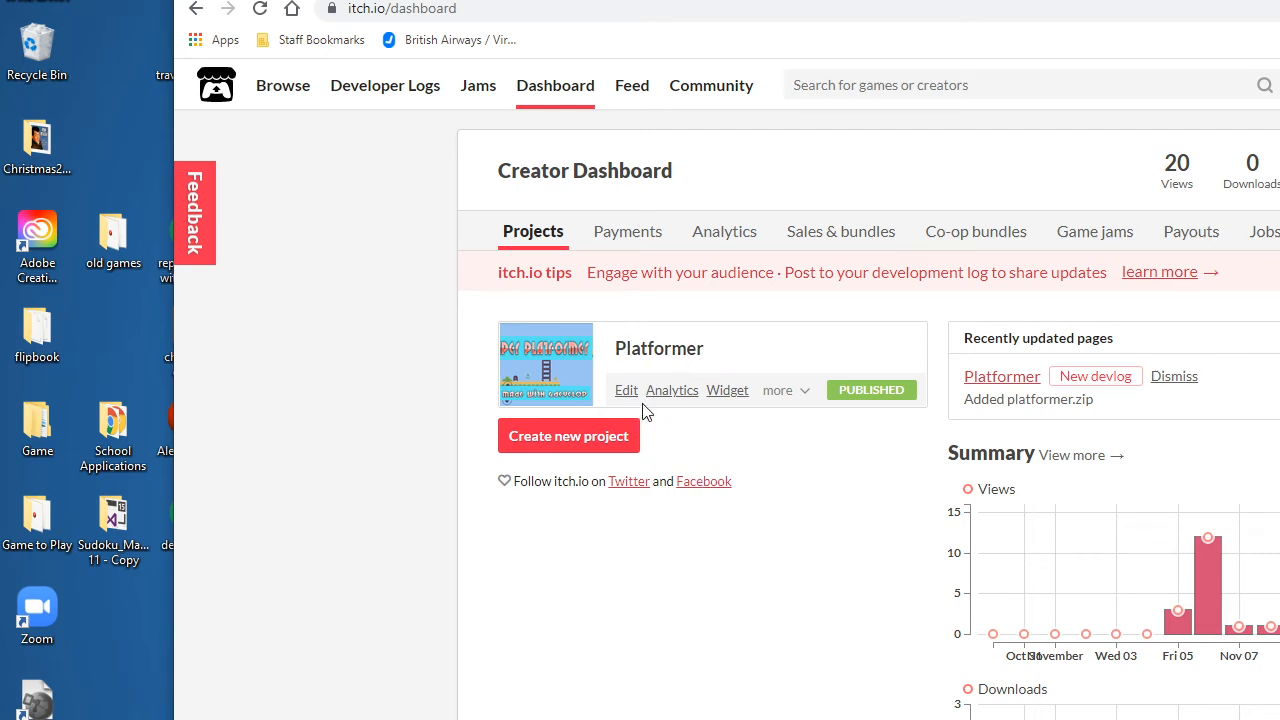
- Open the Platformer project's edit page from the Creator Dashboard and select its Title field
click(626, 390)
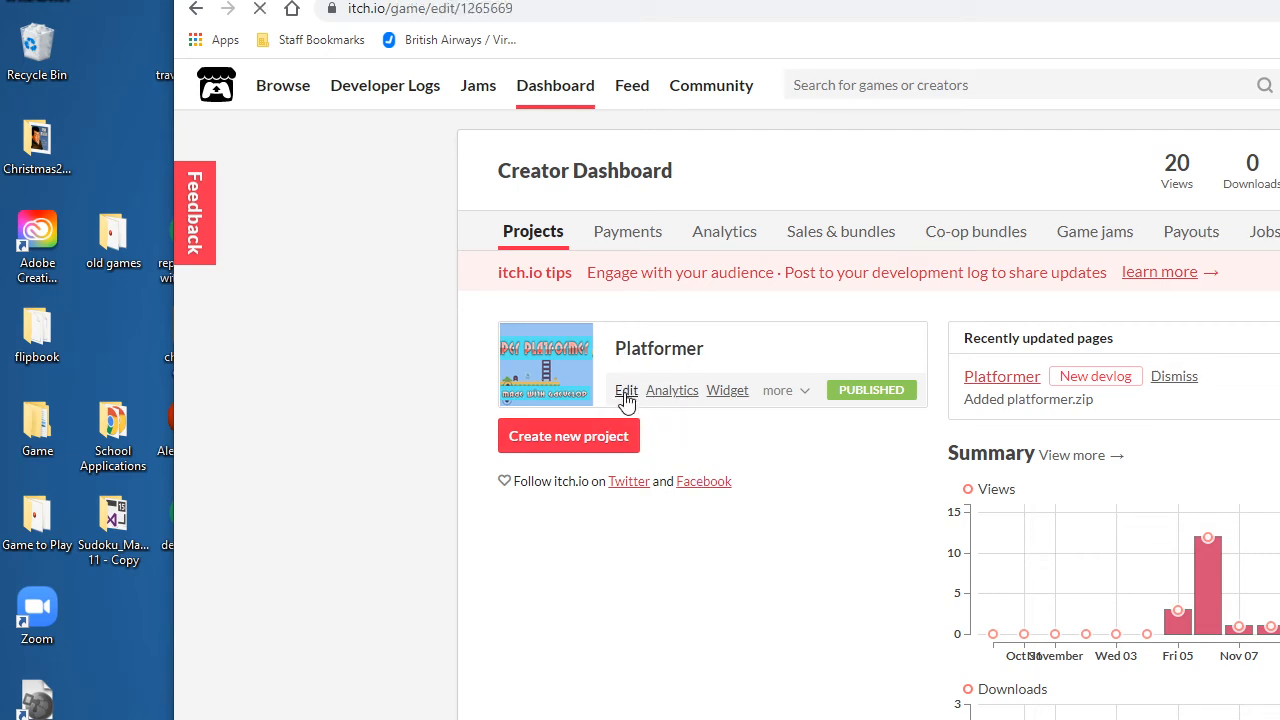
click(625, 390)
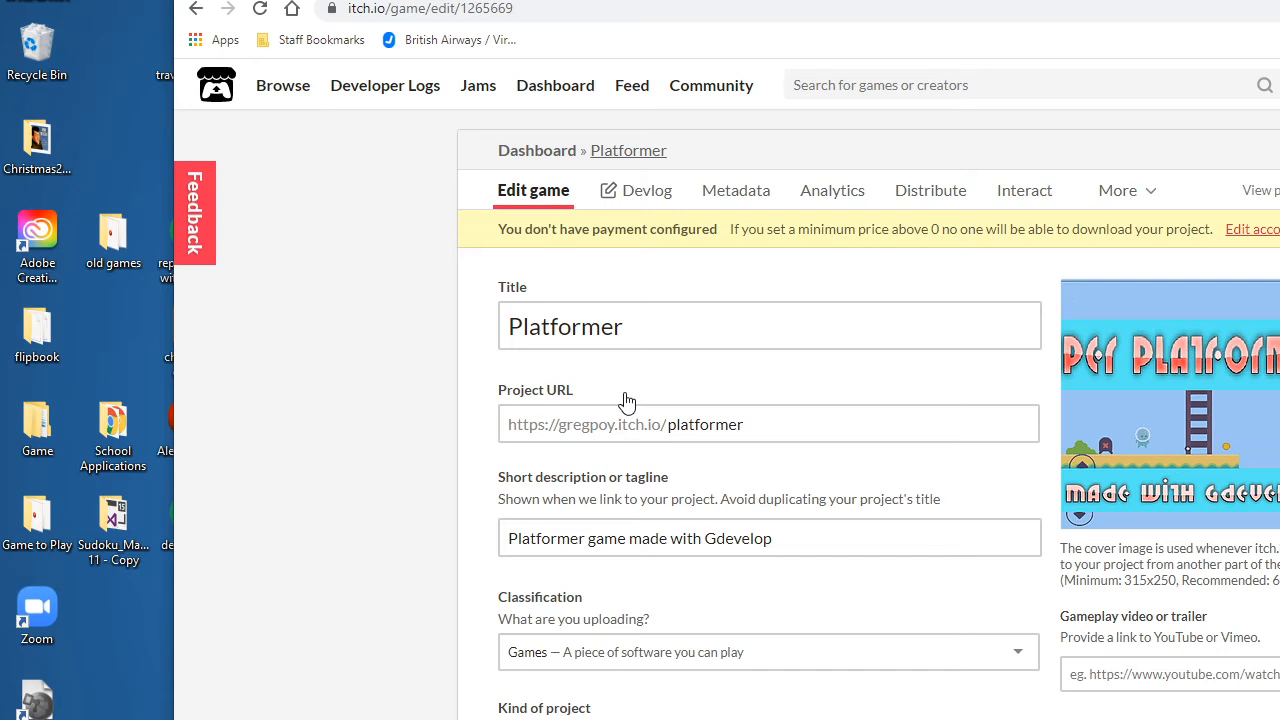
mouse_move(761, 469)
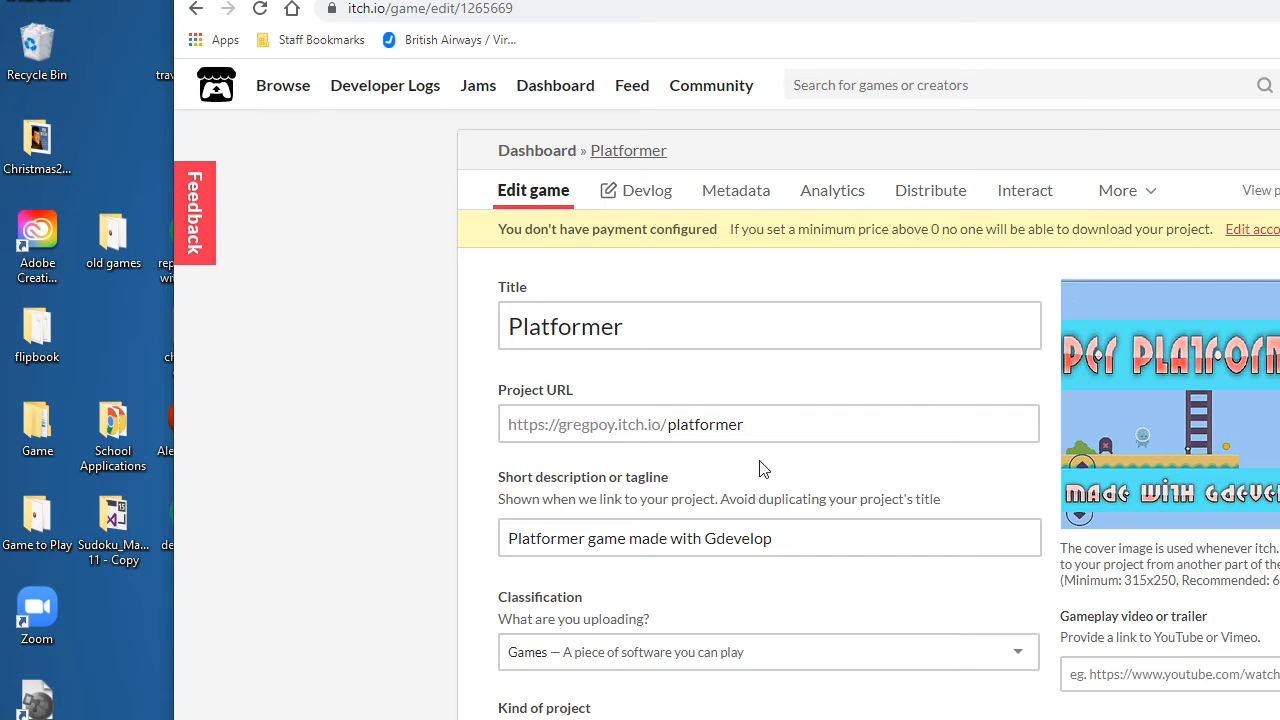
mouse_move(481, 327)
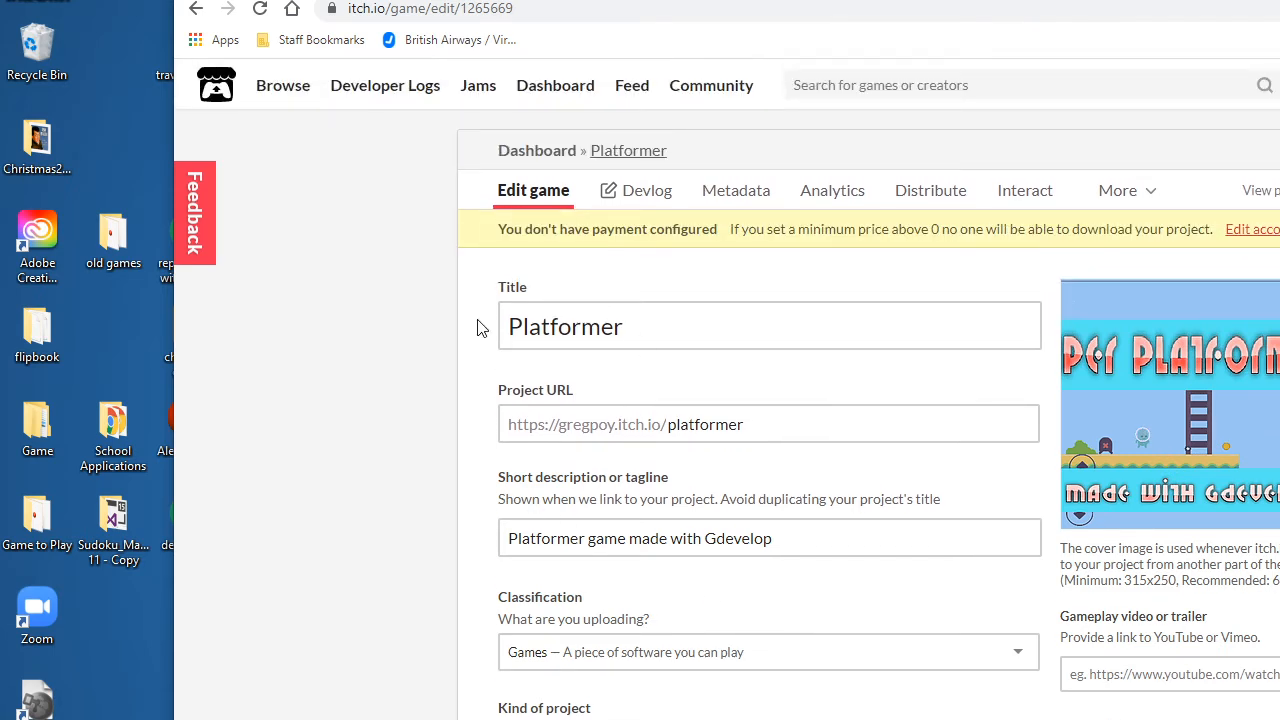
click(643, 326)
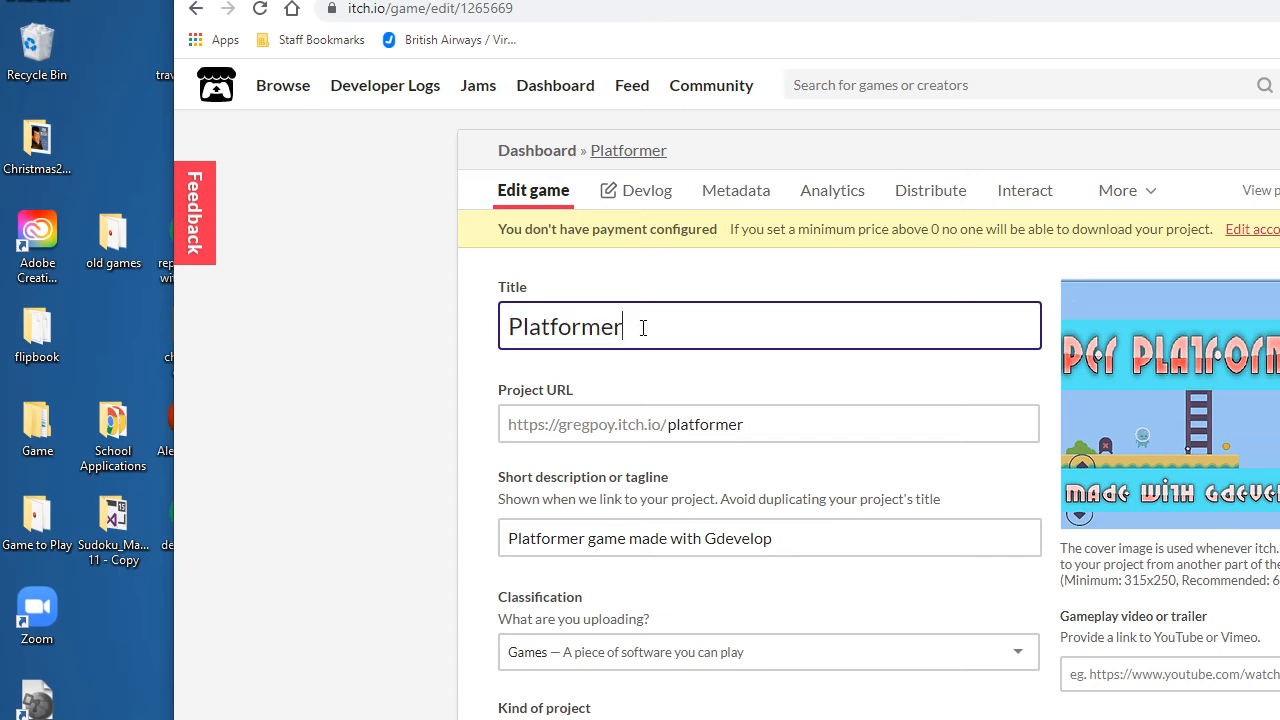
mouse_move(751, 423)
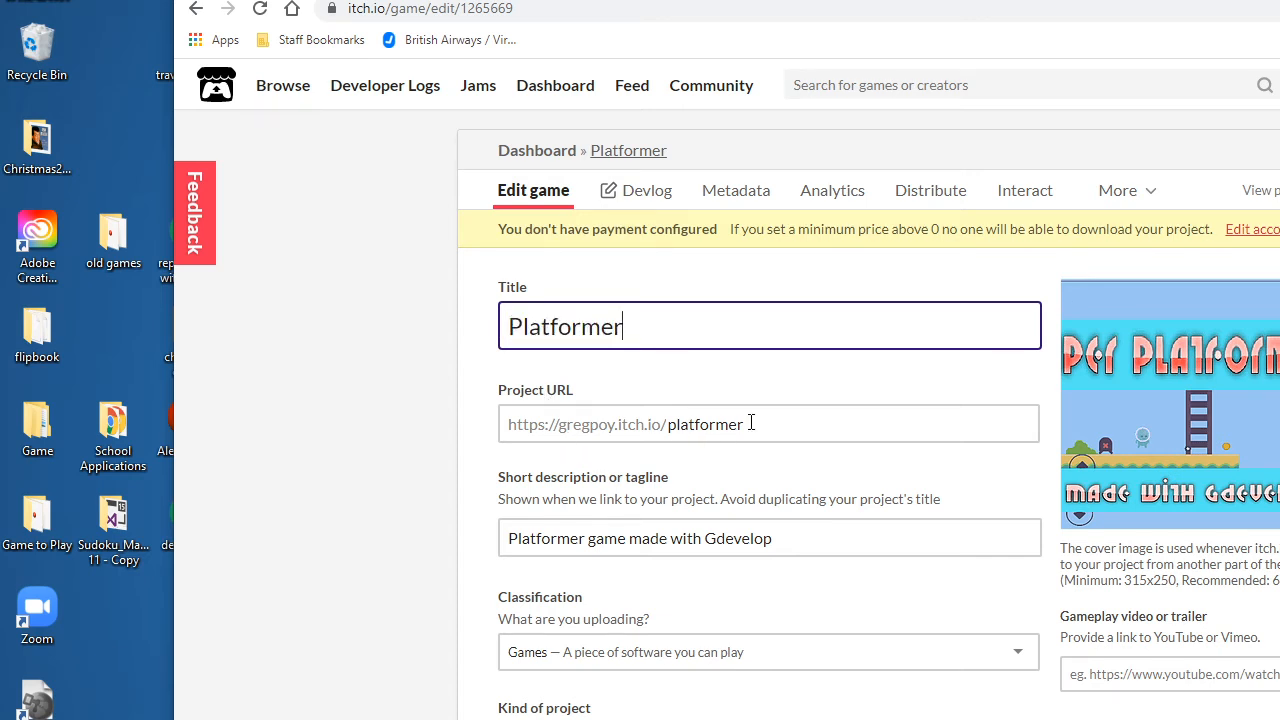
mouse_move(533, 421)
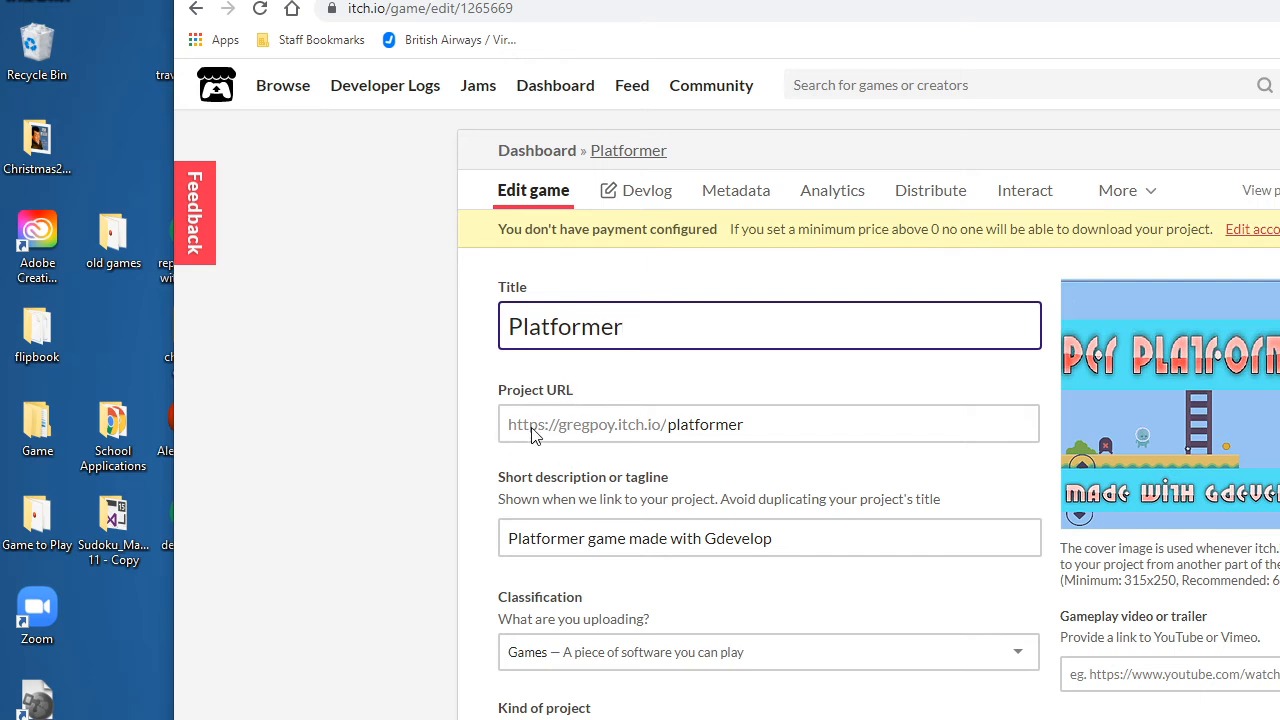
mouse_move(535, 448)
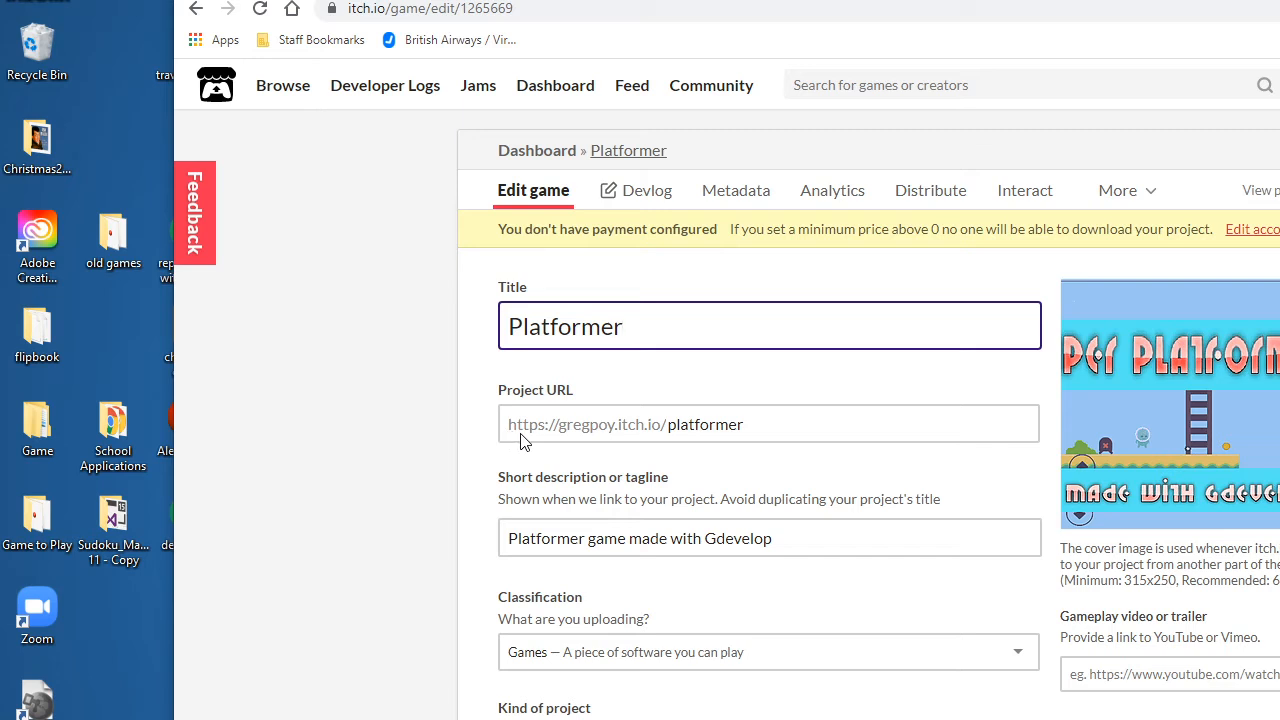
mouse_move(630, 442)
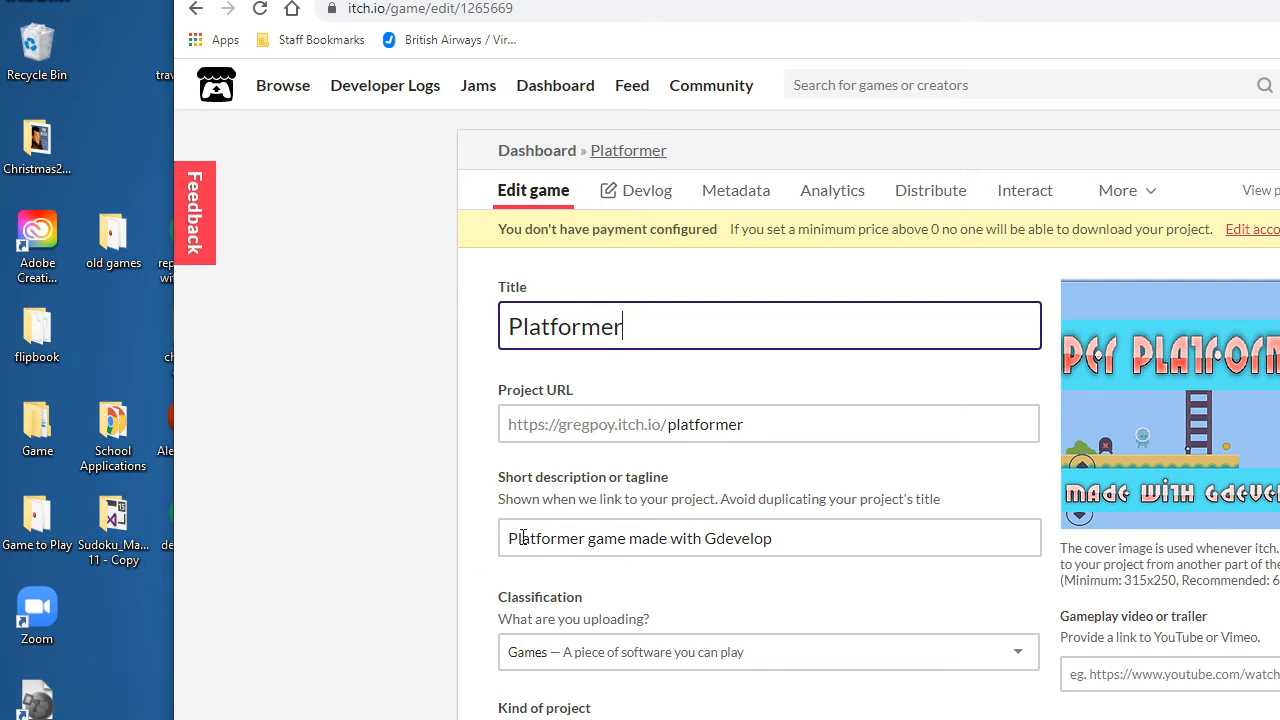
- Scroll past the HTML kind and $0-or-donate pricing to the platformer.zip upload
scroll(down, 3)
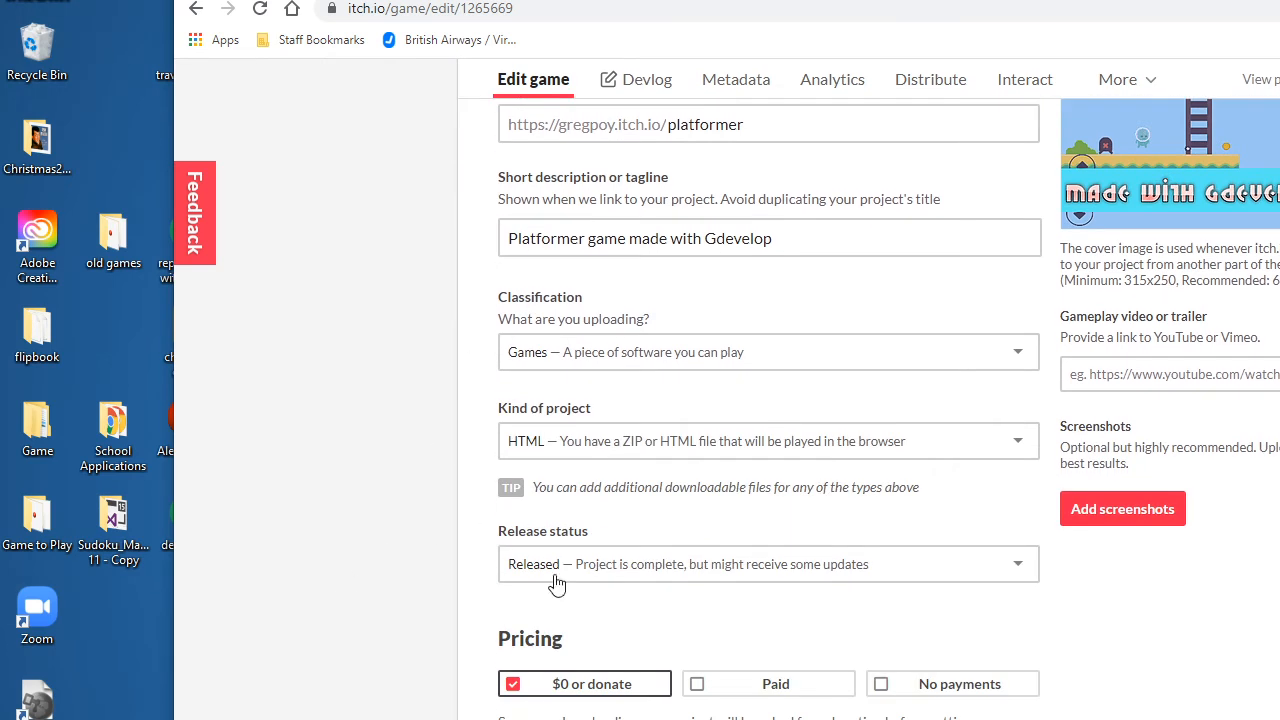
mouse_move(516, 414)
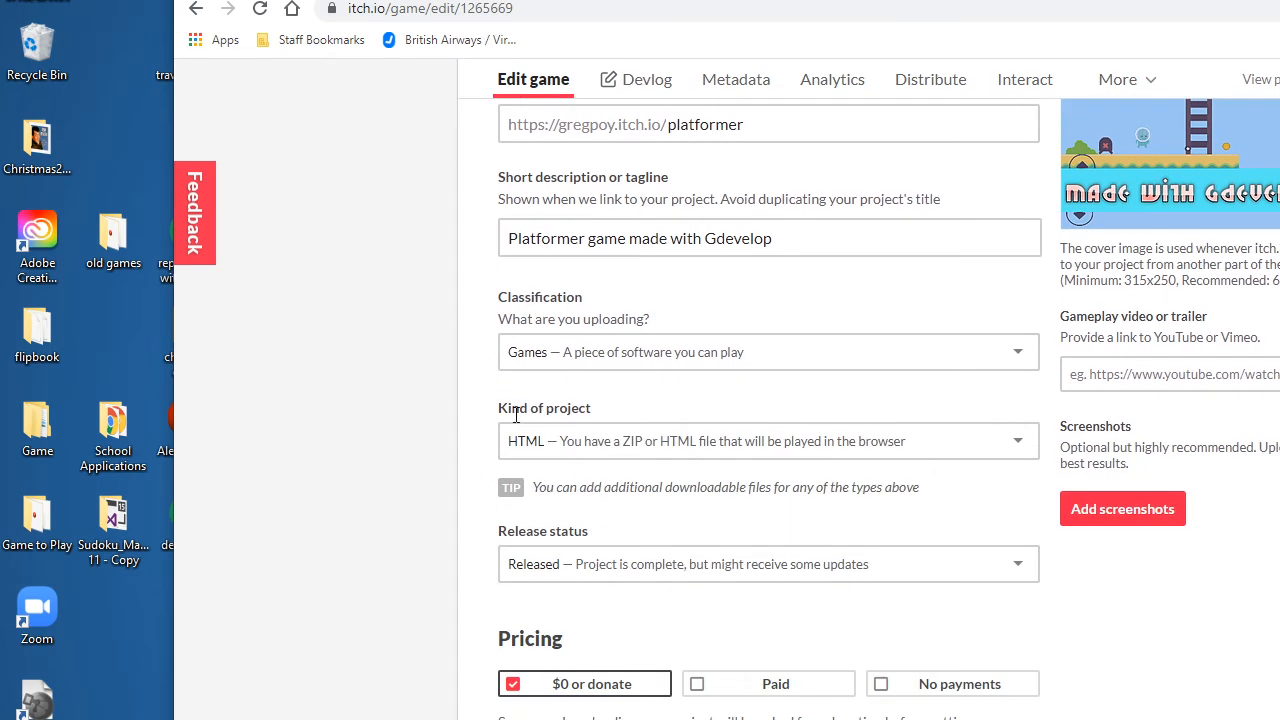
mouse_move(590, 441)
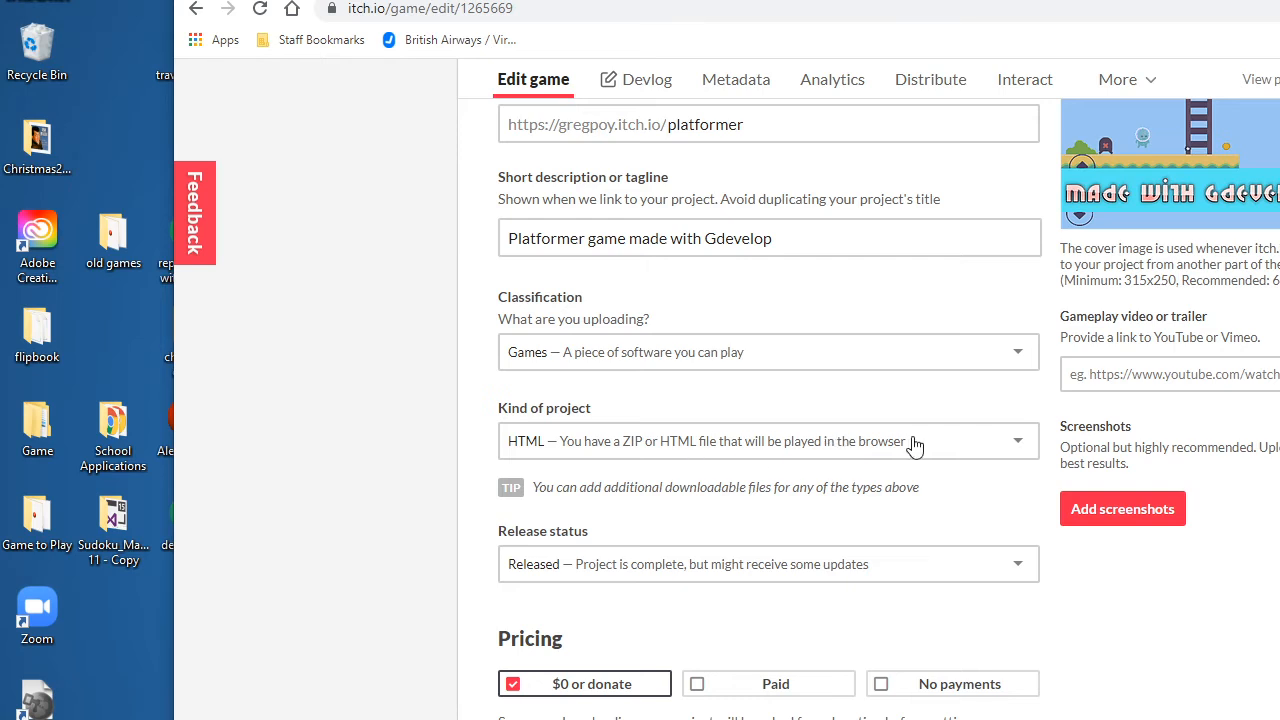
mouse_move(568, 415)
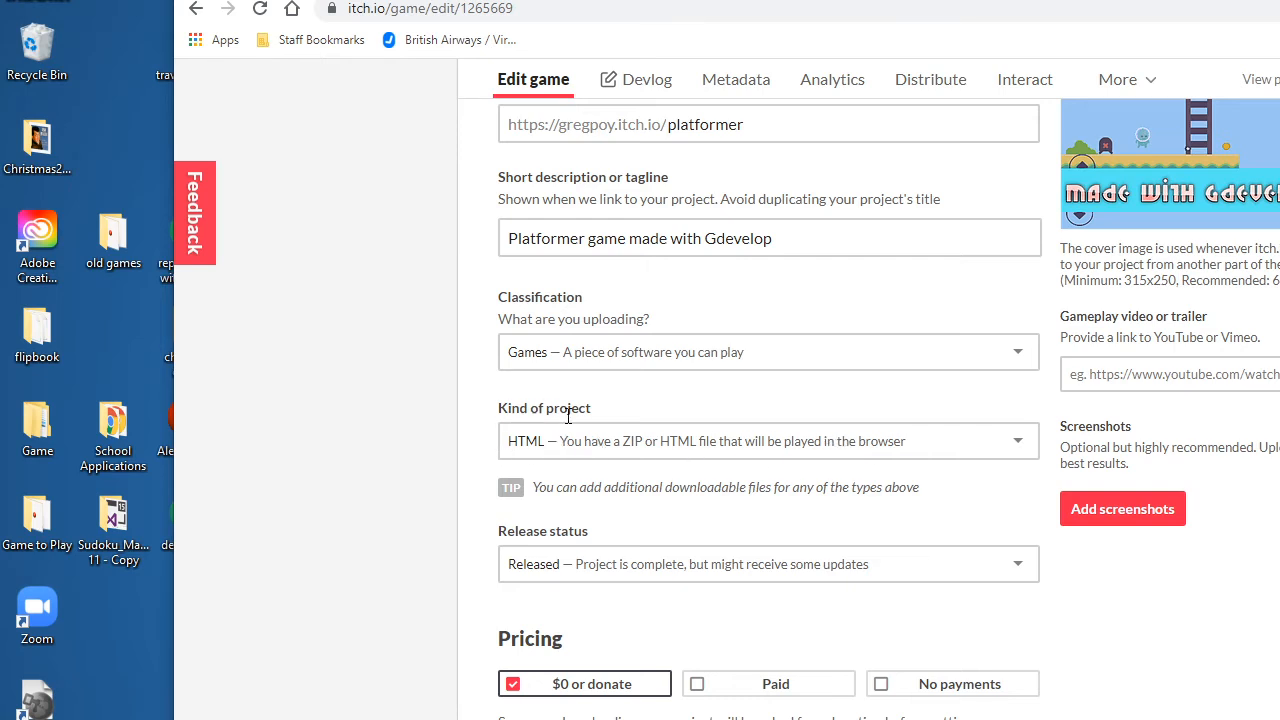
click(767, 441)
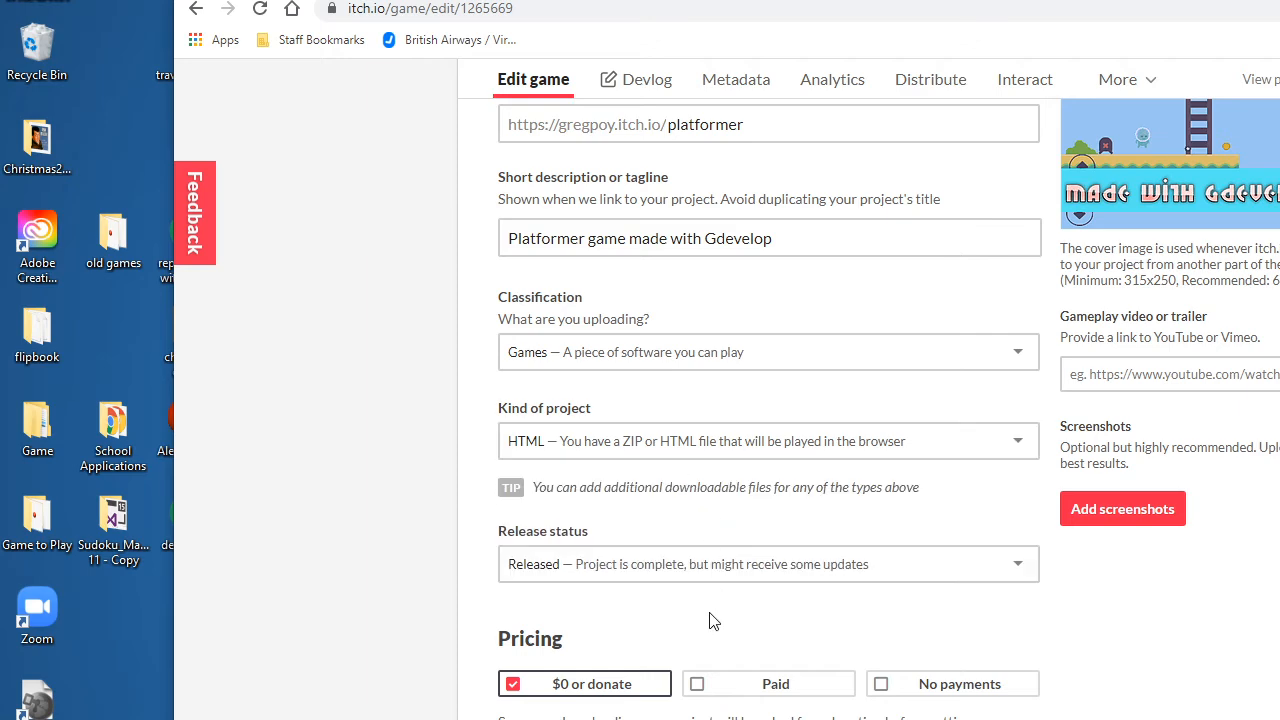
scroll(down, 3)
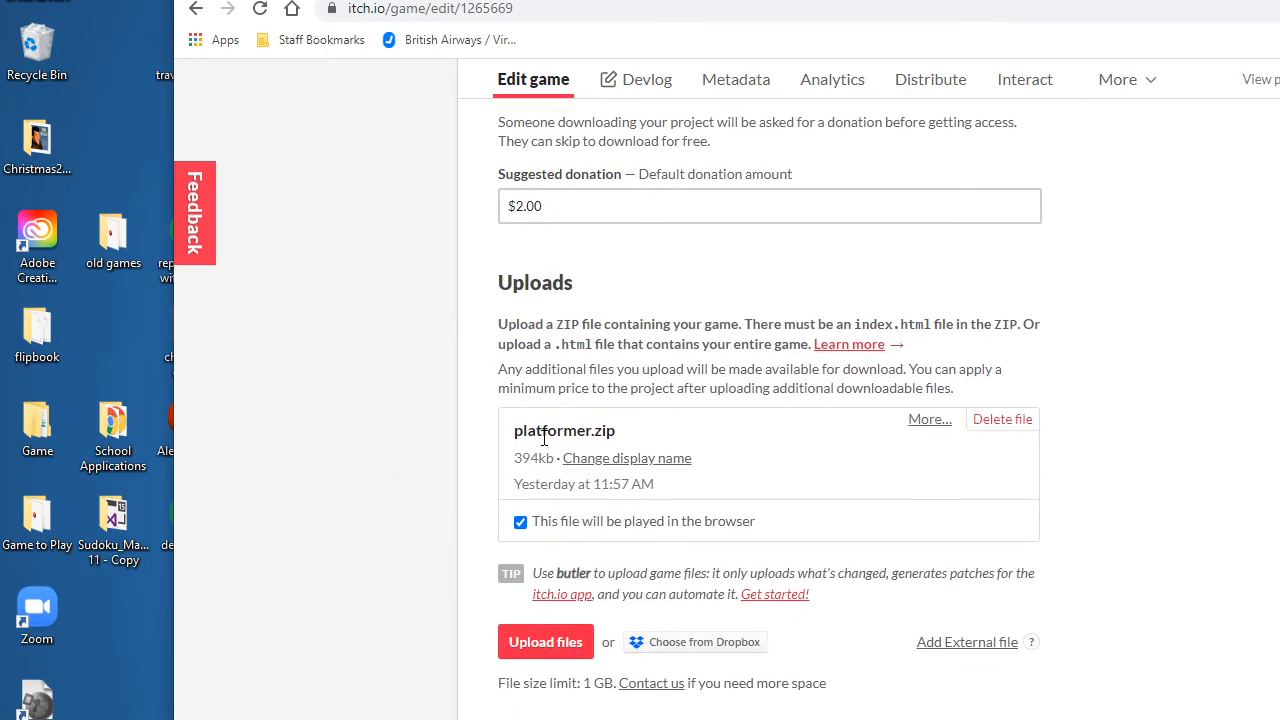
- Delete the old platformer.zip upload and confirm with OK
click(1002, 419)
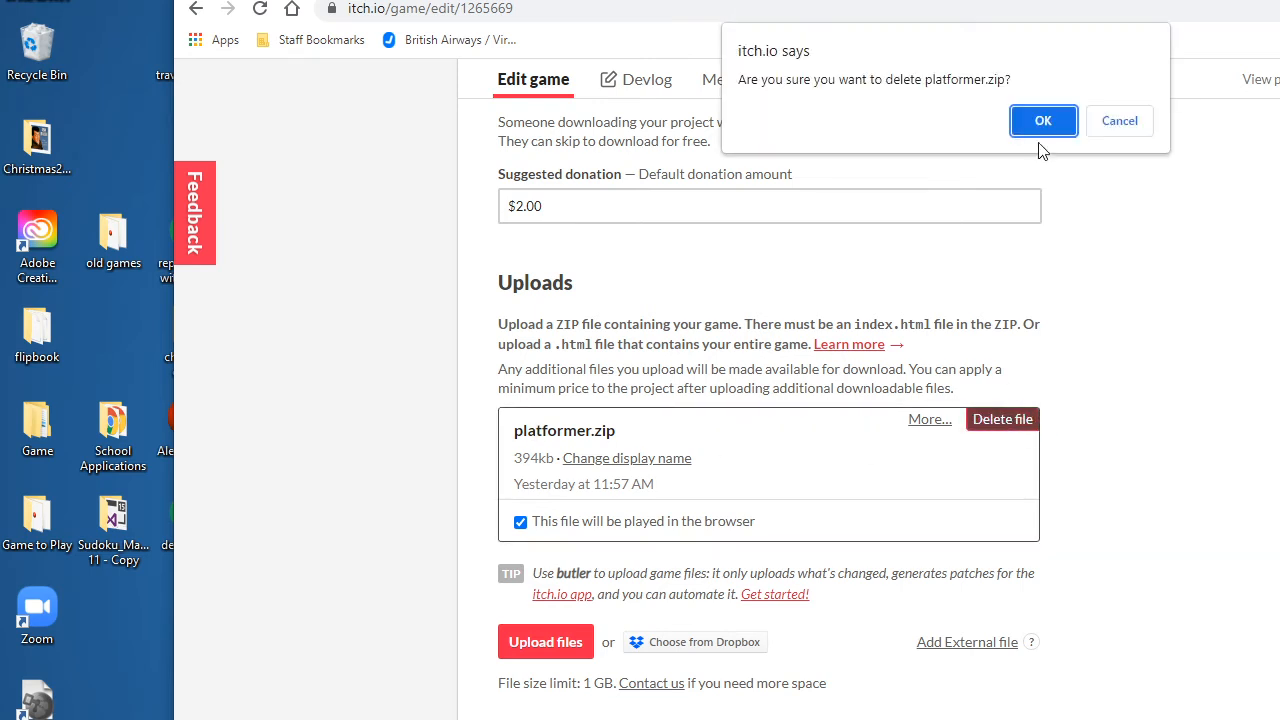
click(1043, 120)
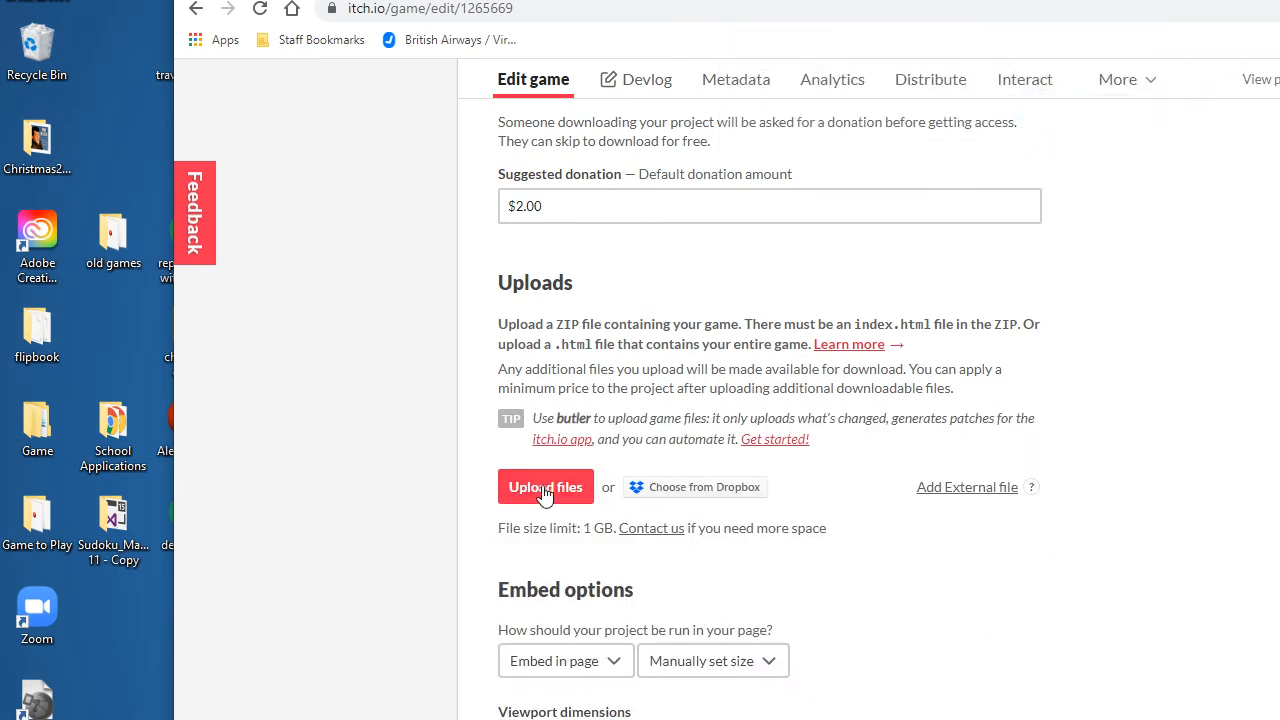
mouse_move(546, 487)
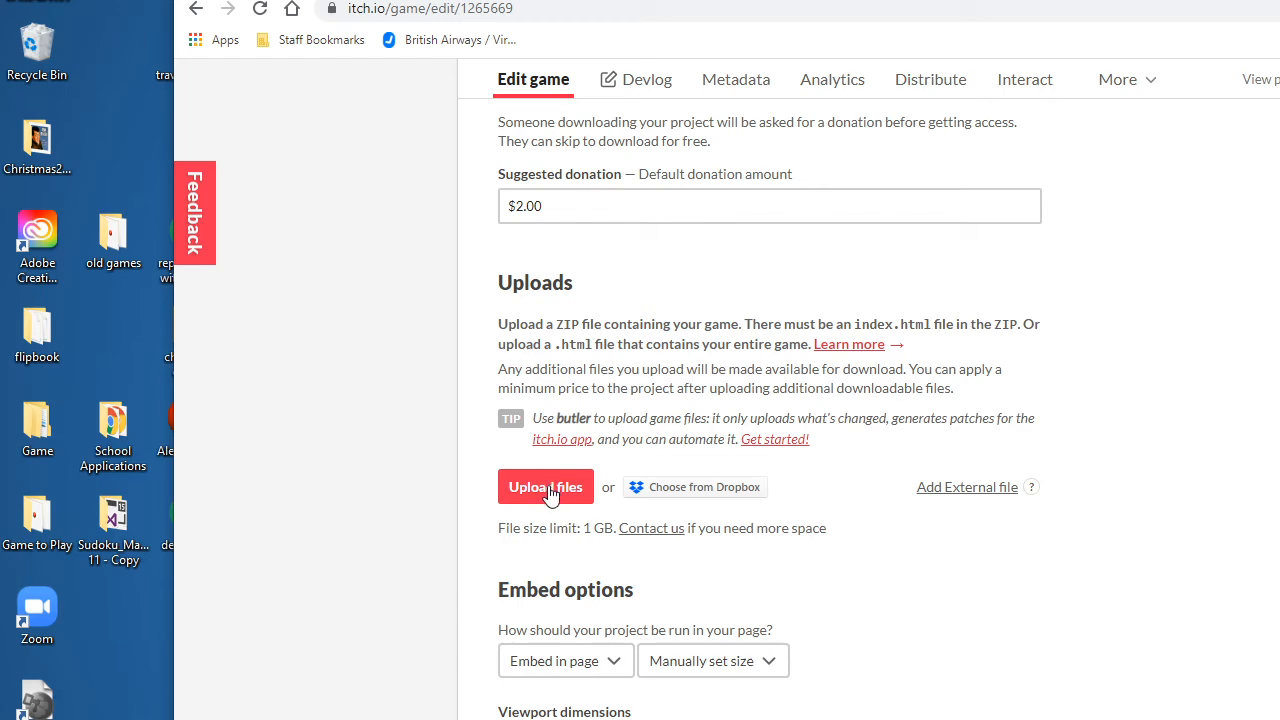
mouse_move(551, 497)
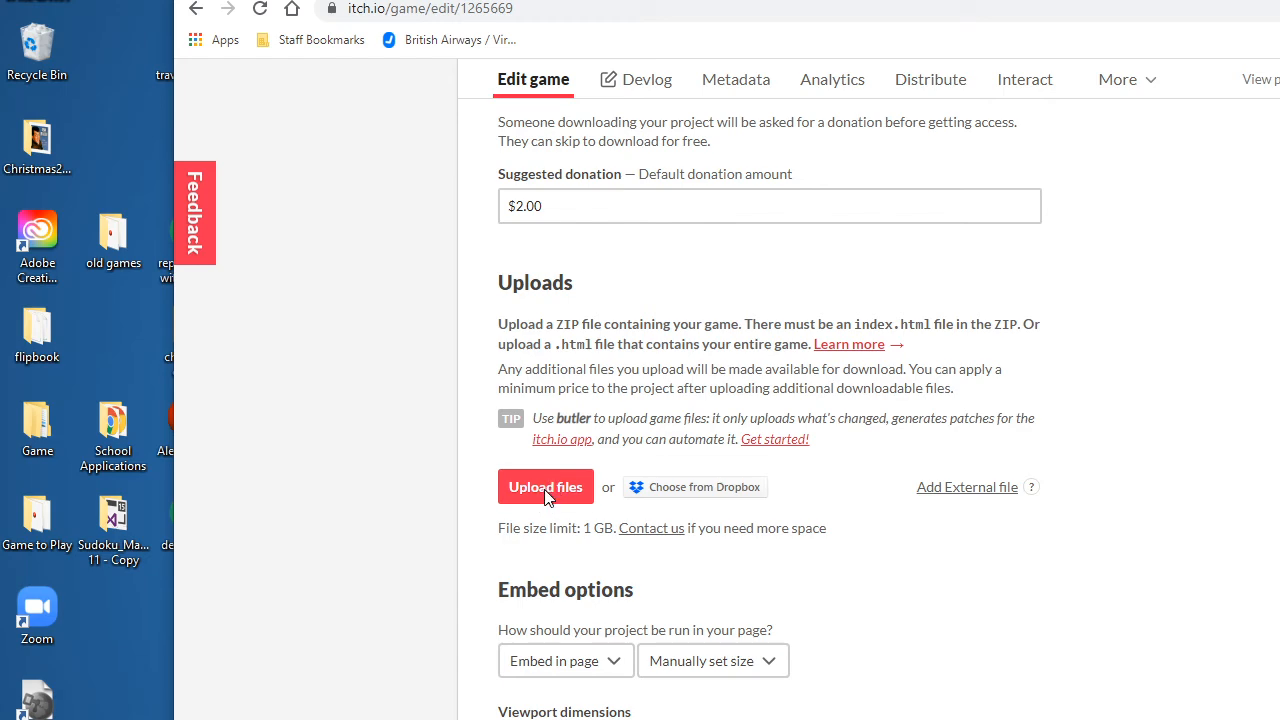
- Upload platformer_game.zip from Music > Gdevelop as the project's file
click(545, 487)
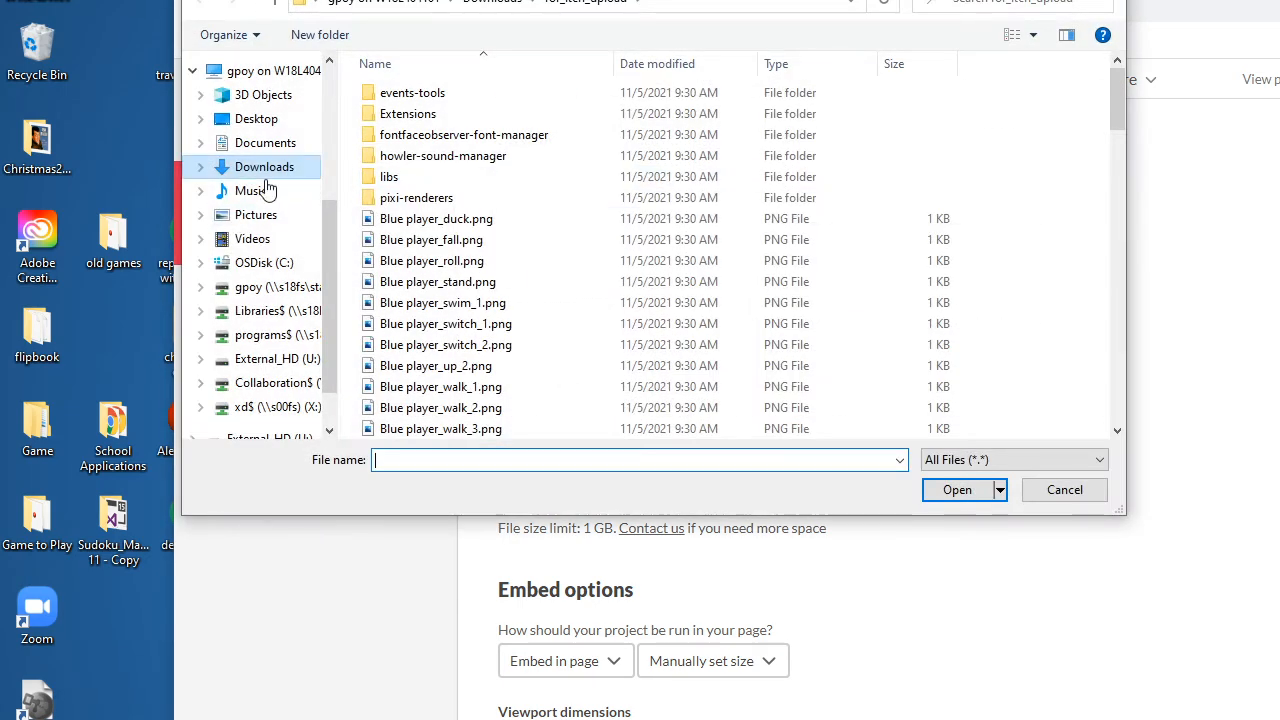
click(251, 190)
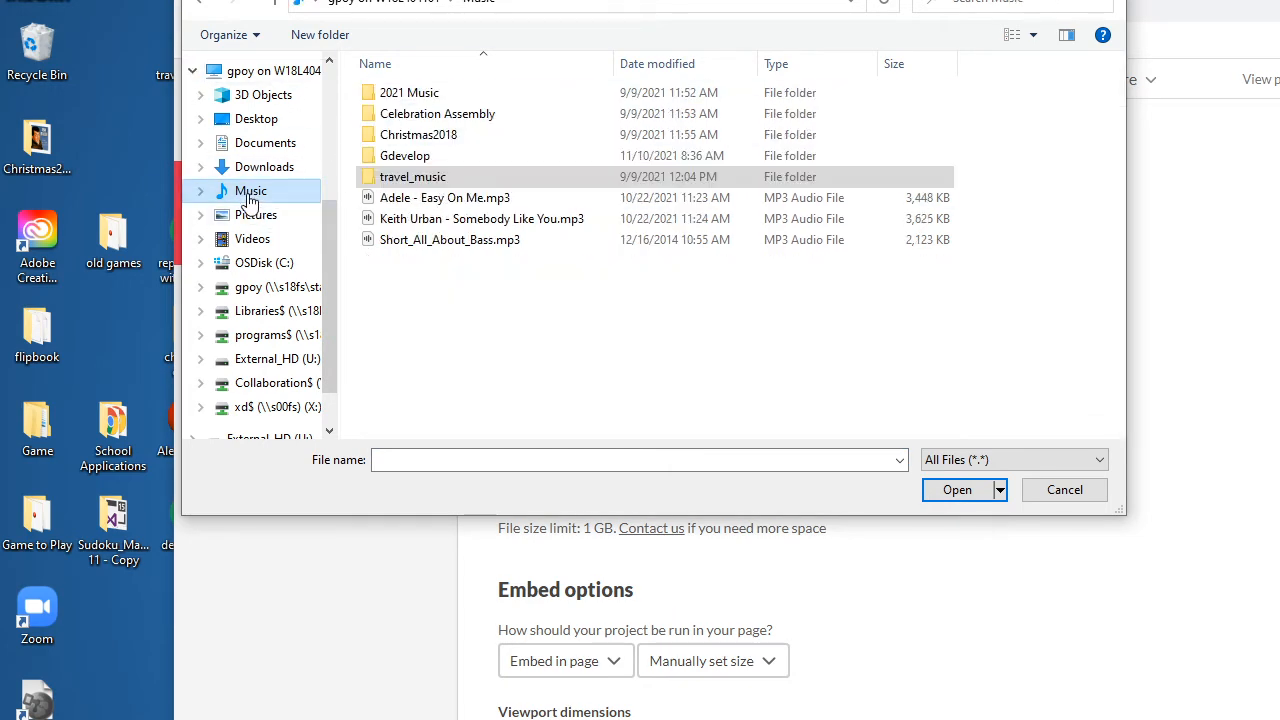
mouse_move(405, 155)
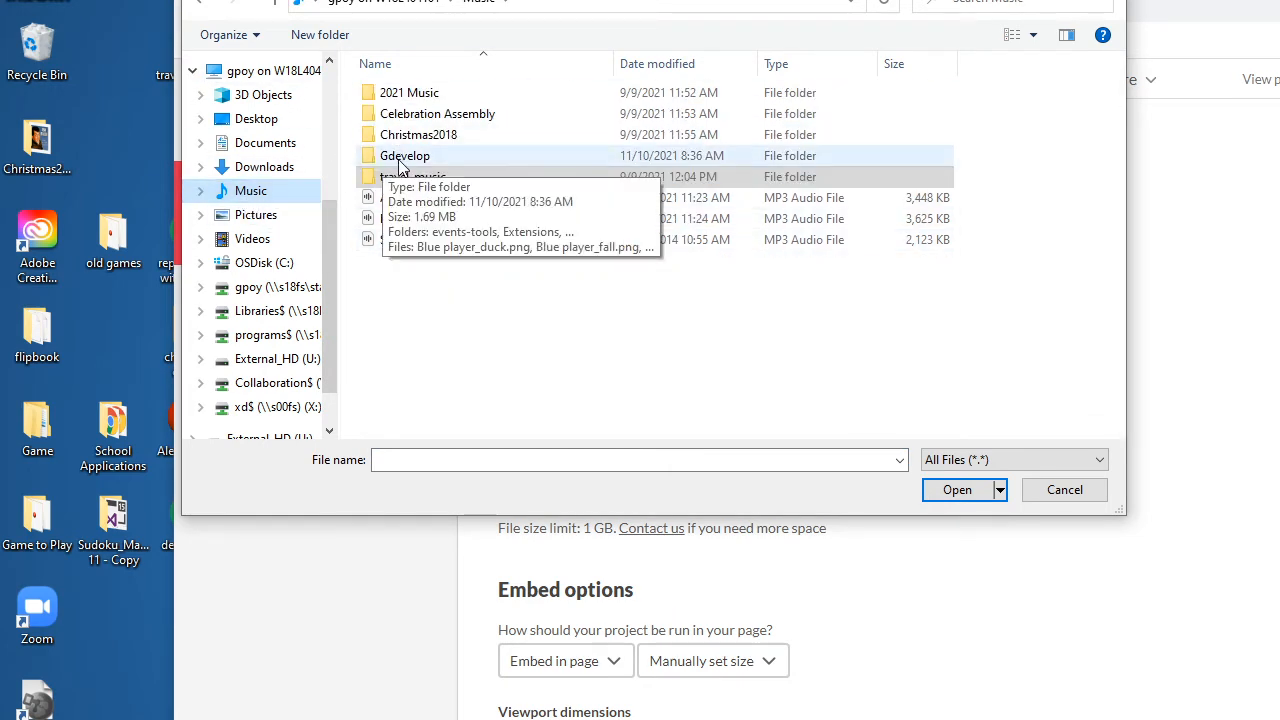
double_click(405, 155)
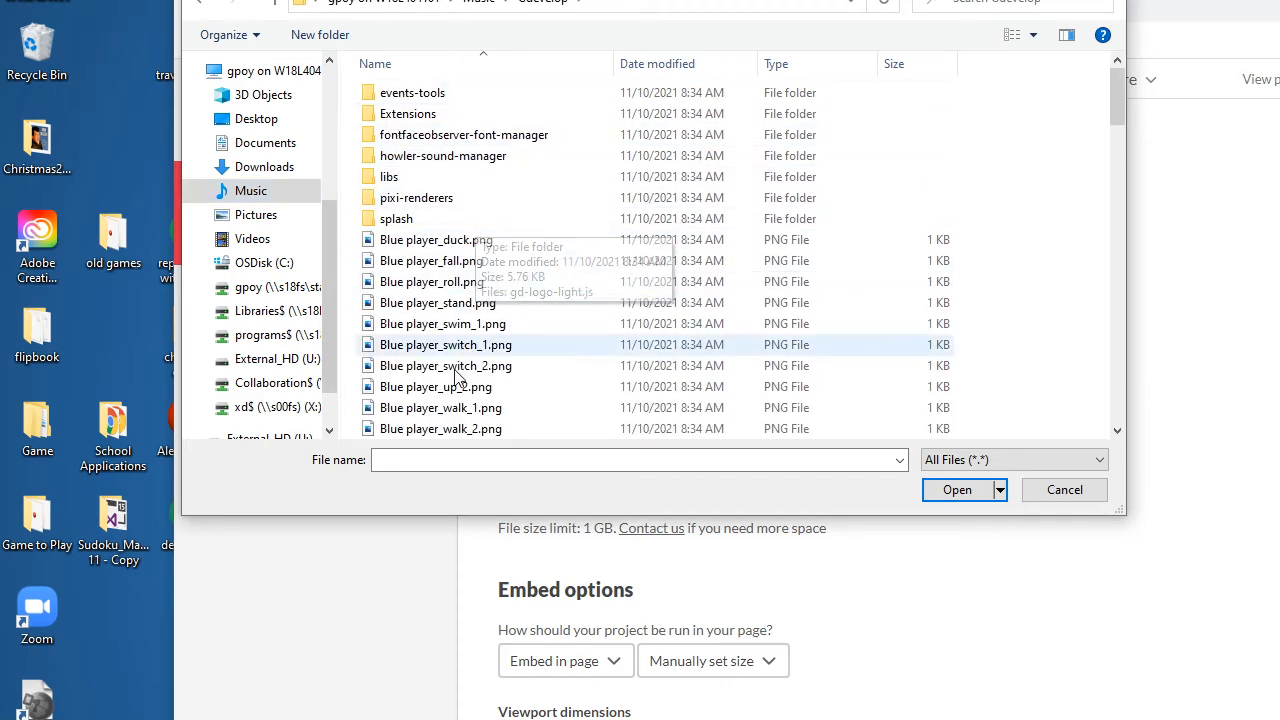
scroll(down, 3)
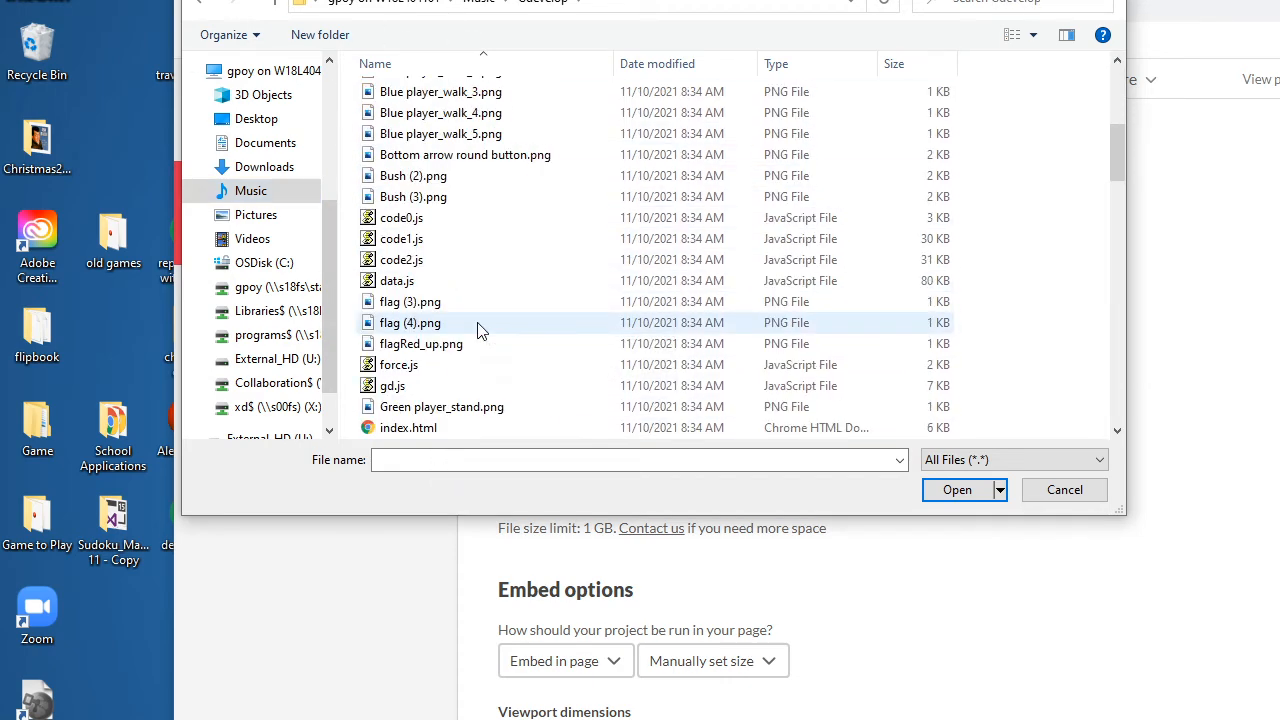
scroll(down, 3)
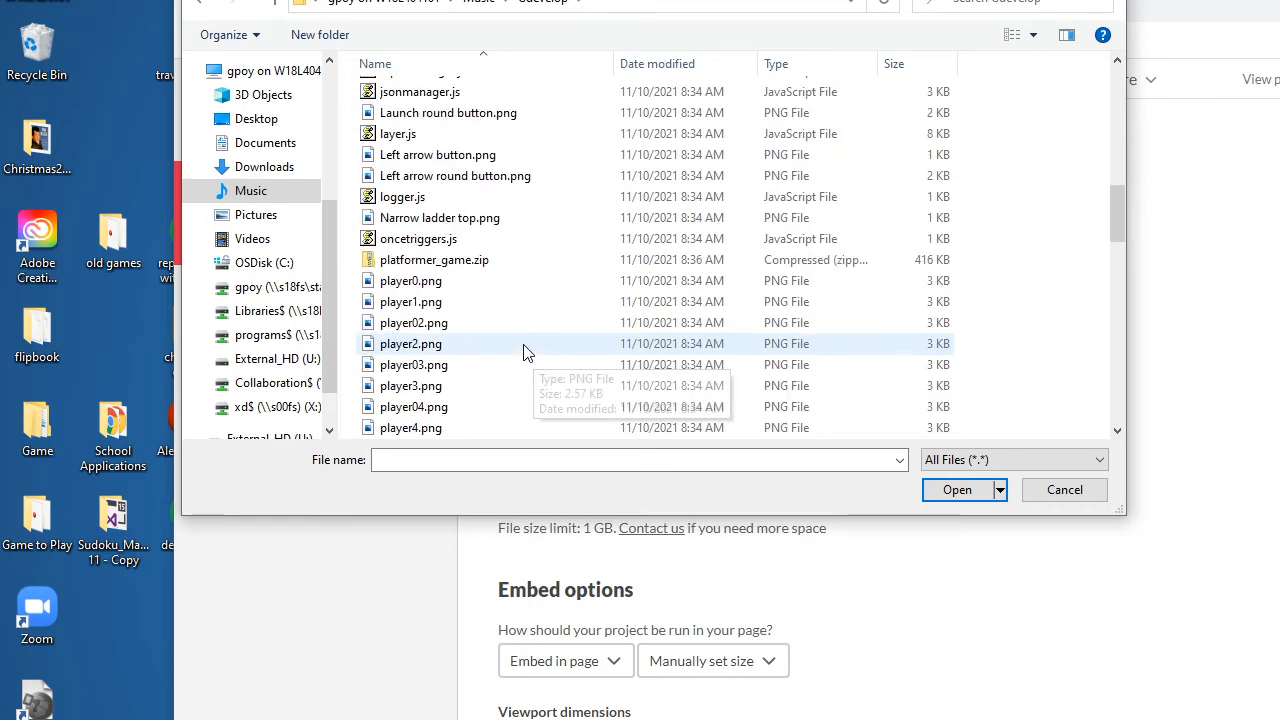
click(434, 259)
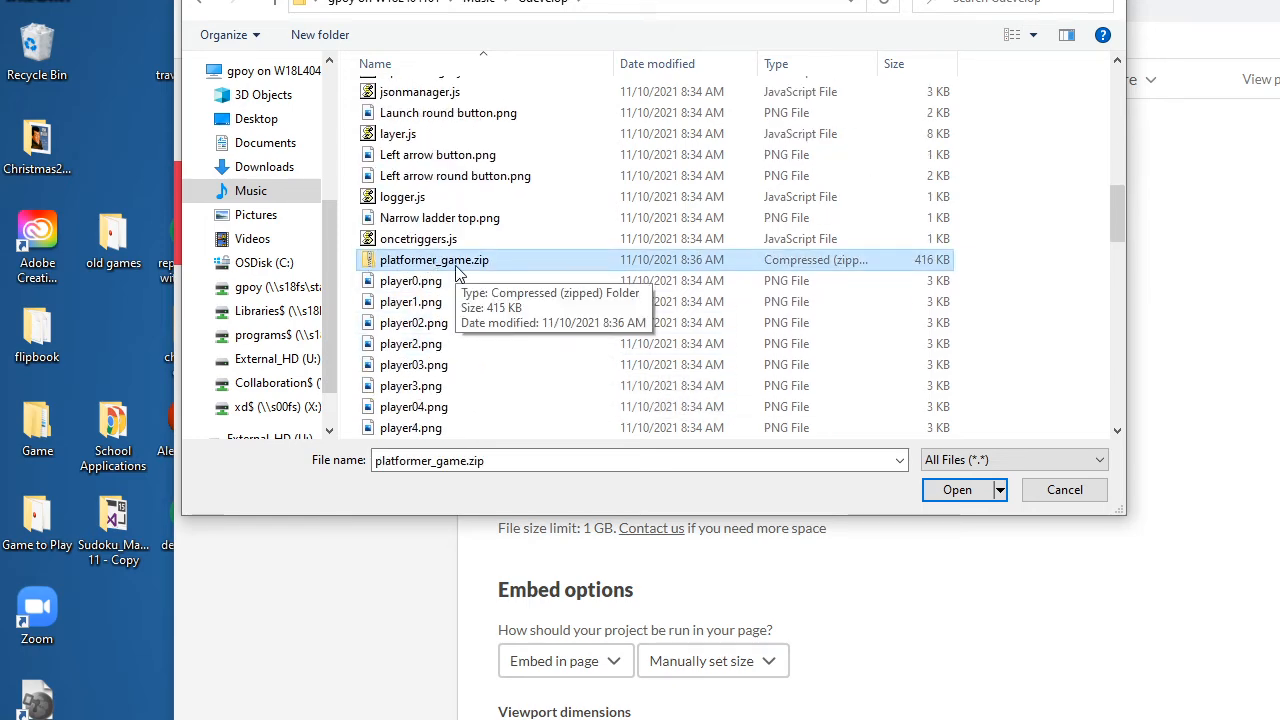
mouse_move(497, 275)
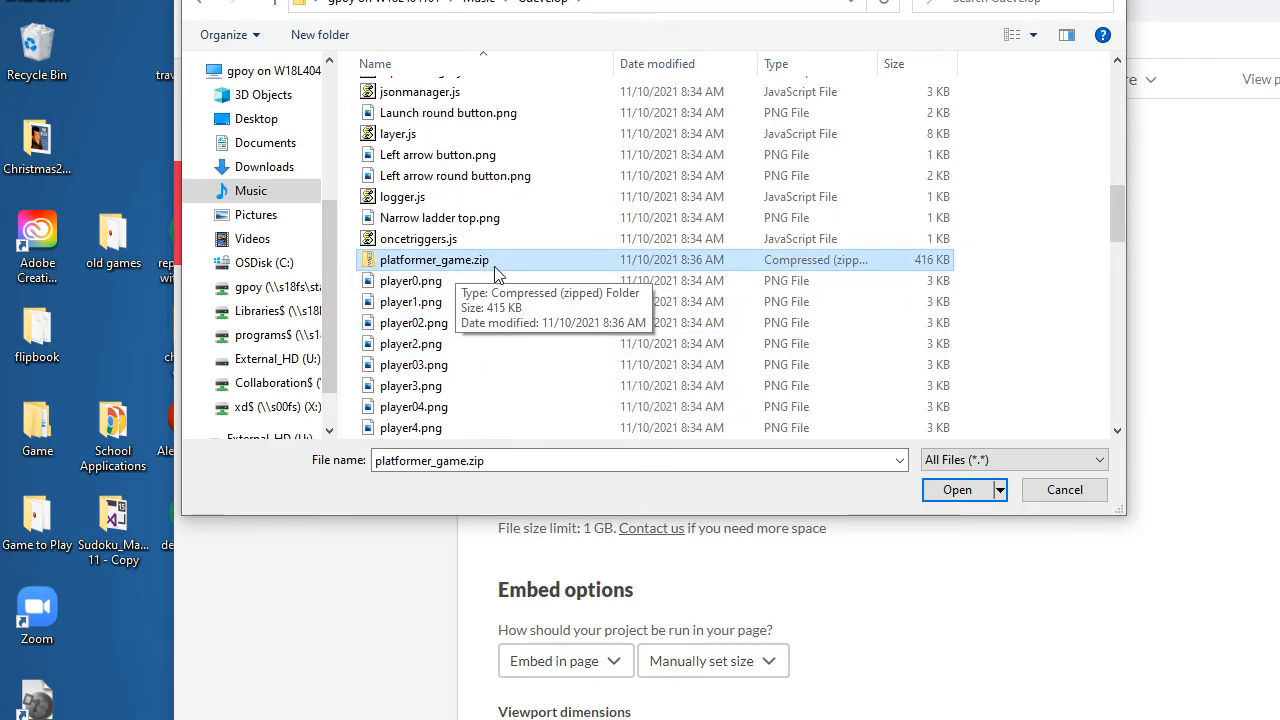
mouse_move(336, 270)
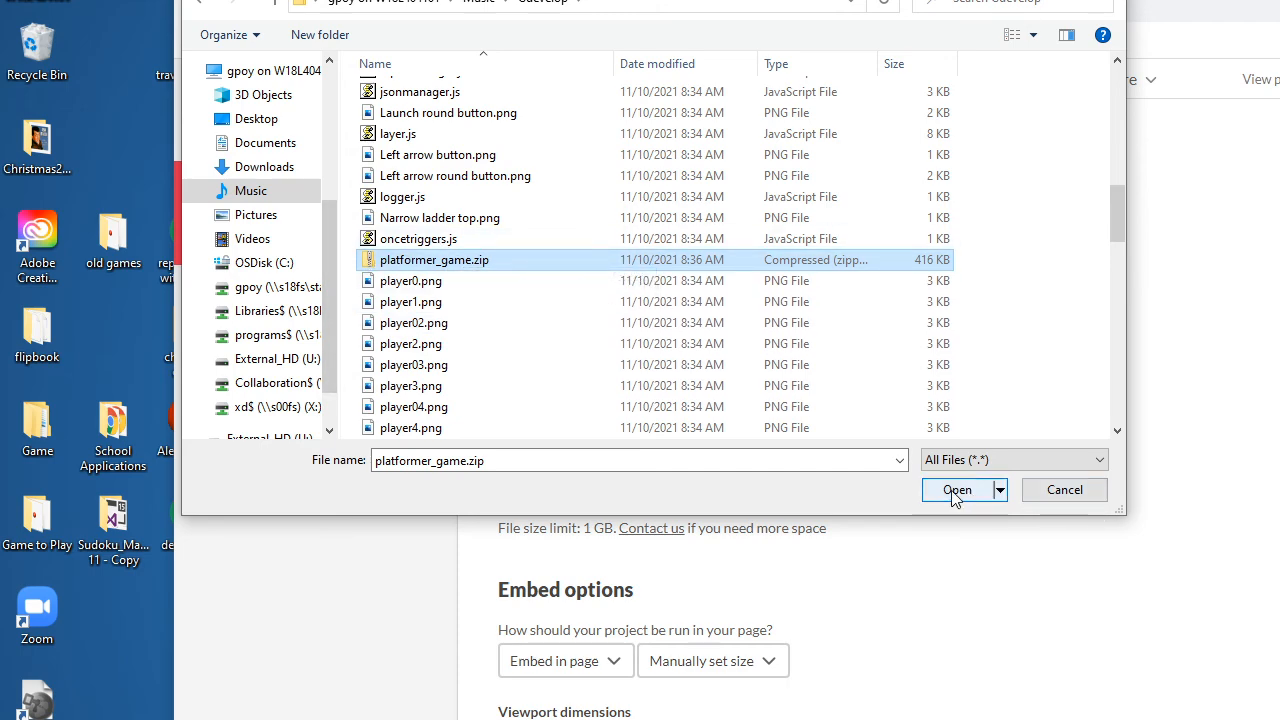
click(957, 489)
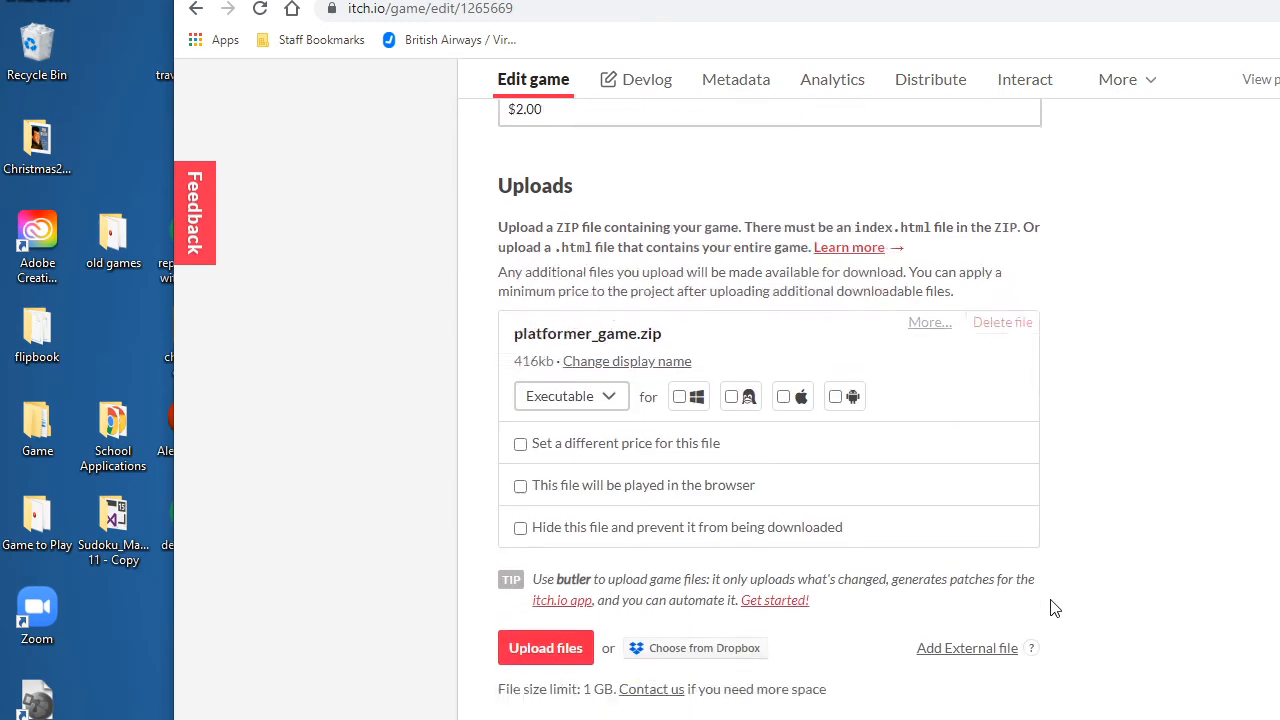
scroll(down, 3)
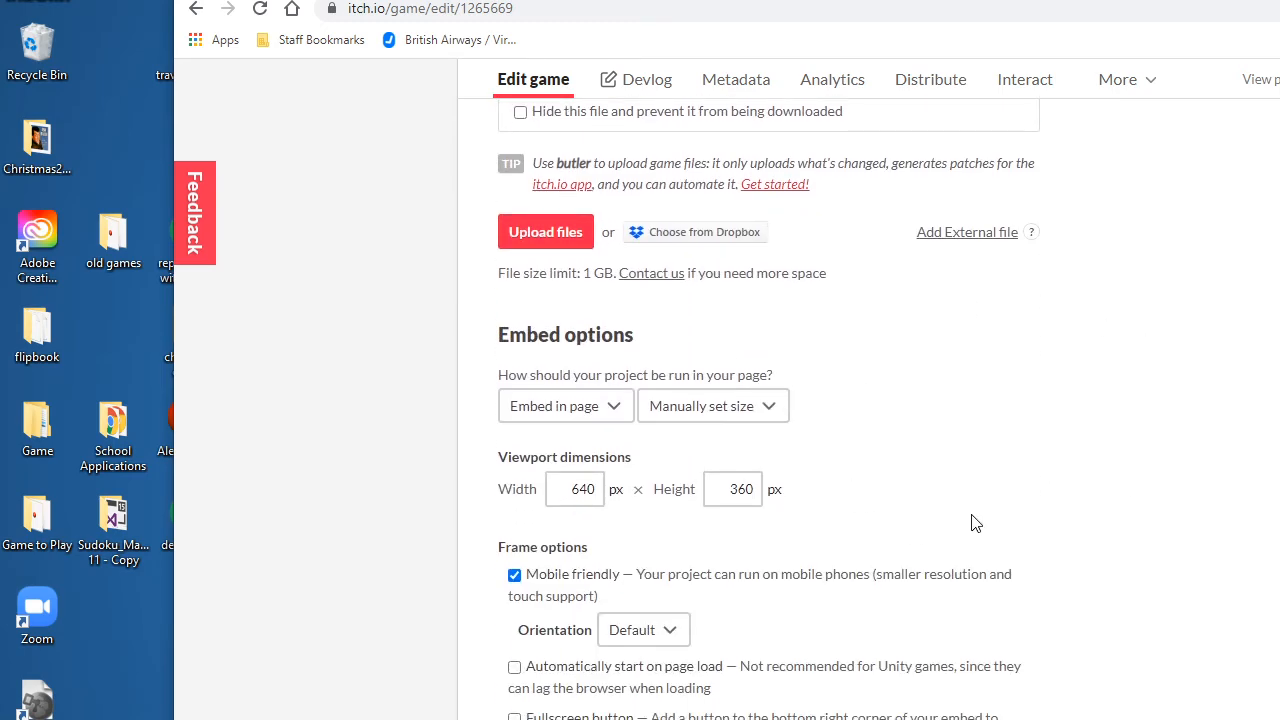
scroll(down, 3)
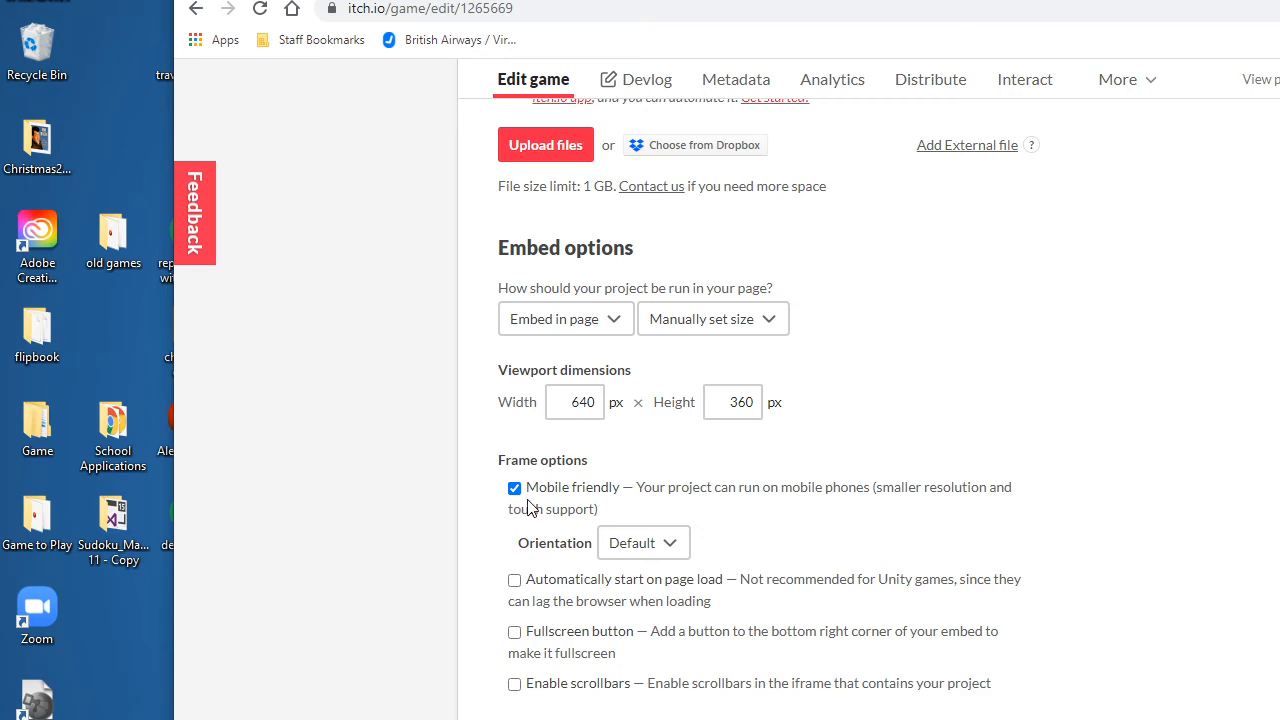
mouse_move(562, 503)
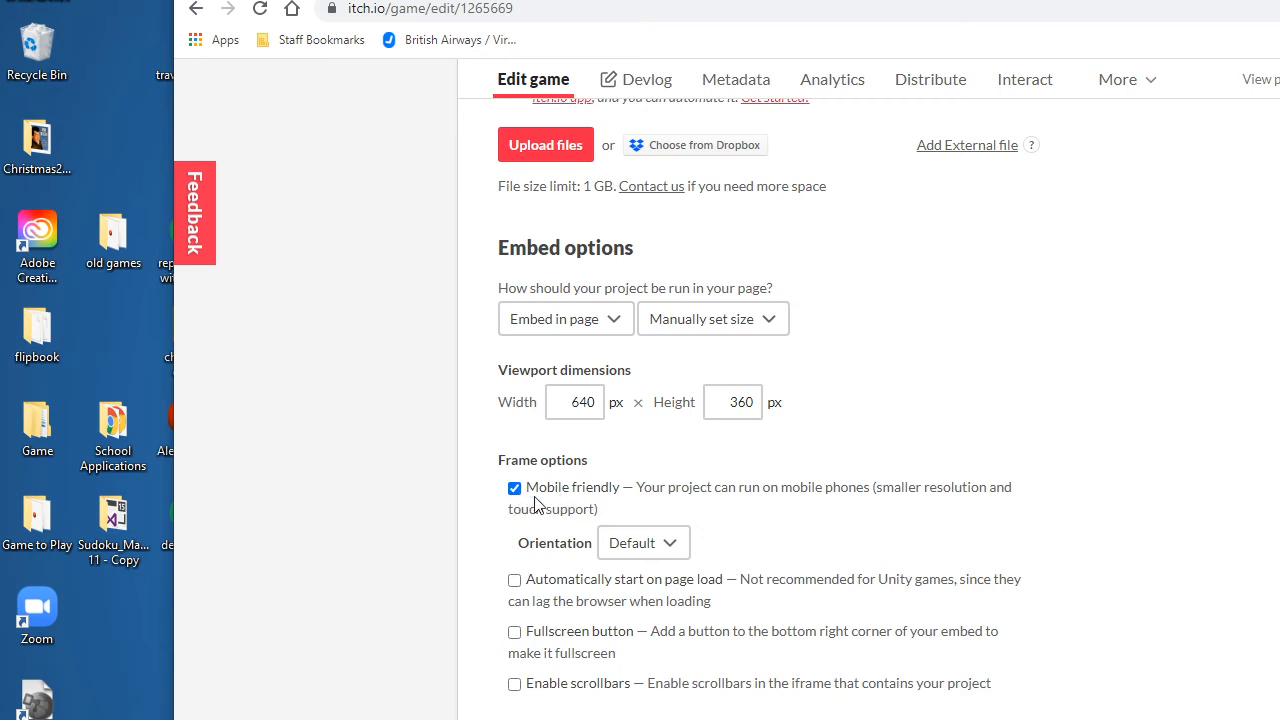
scroll(down, 3)
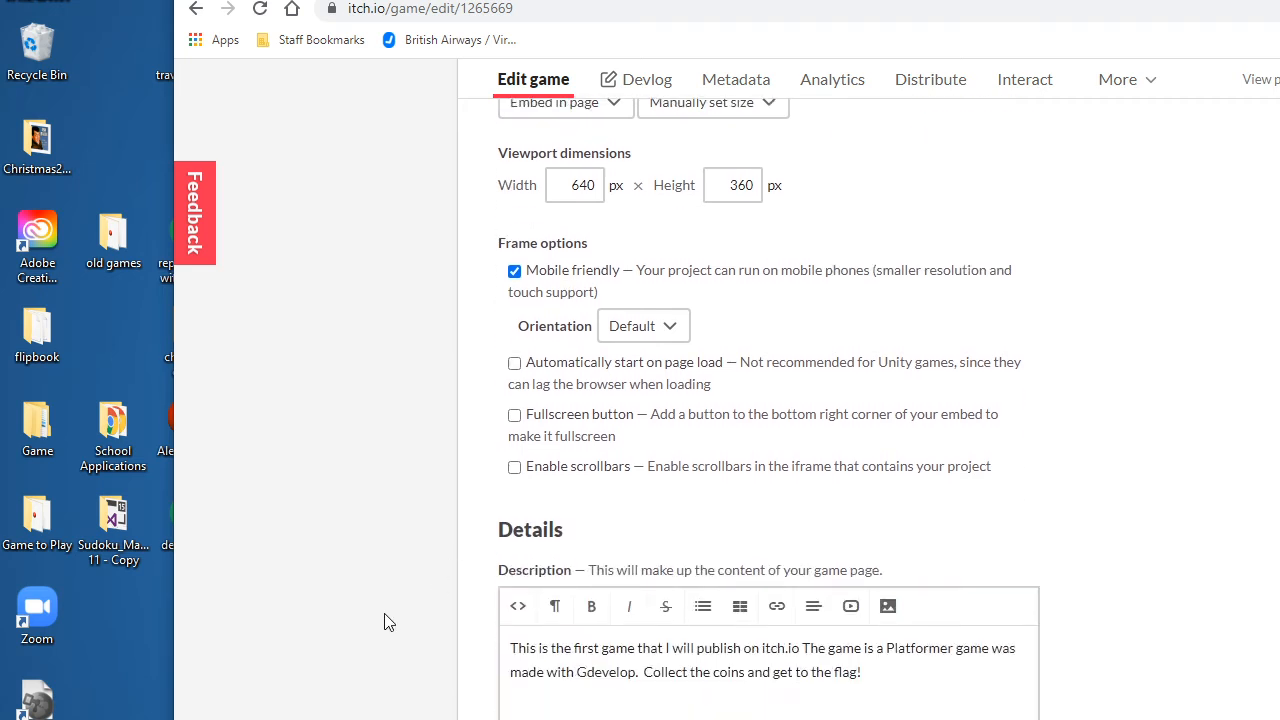
scroll(down, 3)
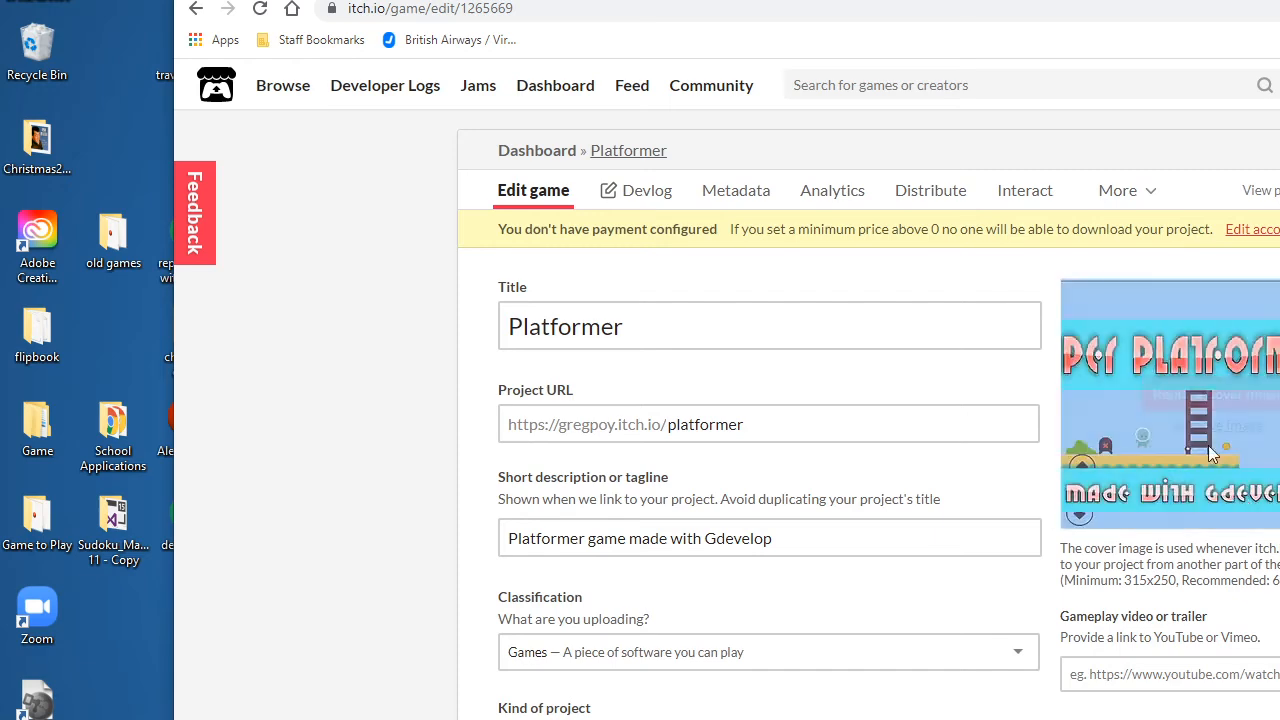
mouse_move(1210, 453)
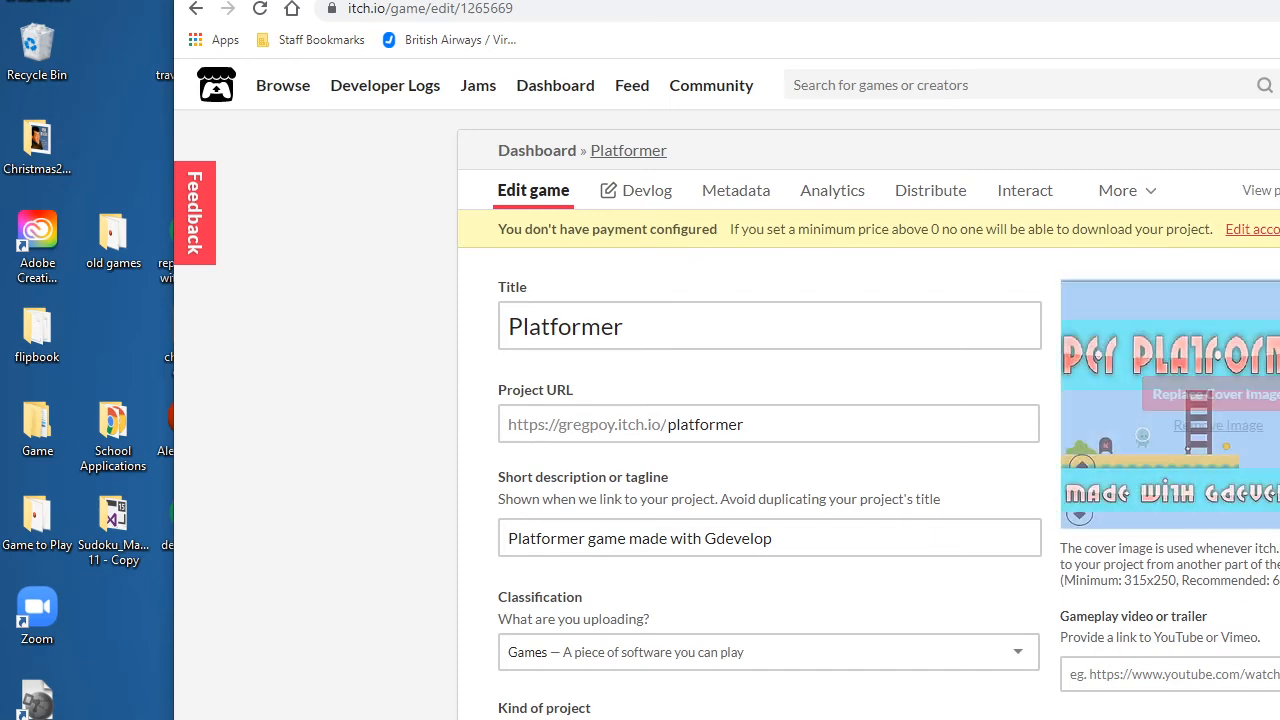
scroll(down, 3)
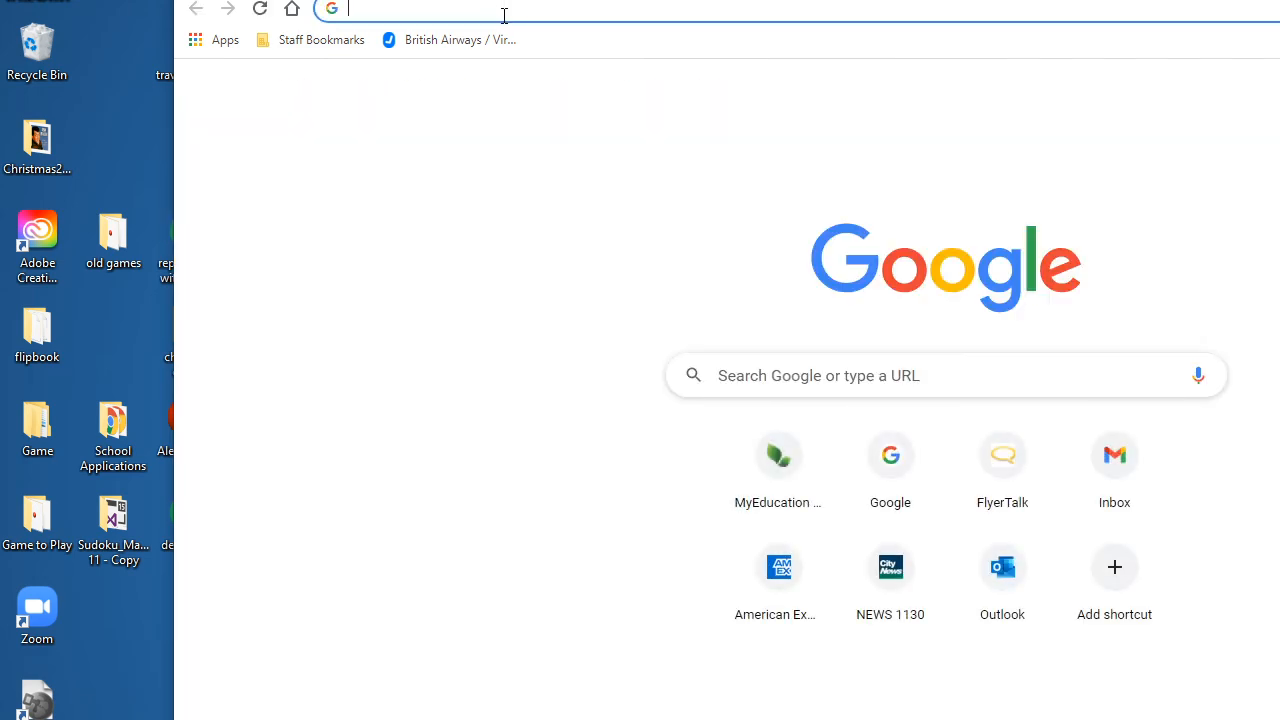
- Go to gregpoy.itch.io/platformer in a new Chrome tab
text(gregpoy)
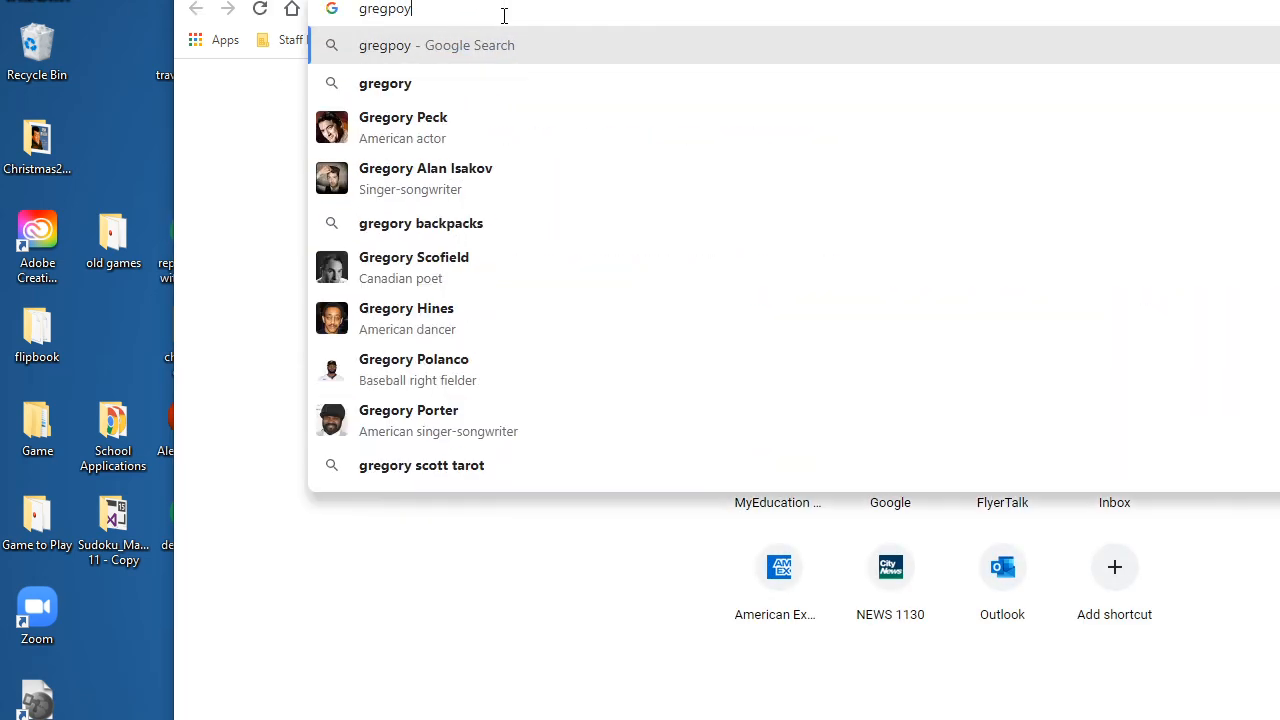
text(.itch.io/plat)
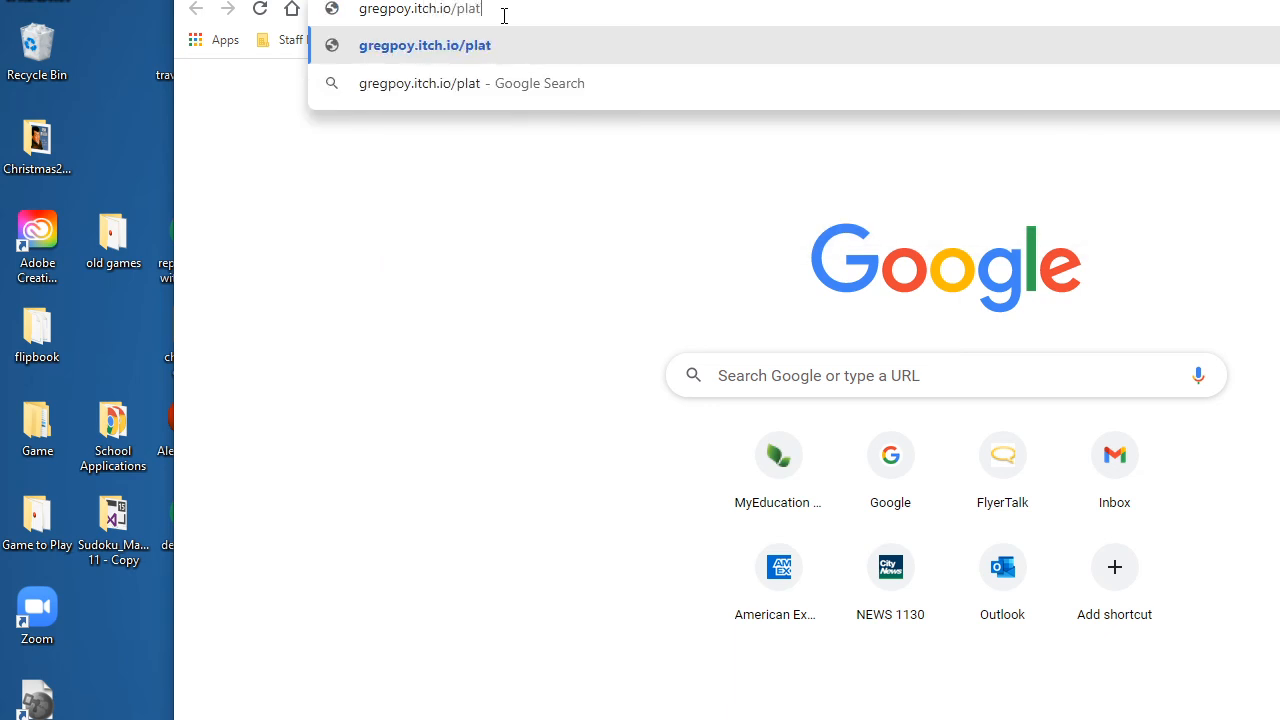
key(Enter)
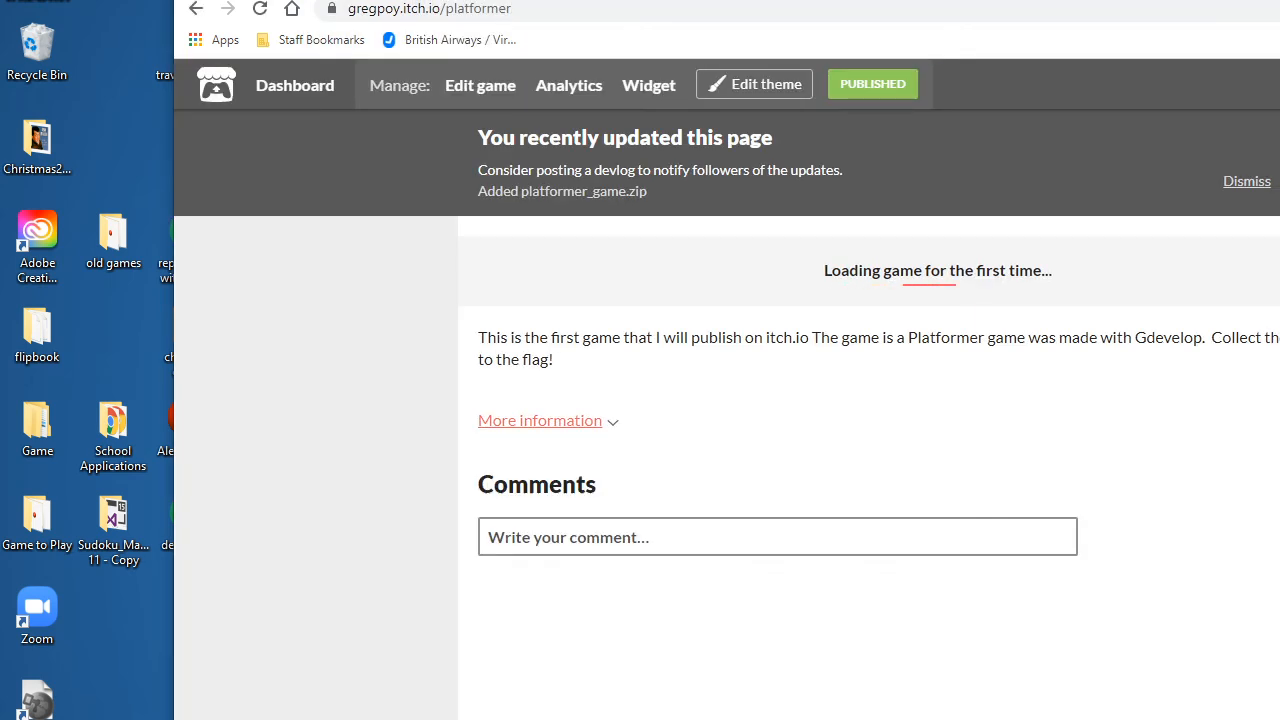
mouse_move(1040, 310)
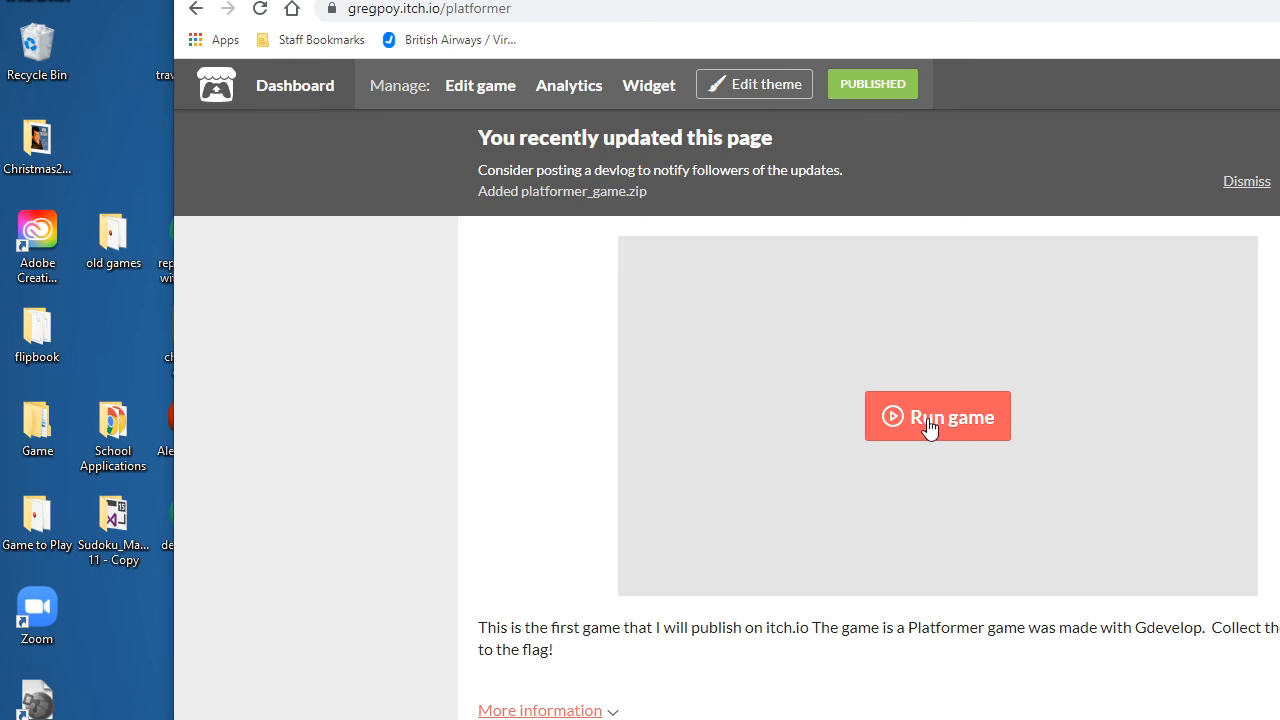
- Run the Platformer game in its itch.io page and play until one coin is collected
click(937, 416)
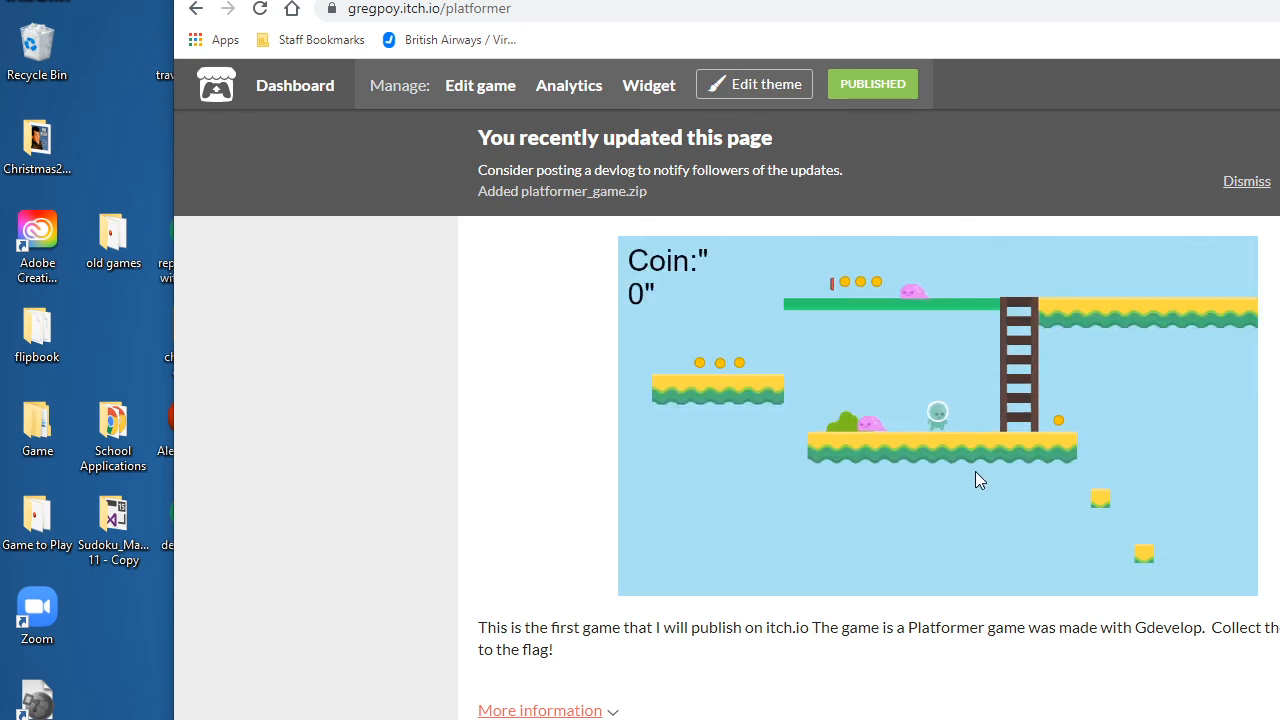
scroll(down, 3)
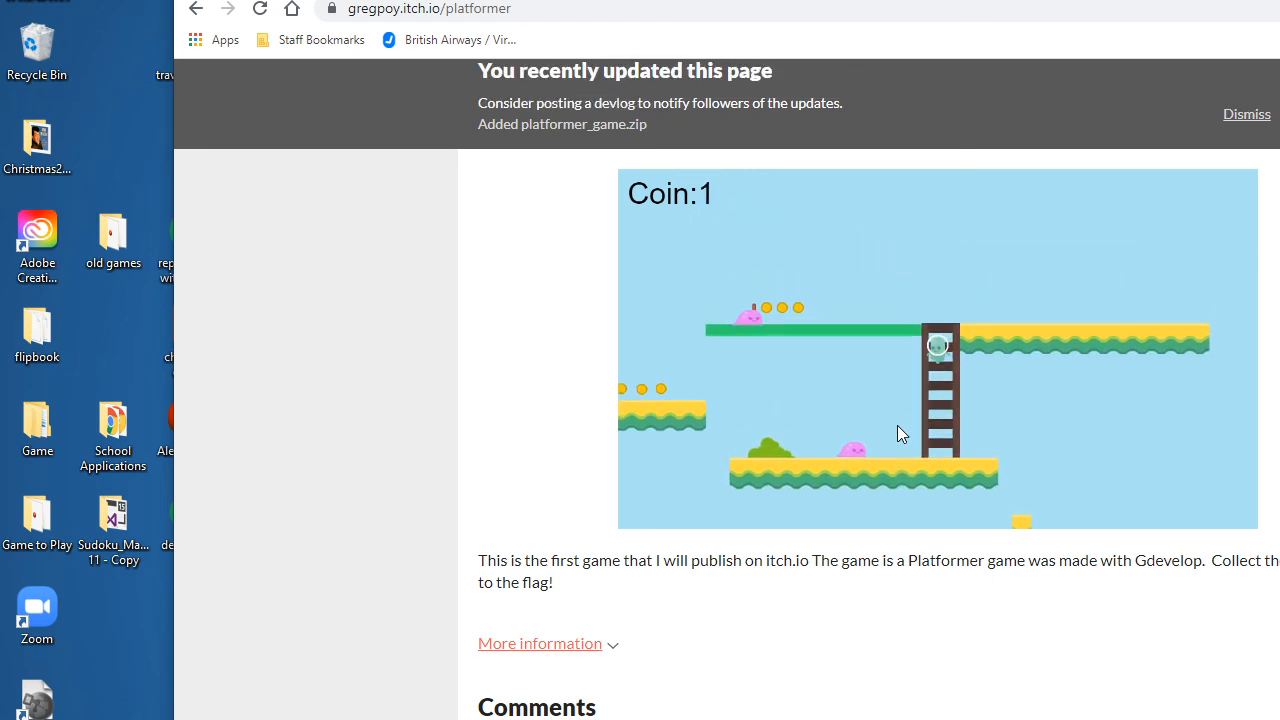
scroll(down, 3)
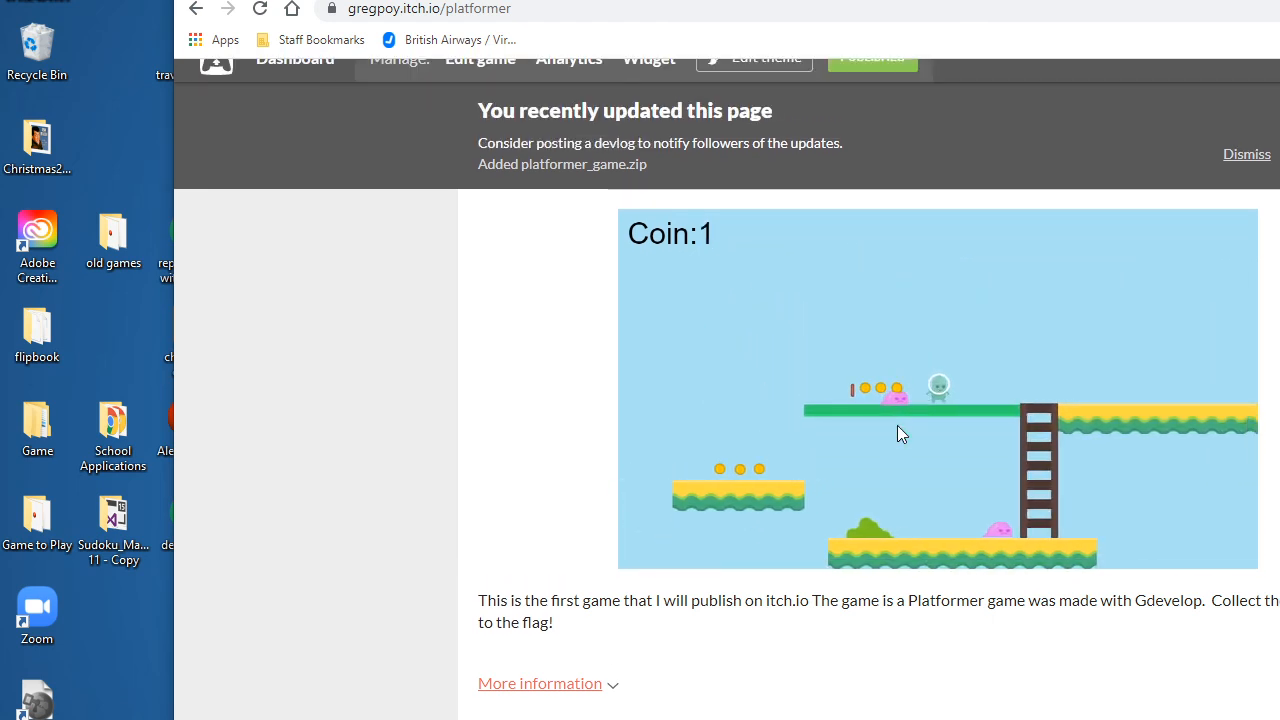